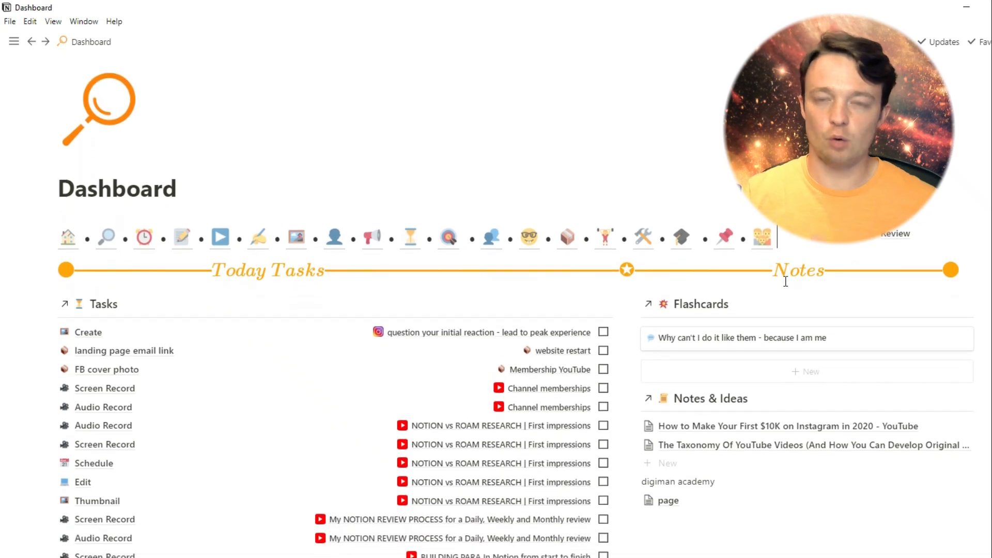
# Switch back and forth between the Review page and the Dashboard page.
pyautogui.scroll(3)
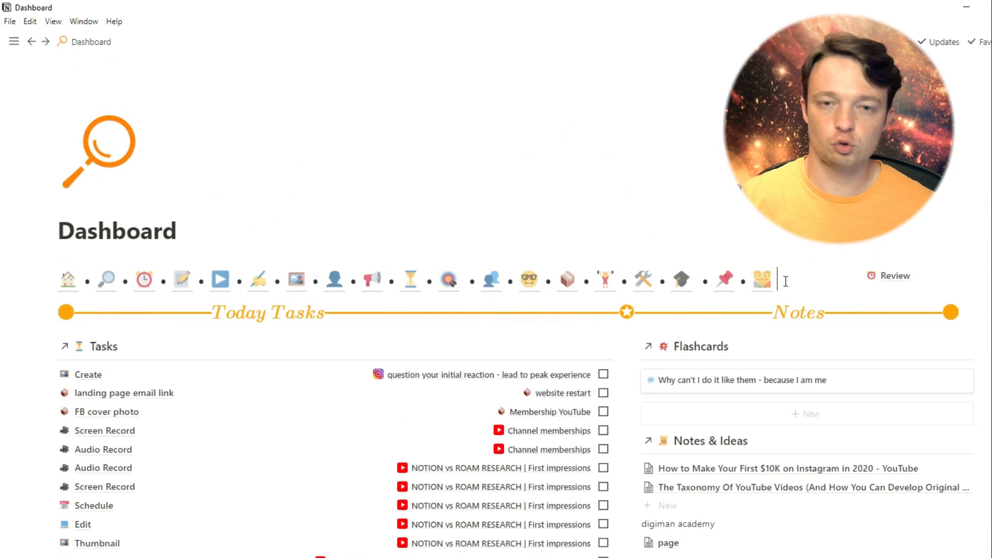
pyautogui.moveTo(571, 274)
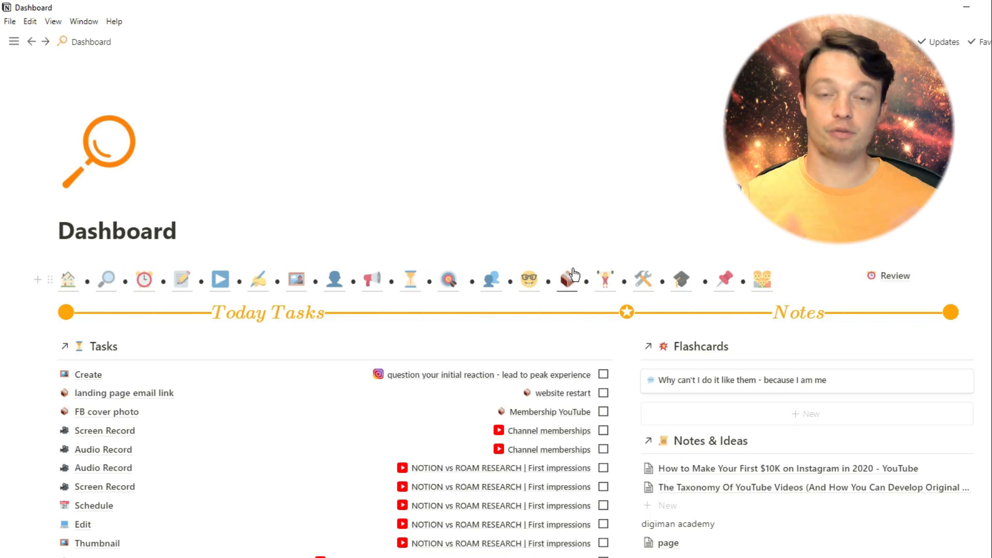
pyautogui.click(887, 275)
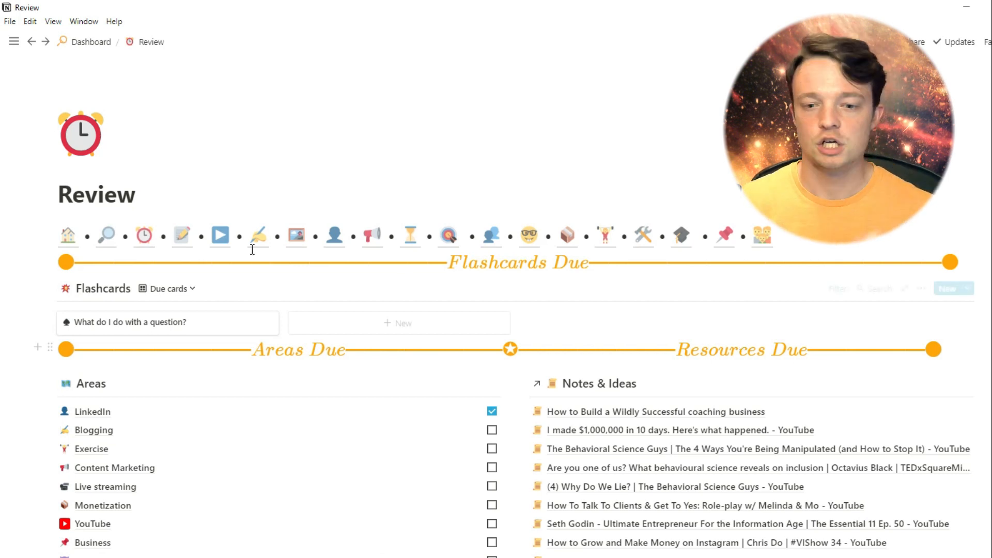
pyautogui.click(90, 42)
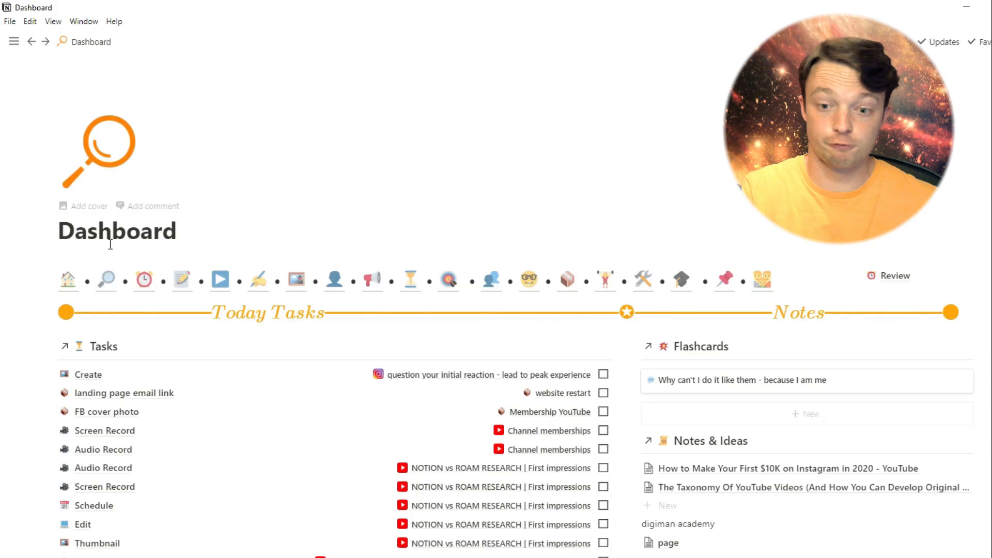
pyautogui.click(894, 275)
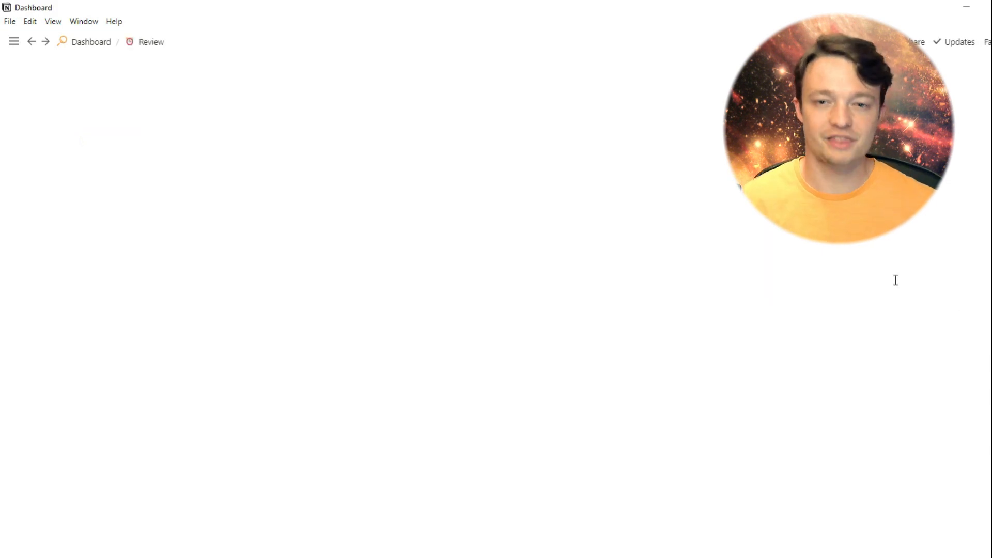
pyautogui.click(151, 42)
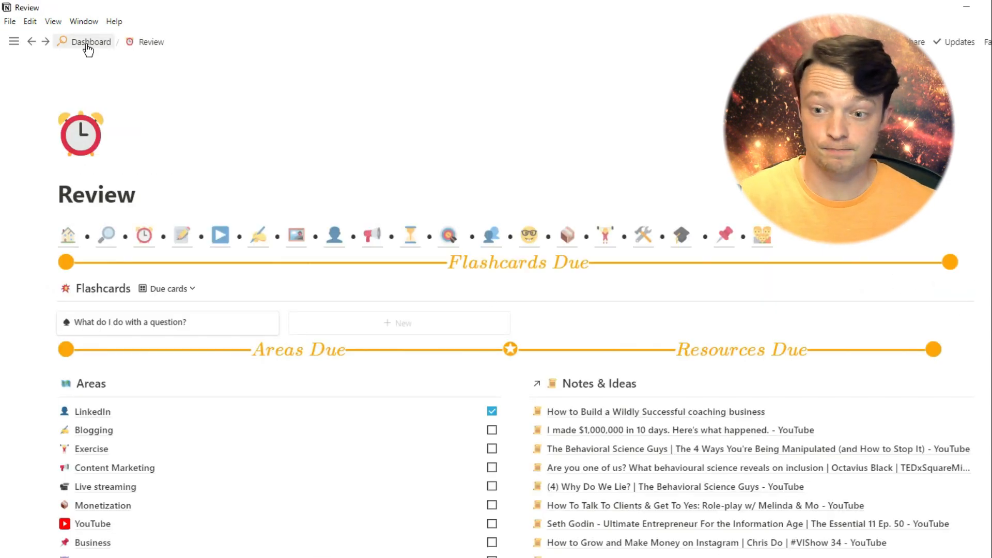
pyautogui.click(13, 42)
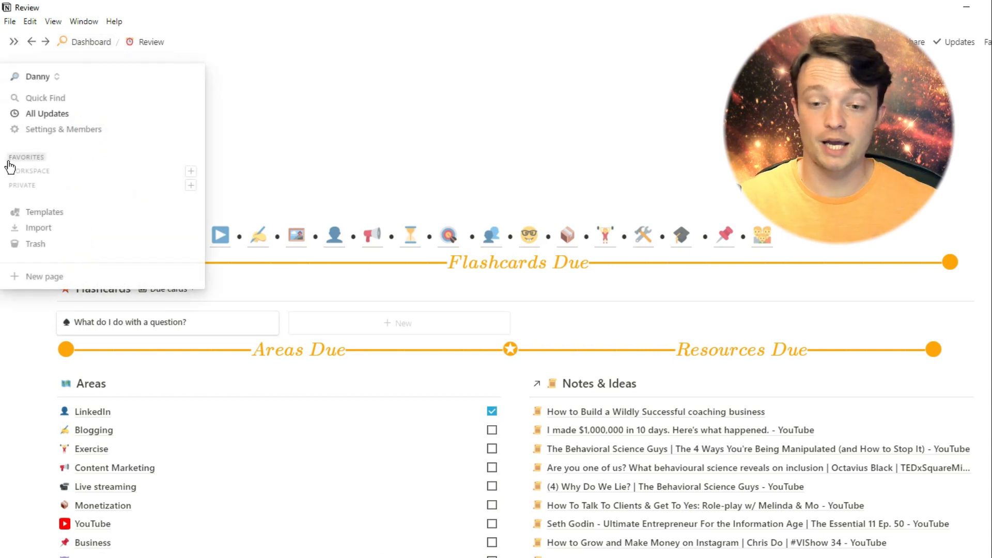
pyautogui.click(14, 42)
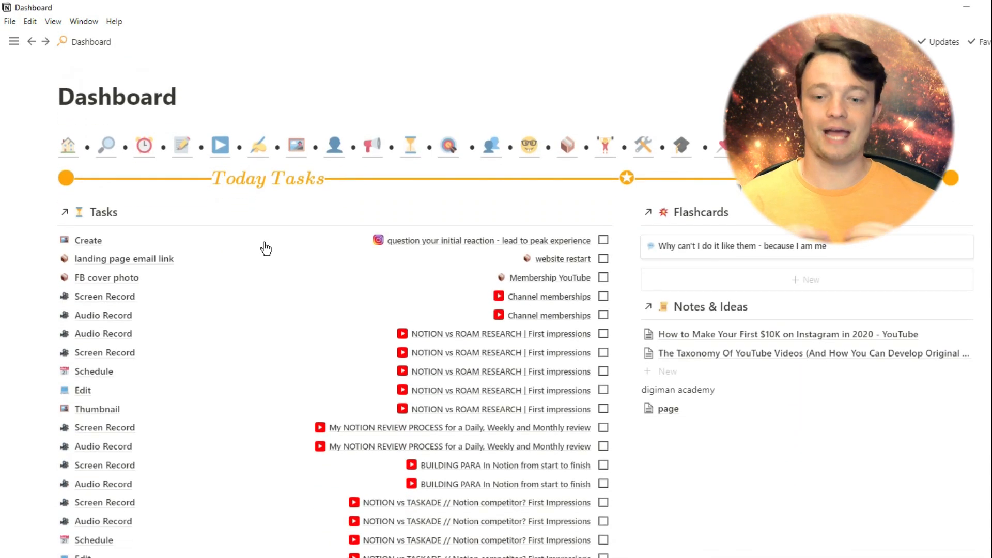
pyautogui.scroll(-3)
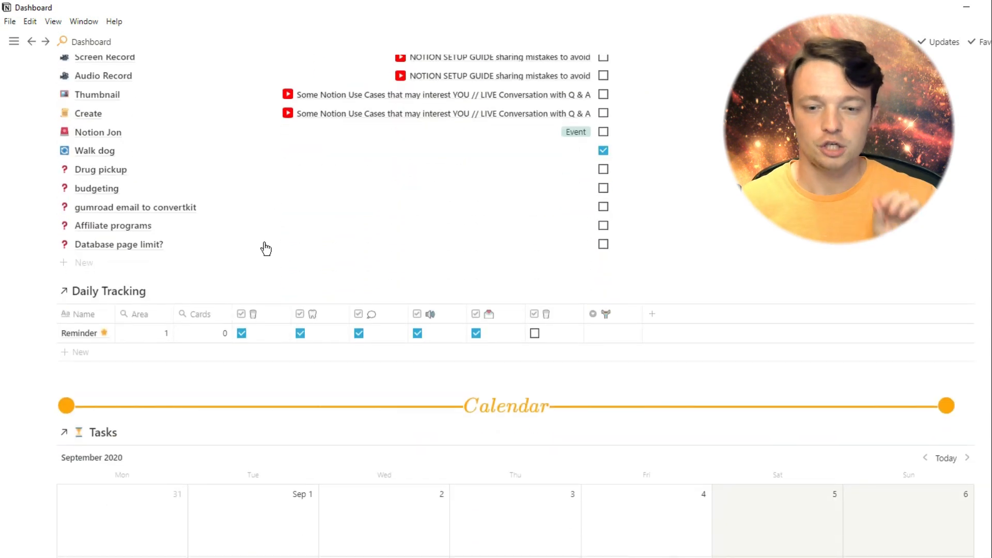
pyautogui.moveTo(310, 339)
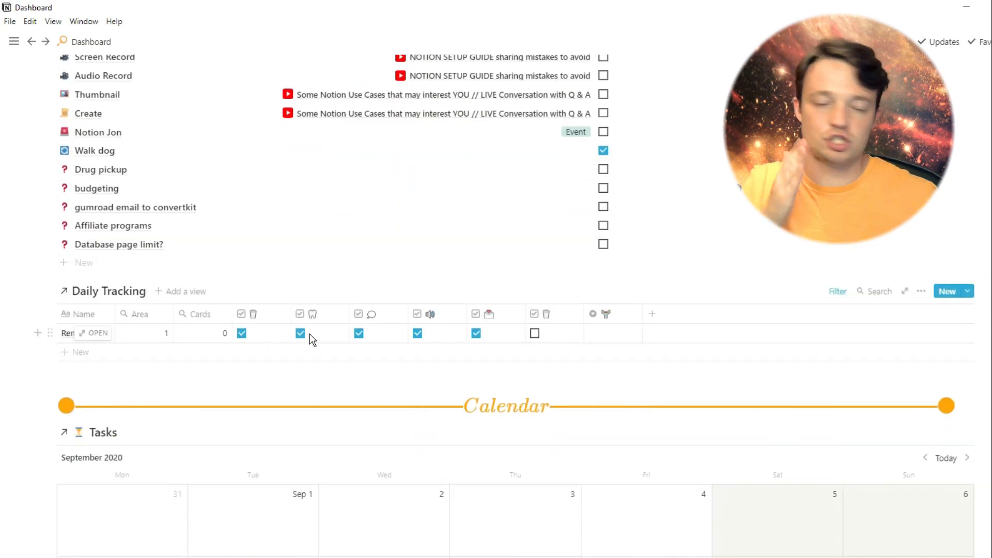
pyautogui.moveTo(600, 337)
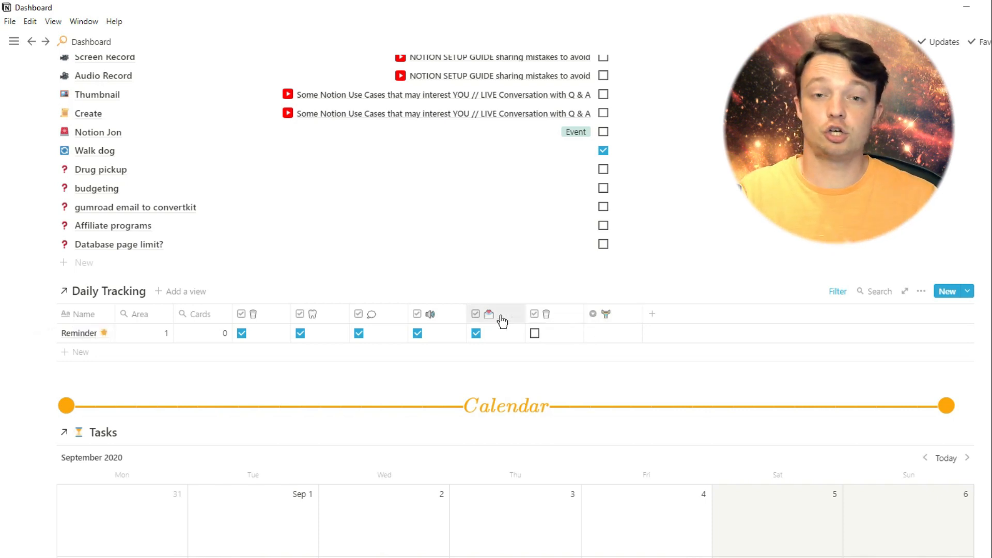
pyautogui.moveTo(120, 334)
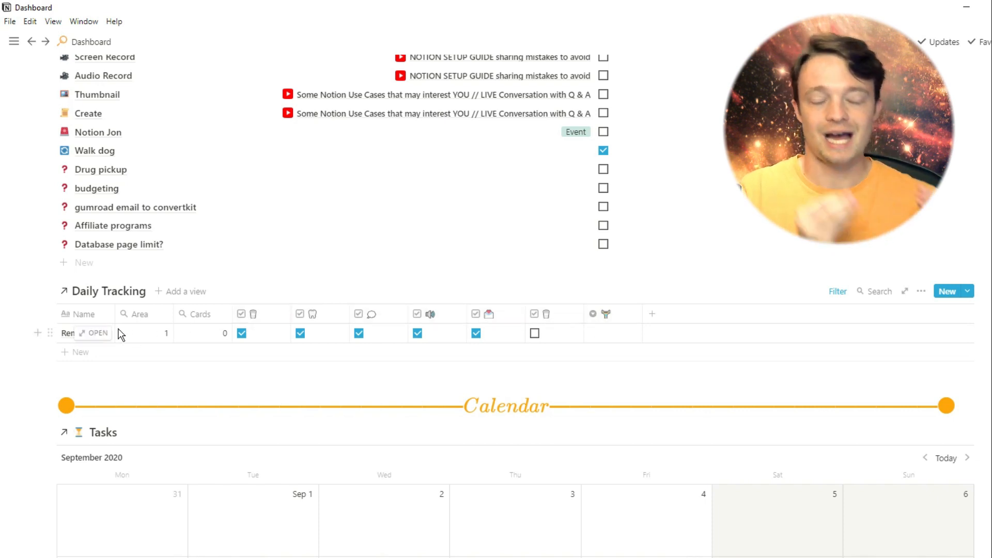
pyautogui.moveTo(93, 334)
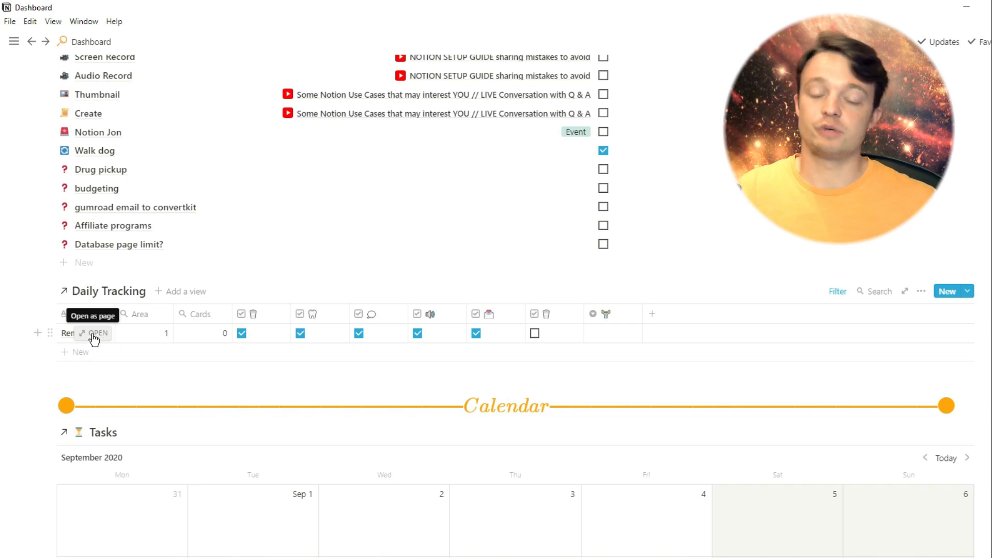
# Open the Reminder tracking entry and scroll through it.
pyautogui.click(98, 333)
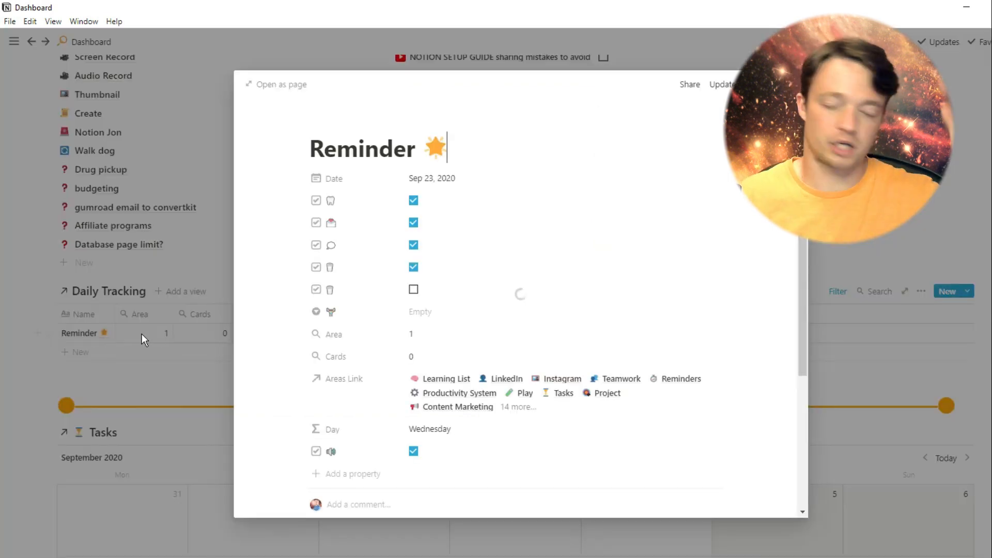
pyautogui.scroll(-3)
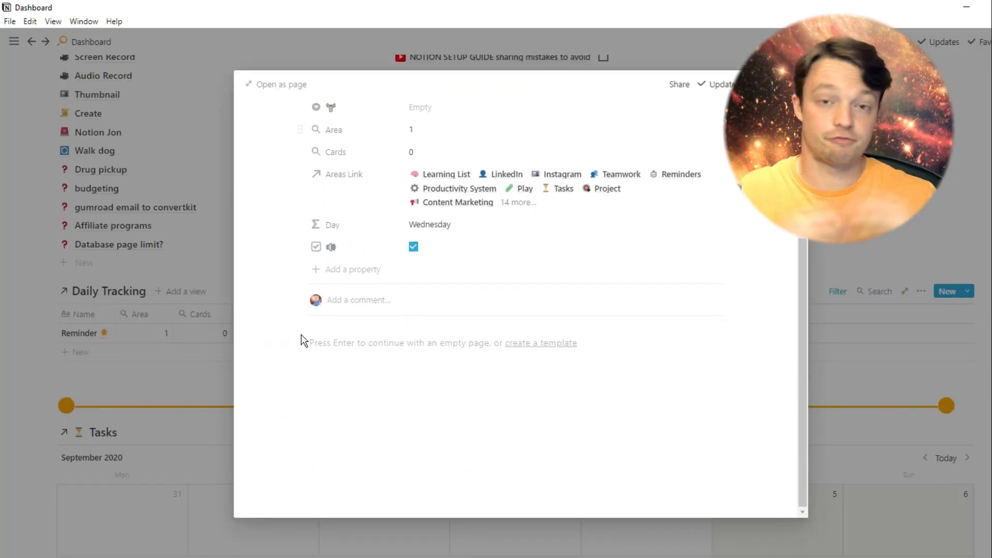
pyautogui.moveTo(391, 380)
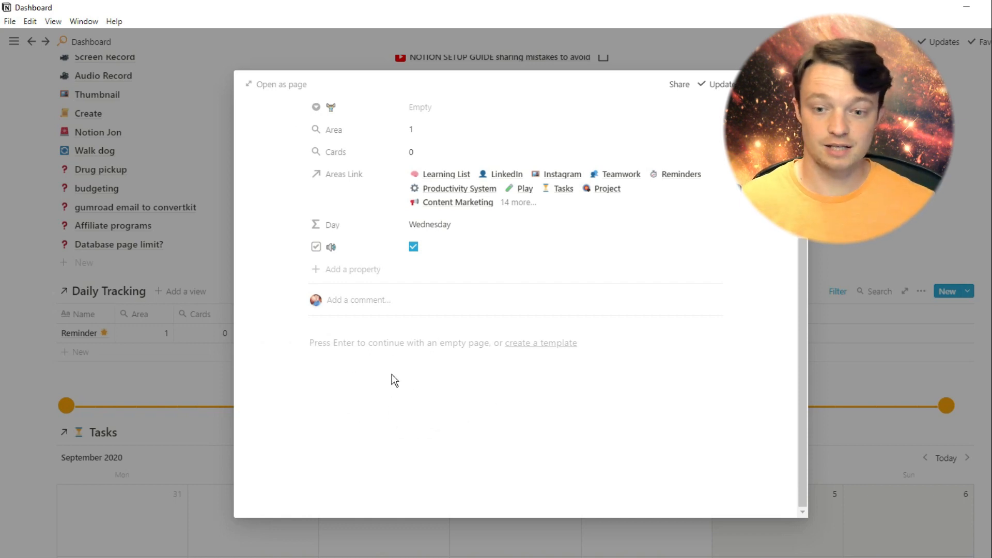
pyautogui.moveTo(199, 334)
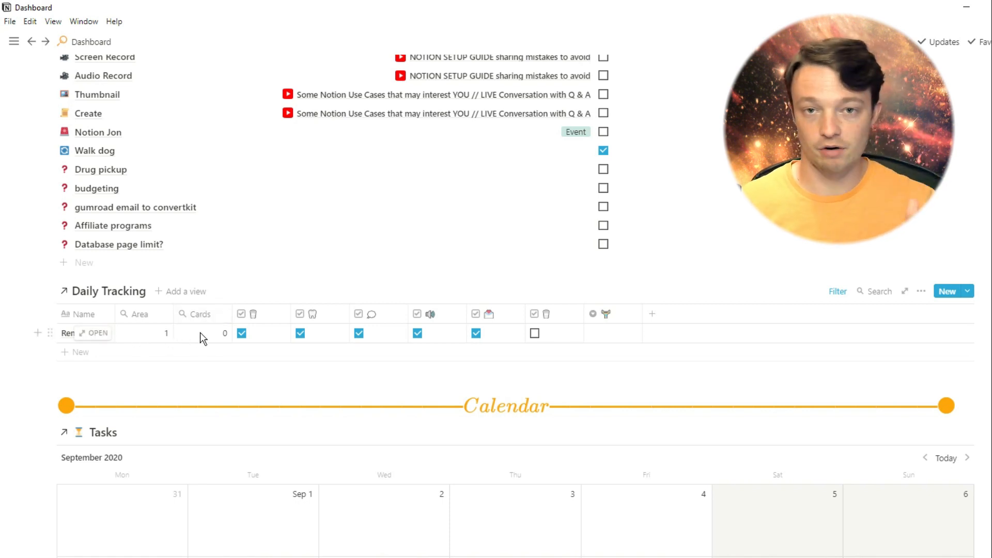
pyautogui.moveTo(166, 341)
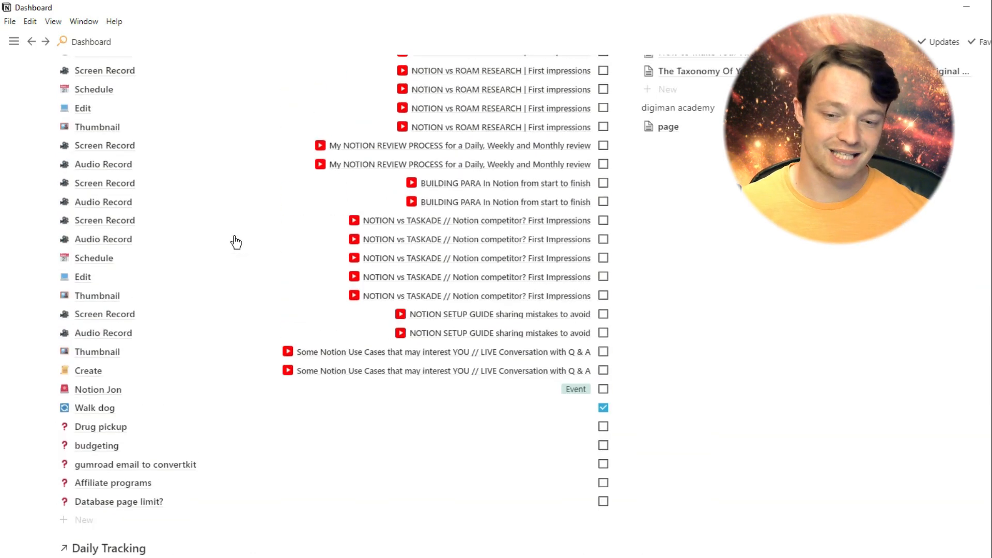
pyautogui.scroll(3)
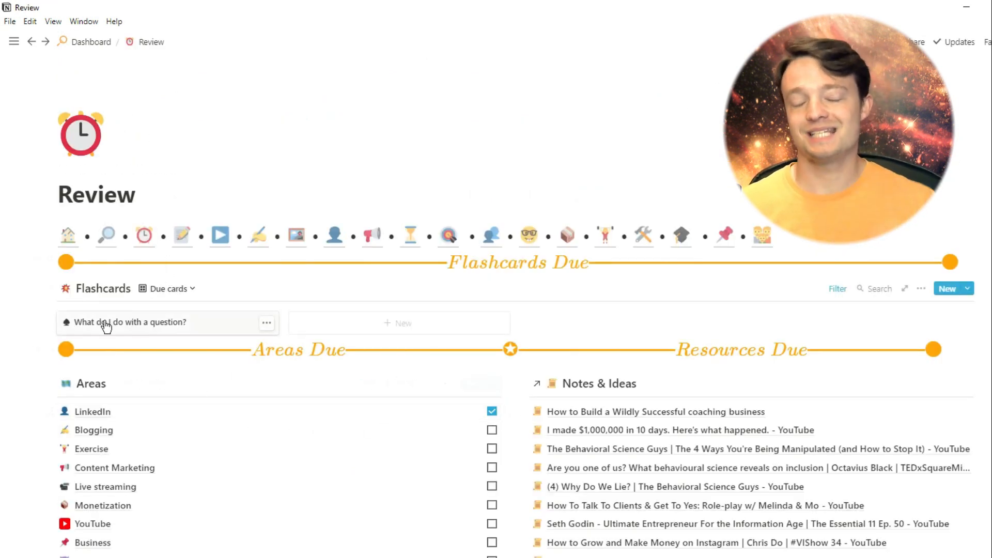
# Open the 'What do I do with a question?' flashcard and browse its Areas relation list.
pyautogui.click(129, 322)
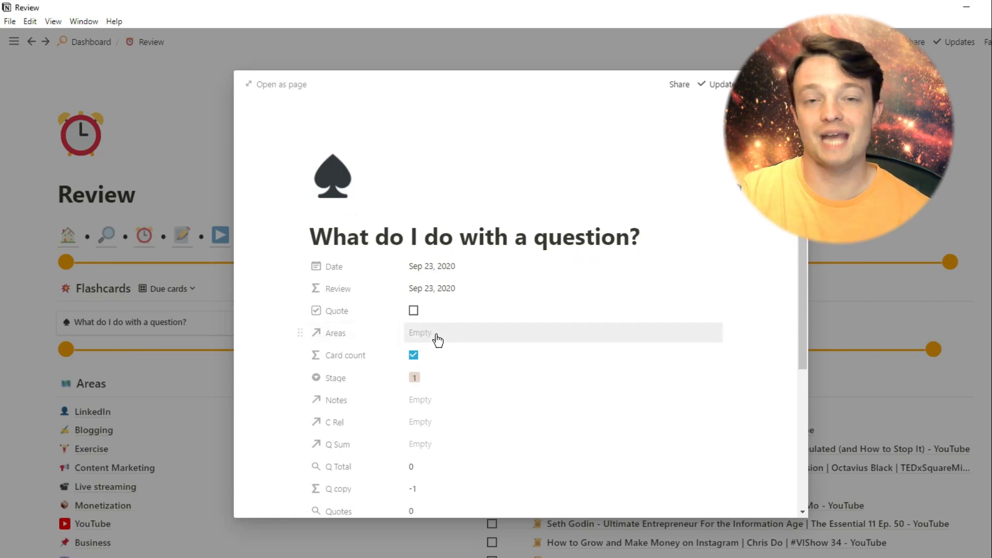
pyautogui.click(437, 332)
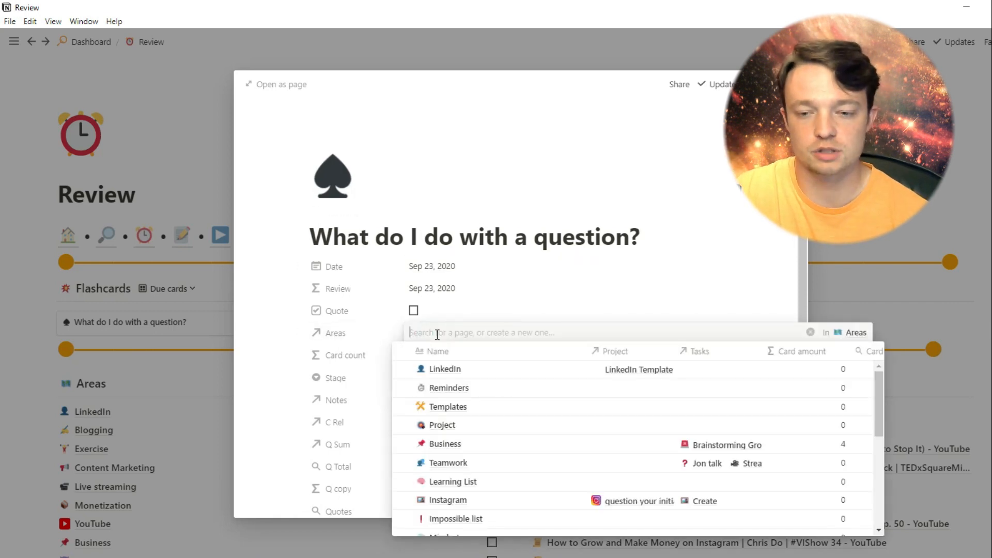
pyautogui.scroll(-3)
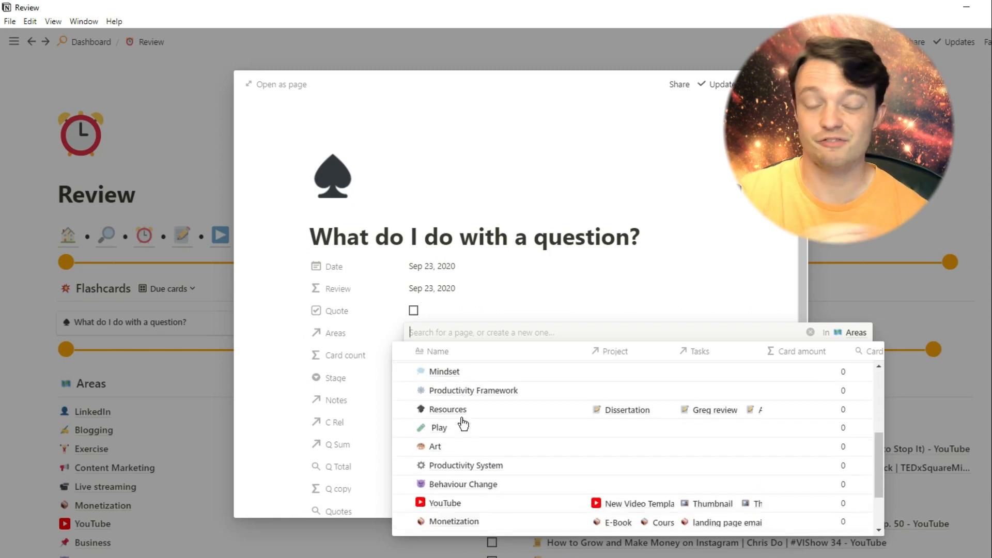
pyautogui.scroll(-3)
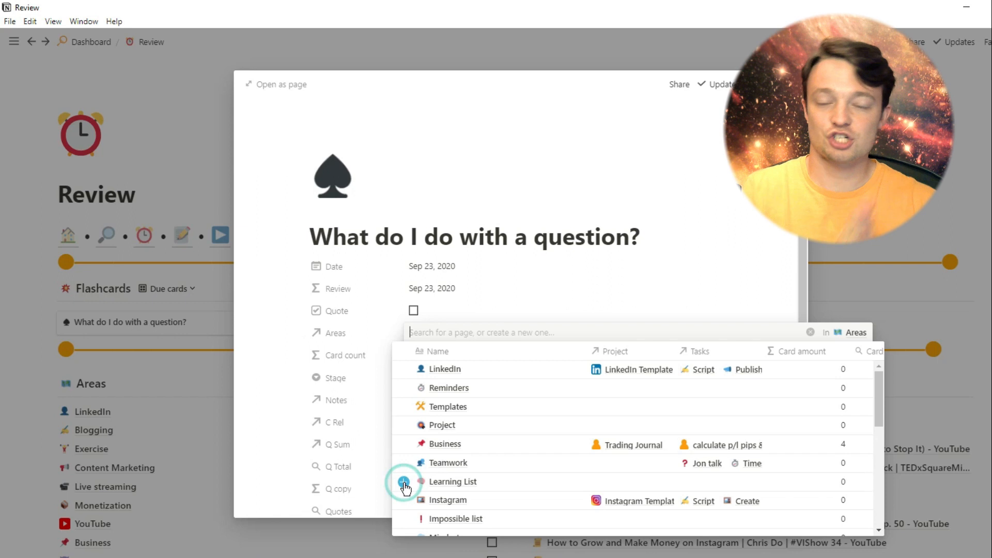
pyautogui.click(453, 481)
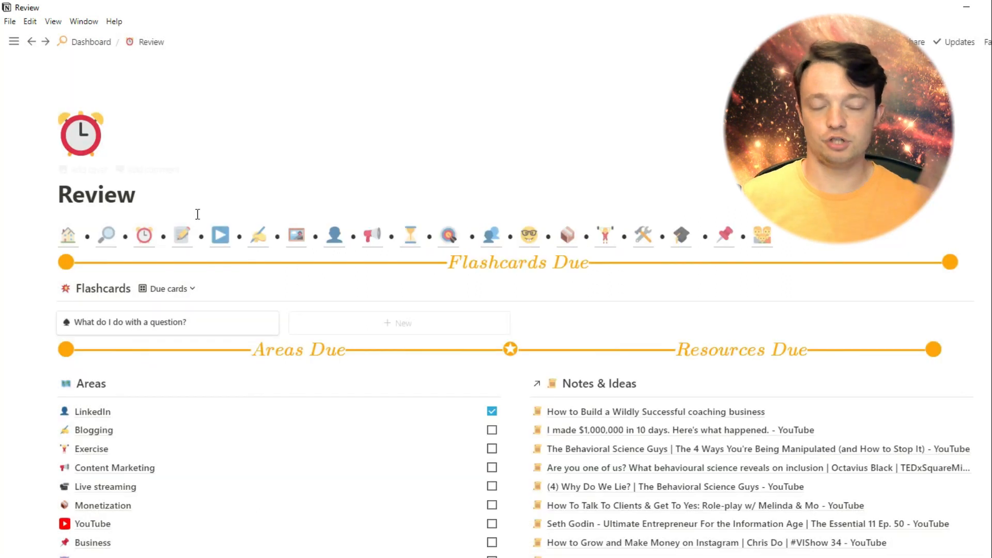
pyautogui.scroll(-3)
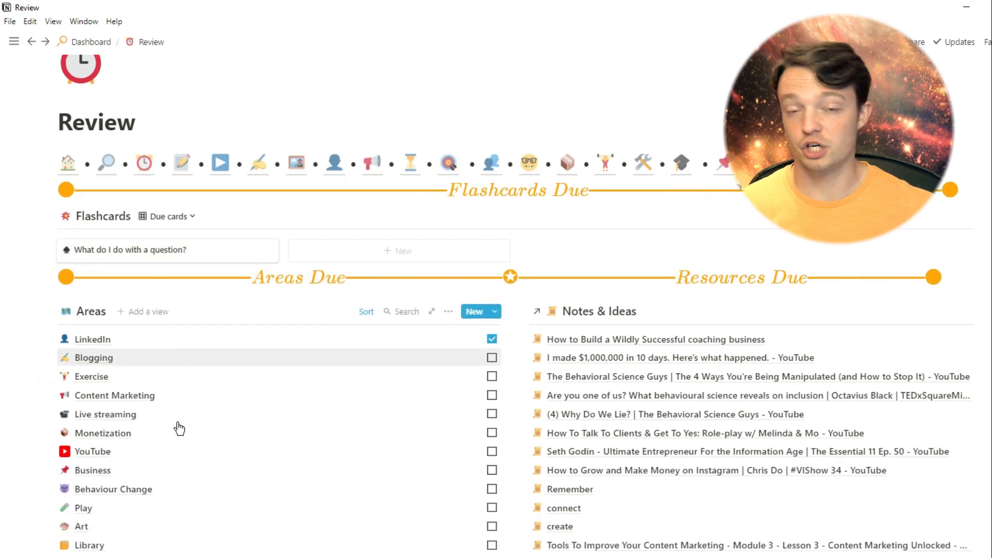
pyautogui.scroll(-3)
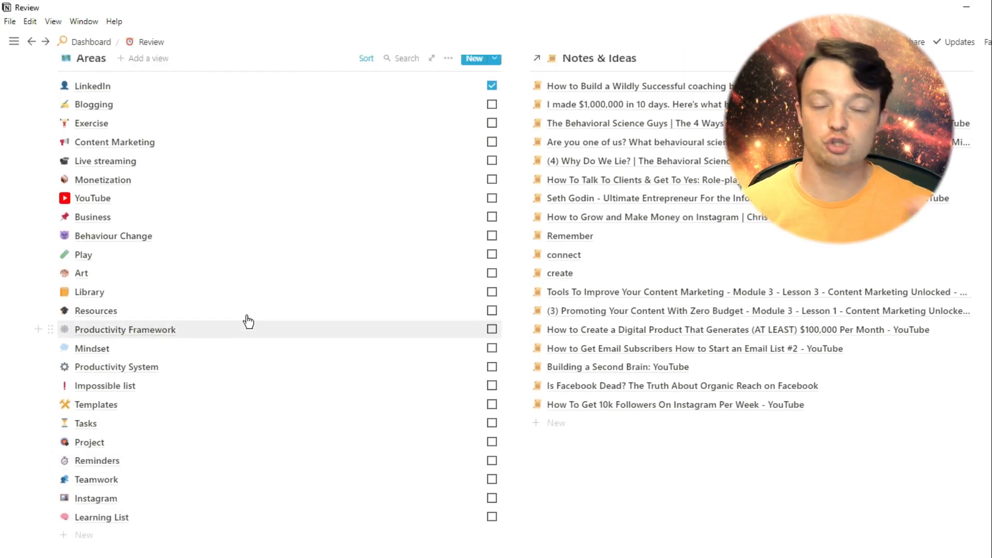
pyautogui.click(91, 42)
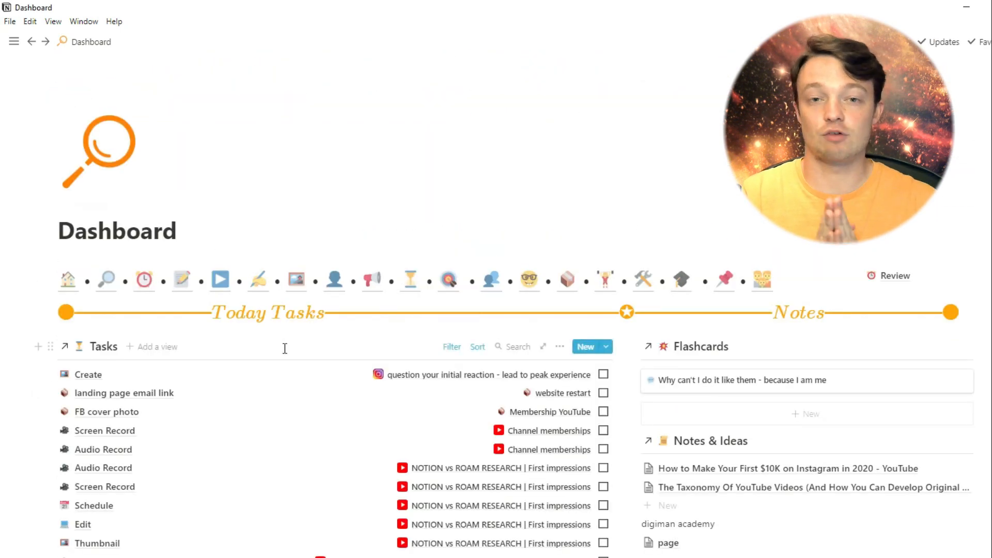
pyautogui.scroll(-3)
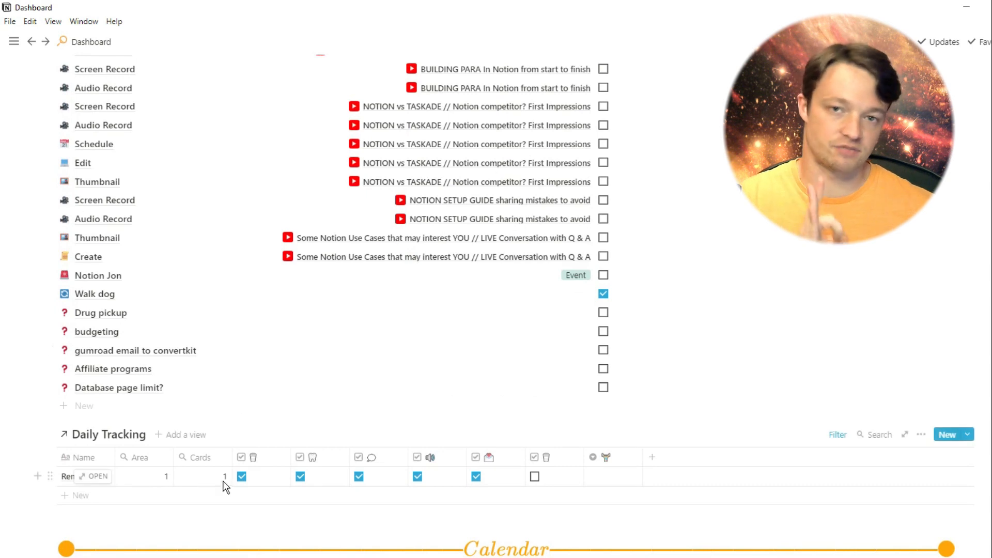
pyautogui.moveTo(166, 482)
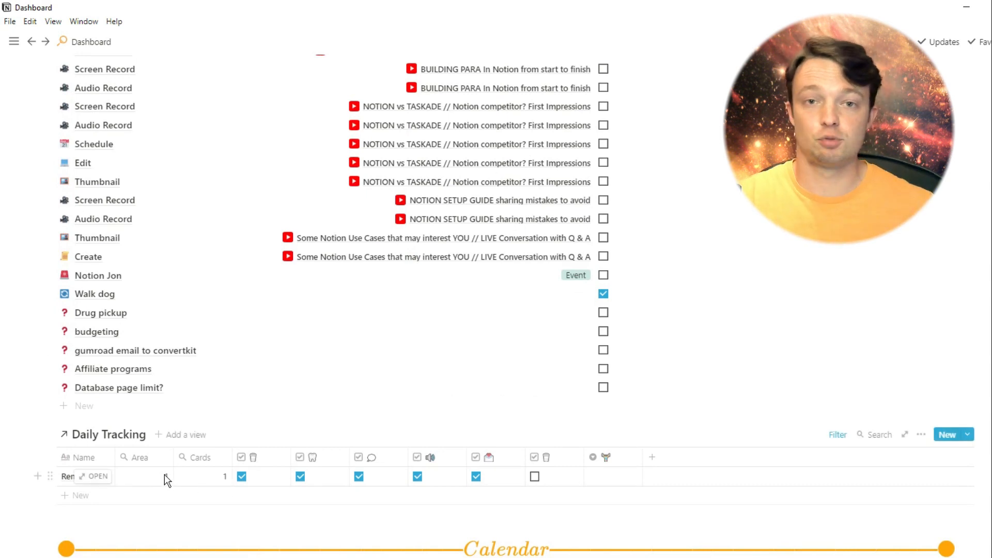
pyautogui.scroll(3)
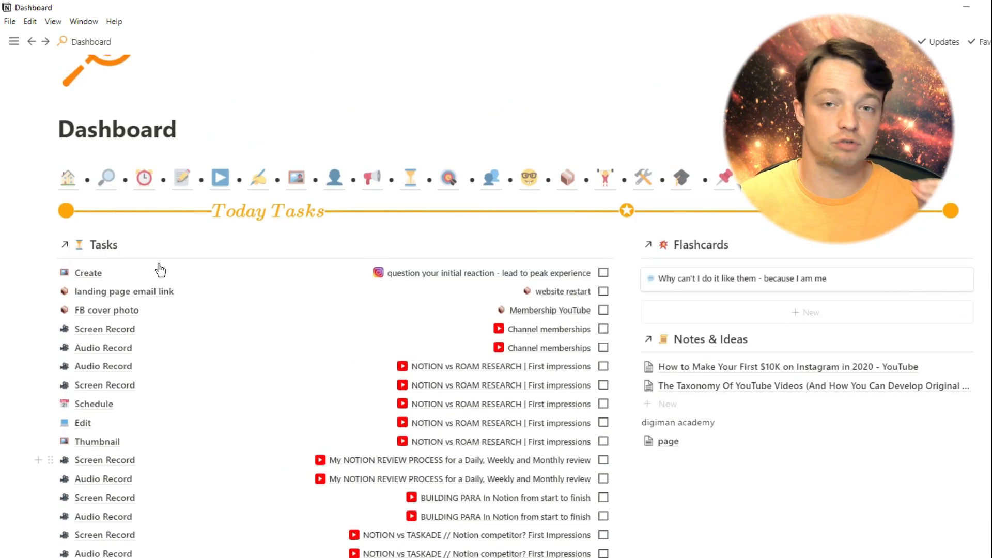
pyautogui.click(142, 178)
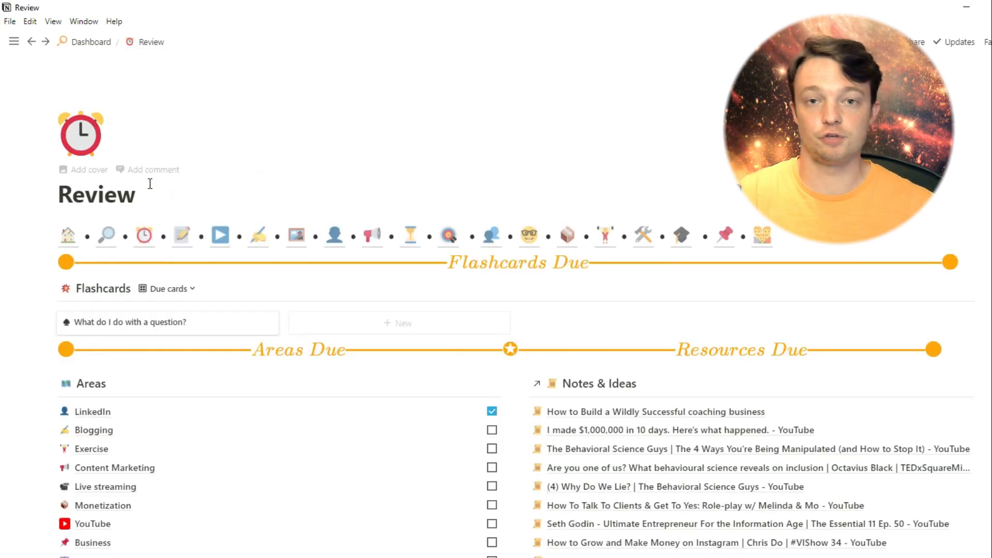
pyautogui.moveTo(101, 327)
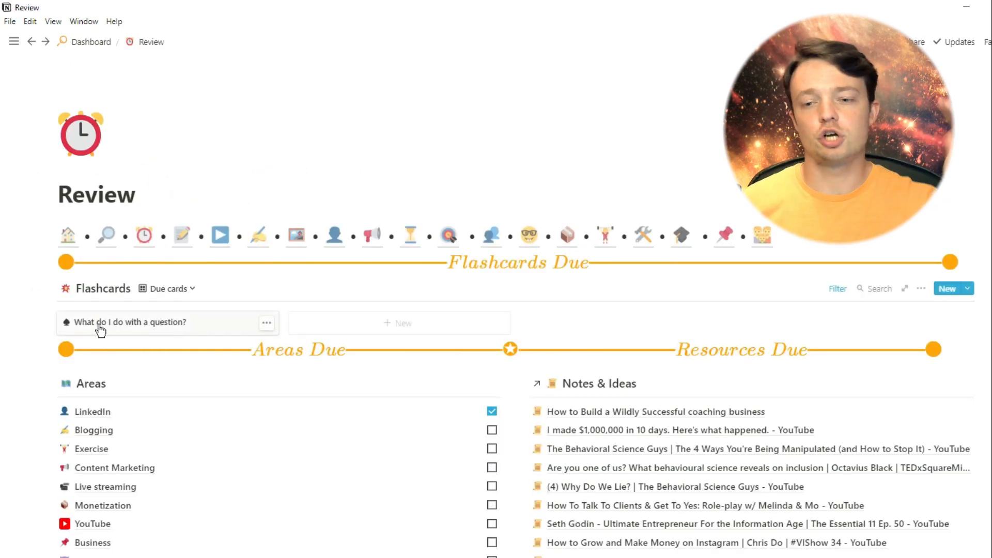
pyautogui.moveTo(276, 337)
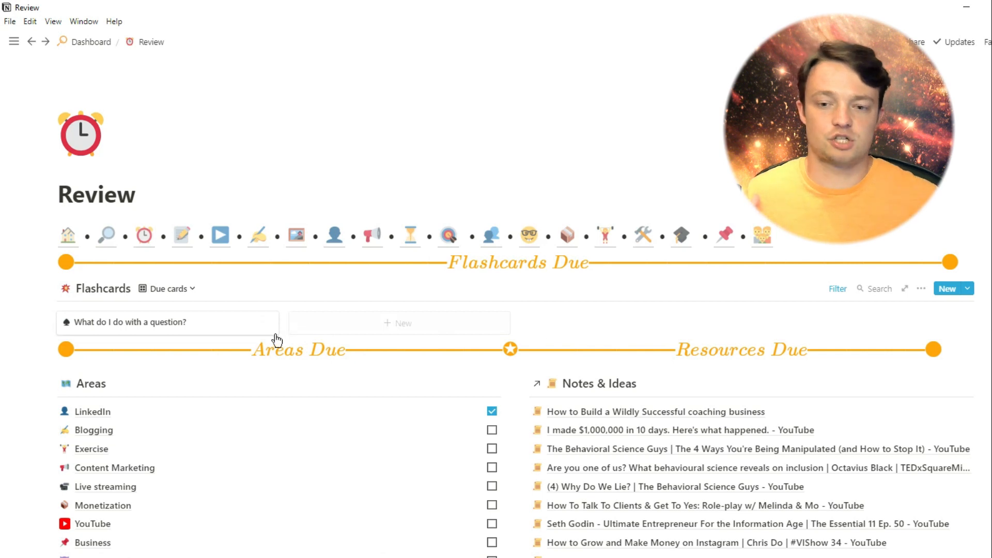
# Open 'What do I do with a question?' and view its Review date formula and properties.
pyautogui.click(128, 321)
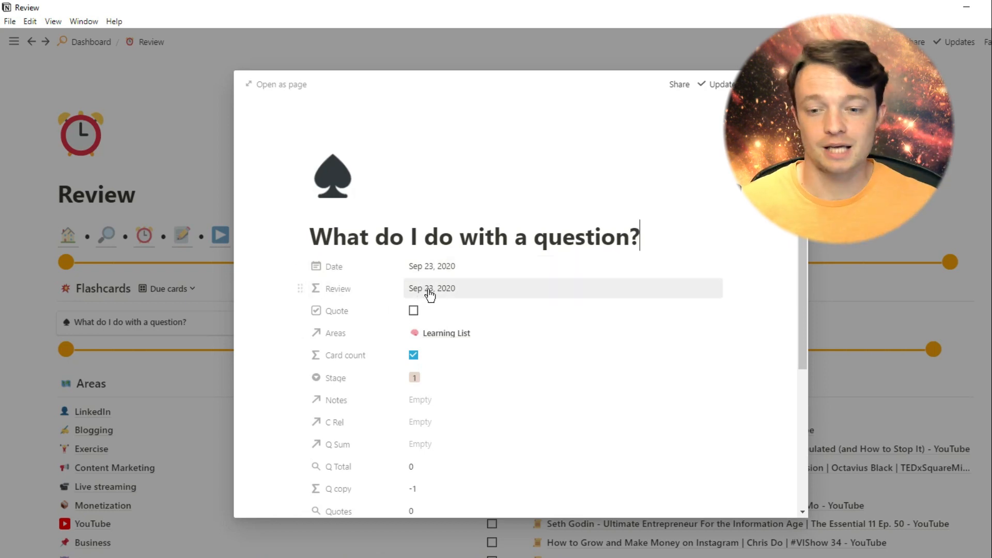
pyautogui.click(431, 288)
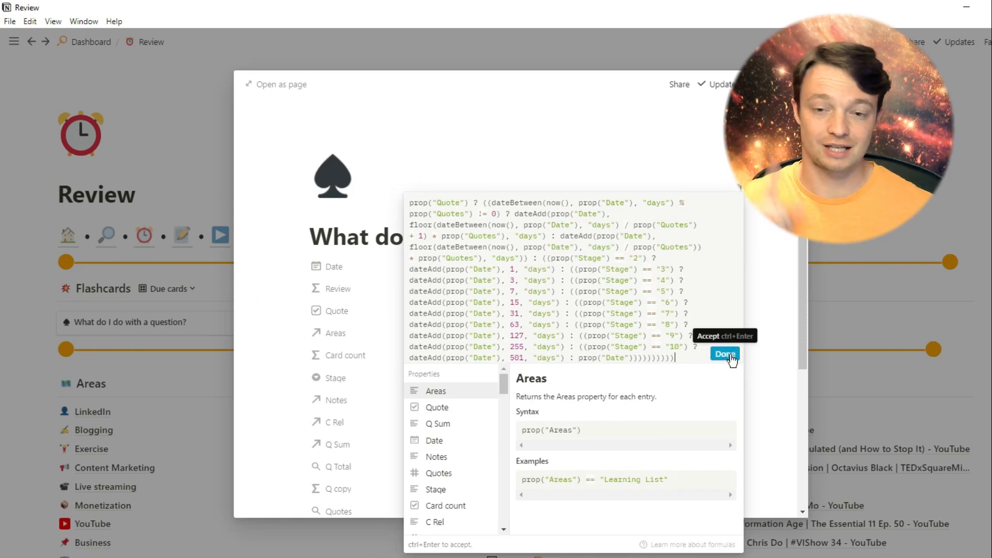
pyautogui.click(724, 354)
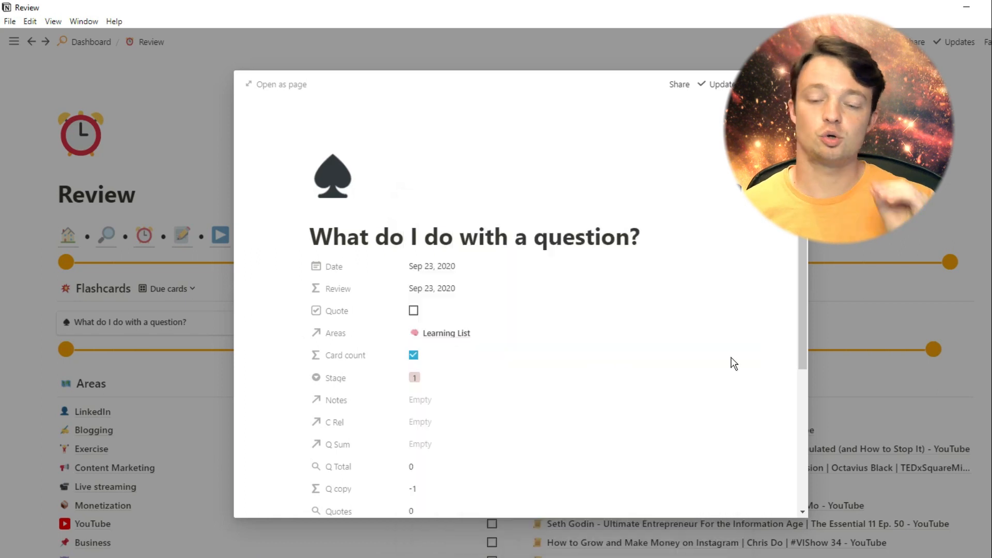
pyautogui.moveTo(444, 354)
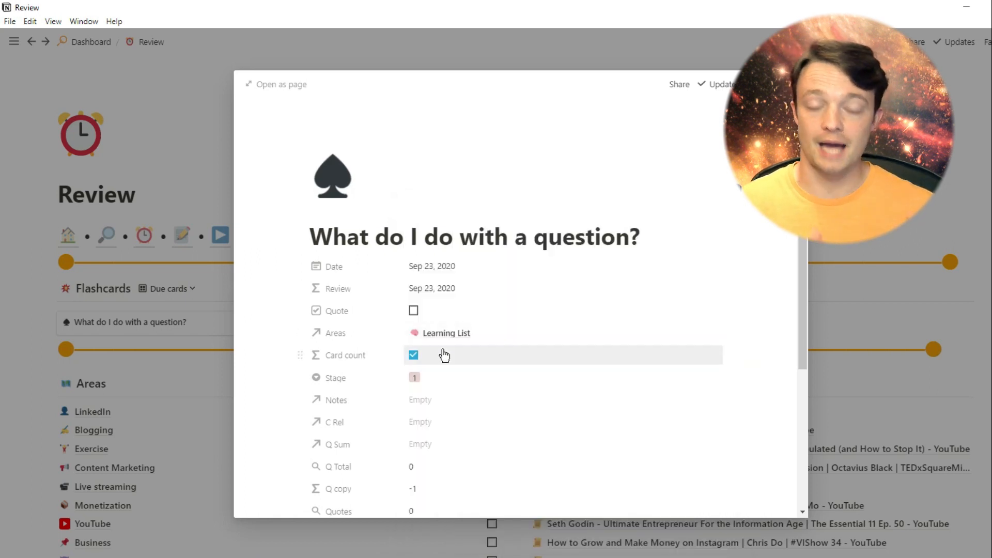
pyautogui.moveTo(433, 288)
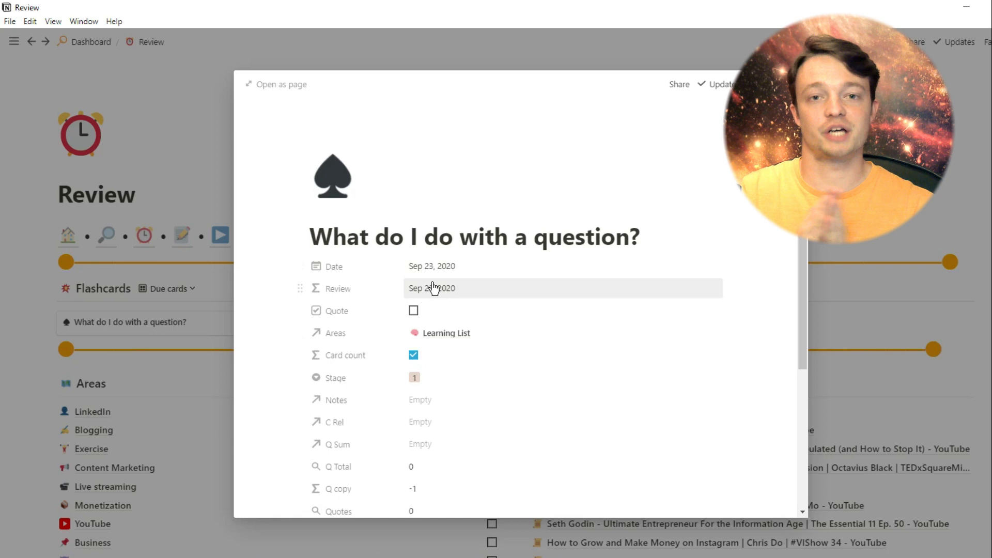
pyautogui.click(414, 377)
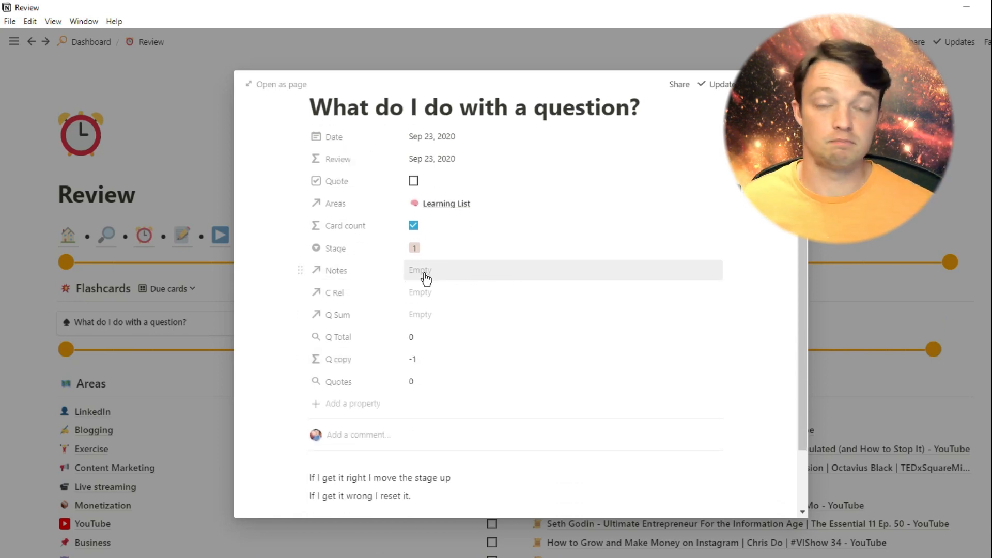
pyautogui.moveTo(461, 275)
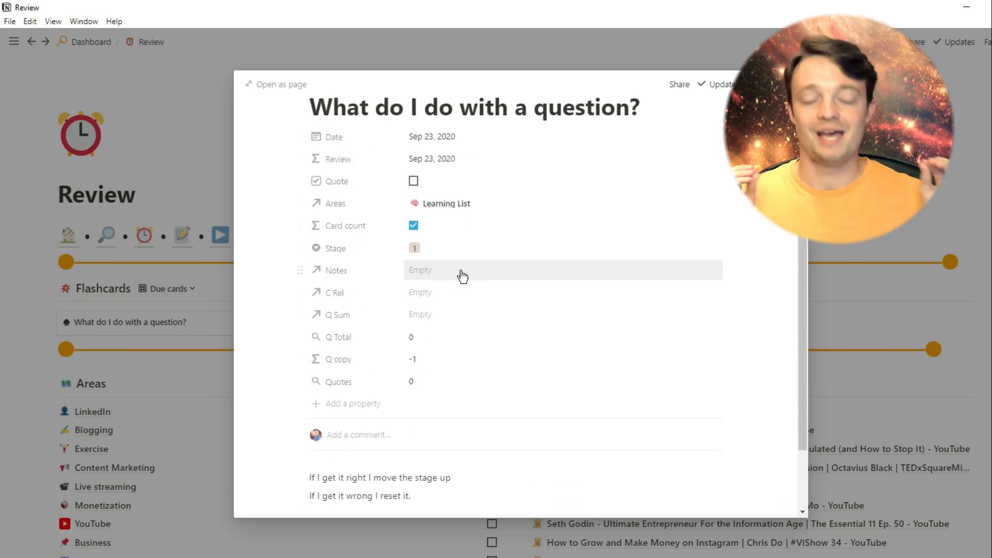
pyautogui.scroll(-3)
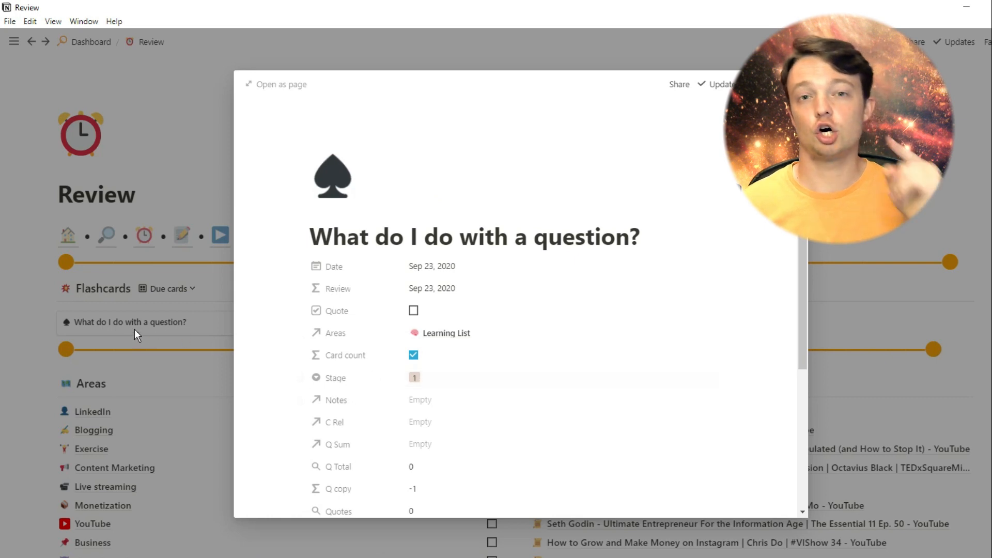
# Change the flashcard's Stage to 2, then set it back to 1.
pyautogui.click(415, 377)
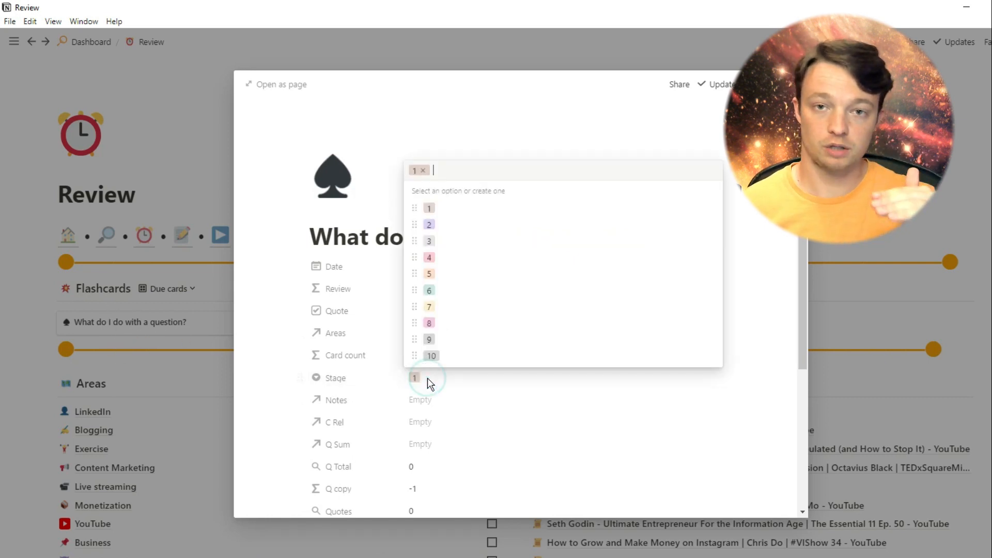
pyautogui.click(428, 225)
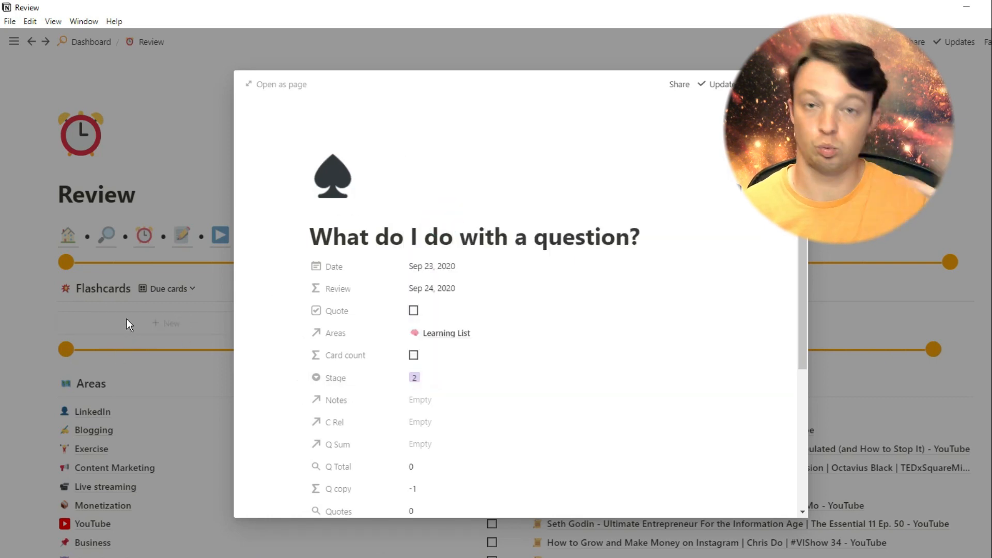
pyautogui.moveTo(433, 288)
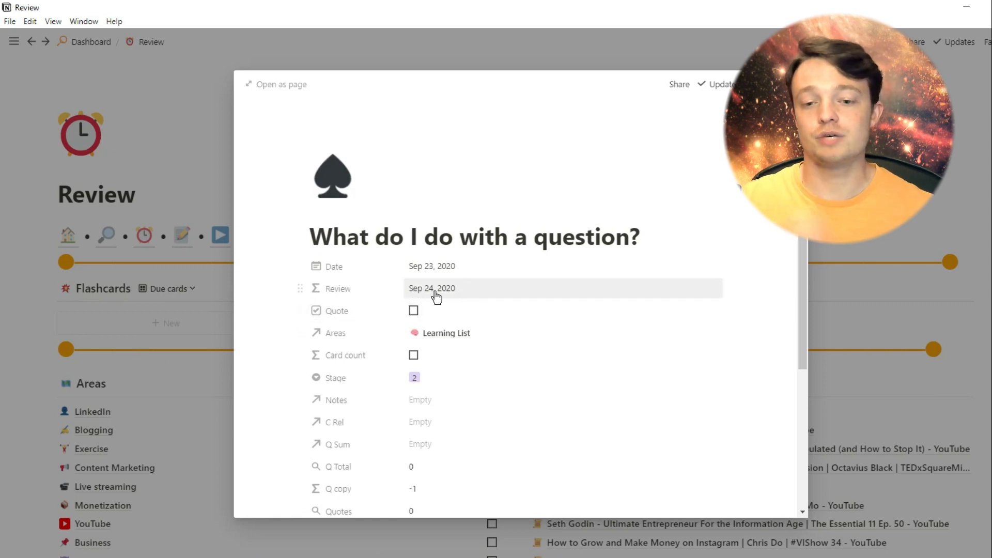
pyautogui.moveTo(429, 380)
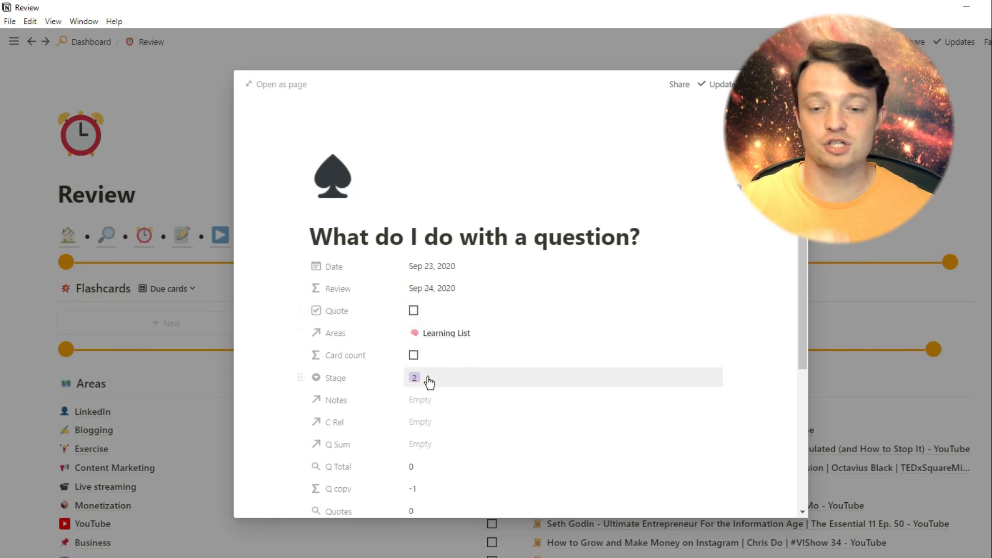
pyautogui.click(414, 377)
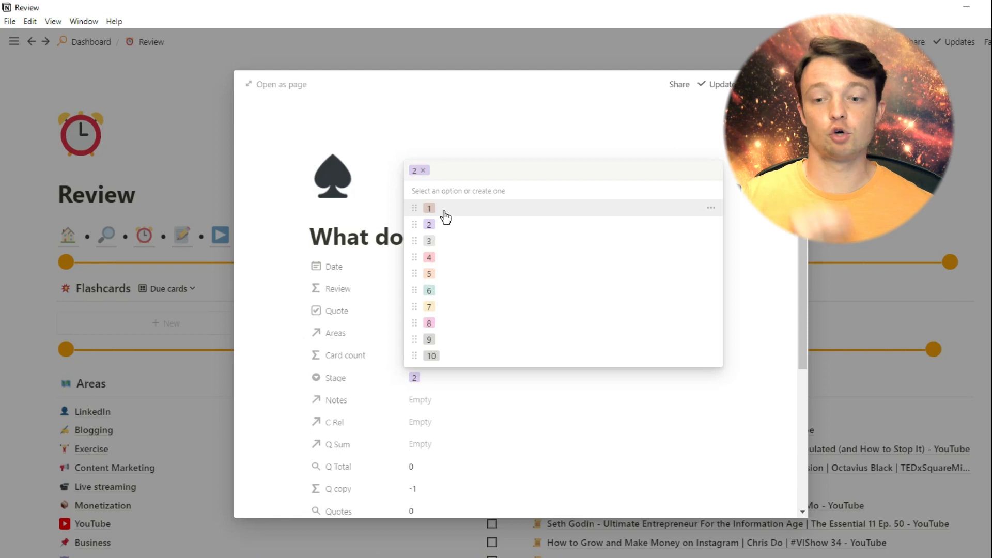
pyautogui.click(428, 208)
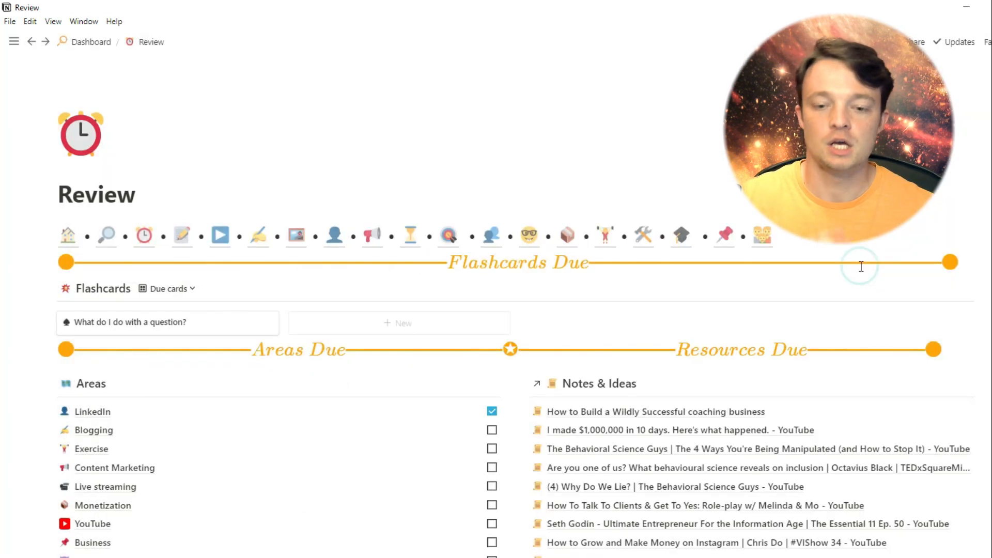
# View the Due cards filter conditions, then reopen the flashcard's Stage values.
pyautogui.click(837, 289)
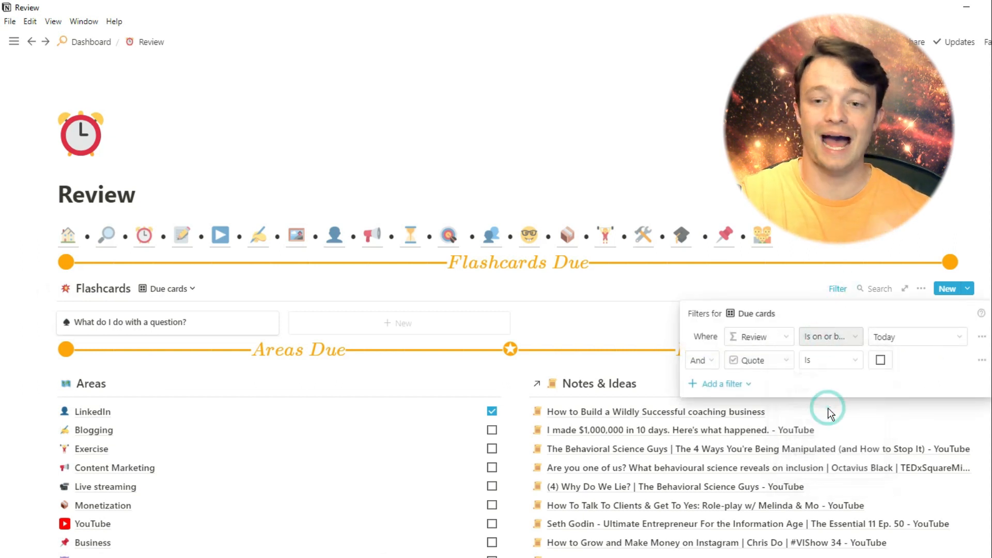
pyautogui.moveTo(704, 303)
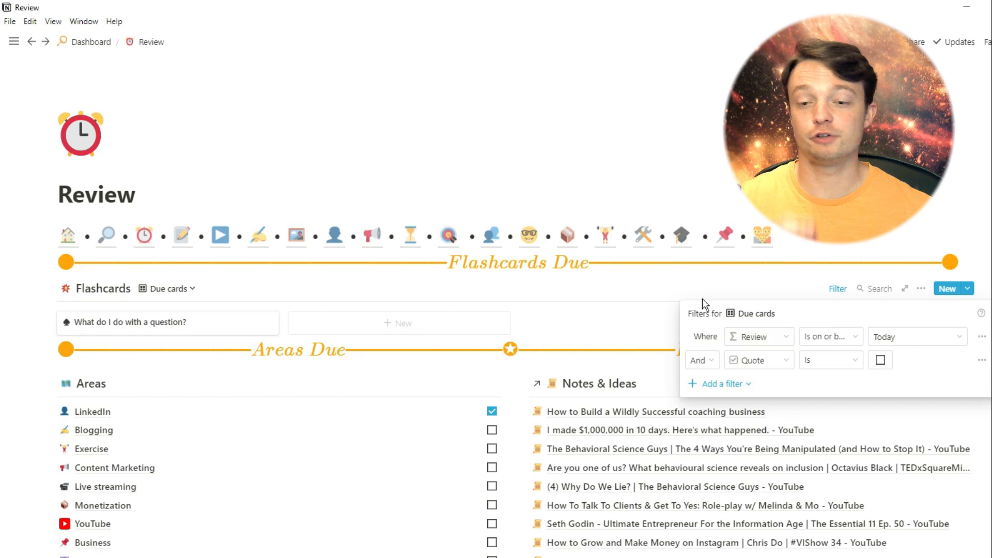
pyautogui.click(178, 323)
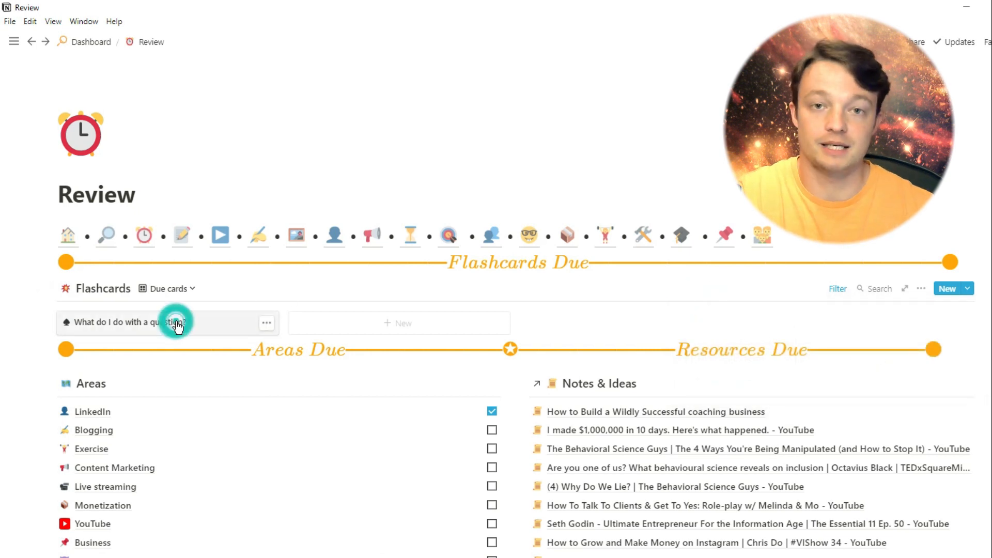
pyautogui.click(126, 322)
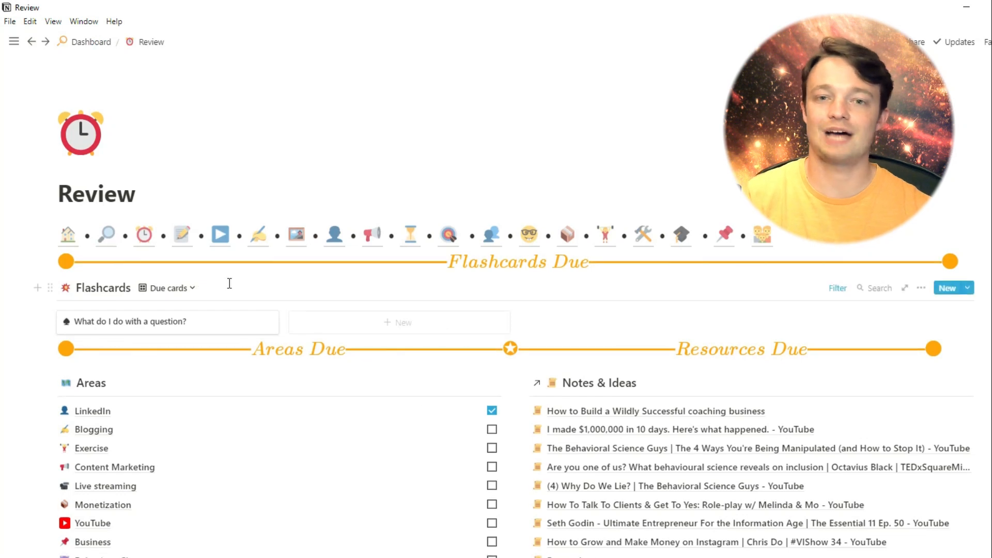
pyautogui.scroll(-3)
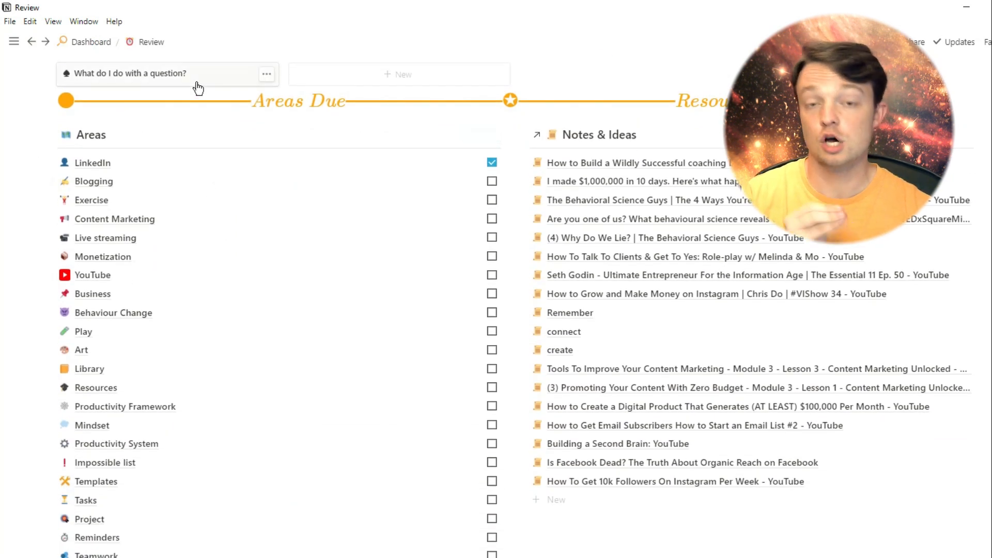
pyautogui.click(130, 73)
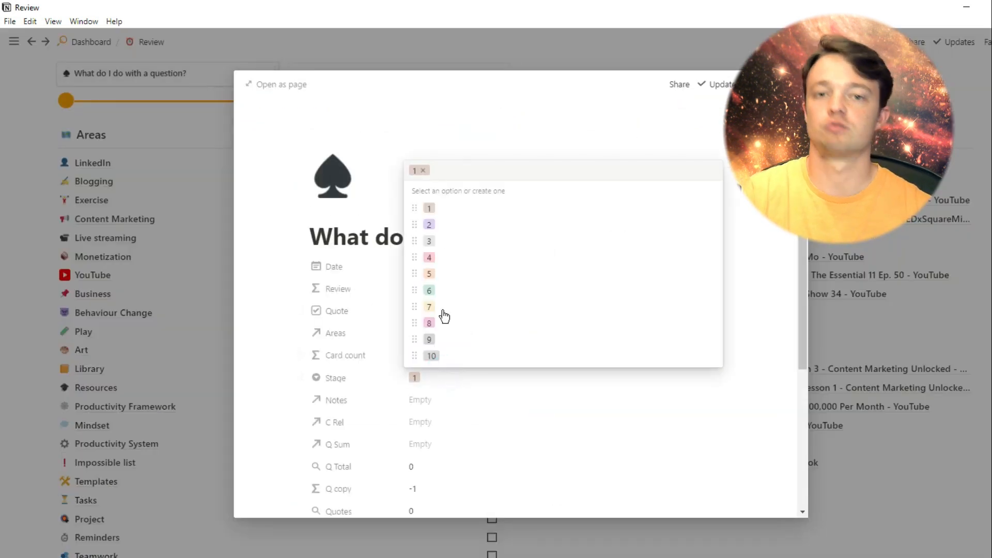
pyautogui.click(429, 224)
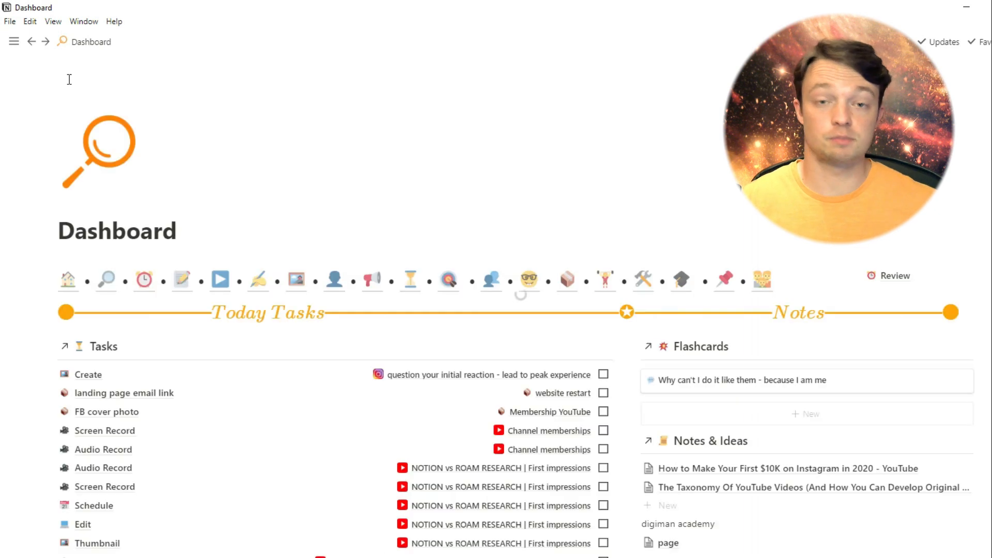
# Scroll the Dashboard and go to Review through the alarm clock icon.
pyautogui.scroll(-3)
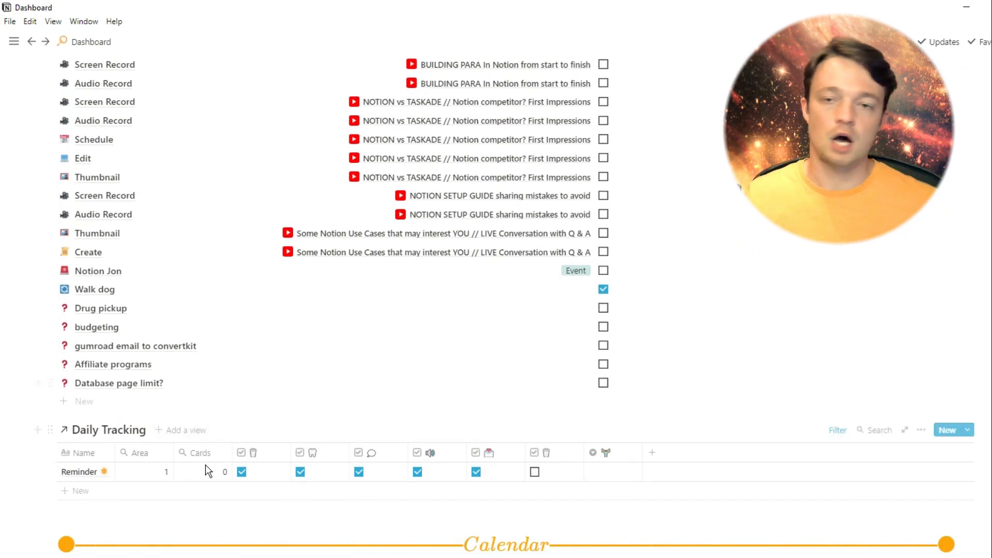
pyautogui.scroll(3)
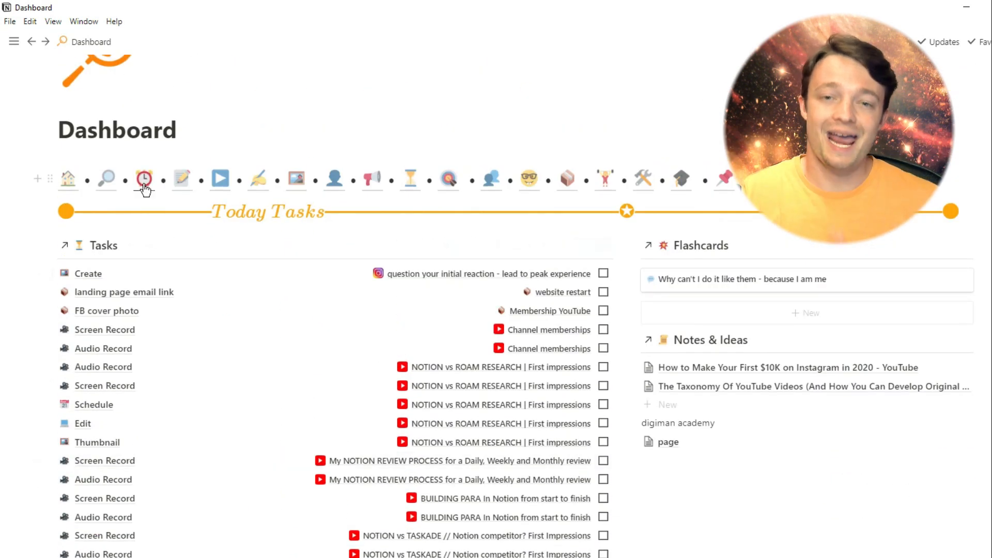
pyautogui.click(144, 180)
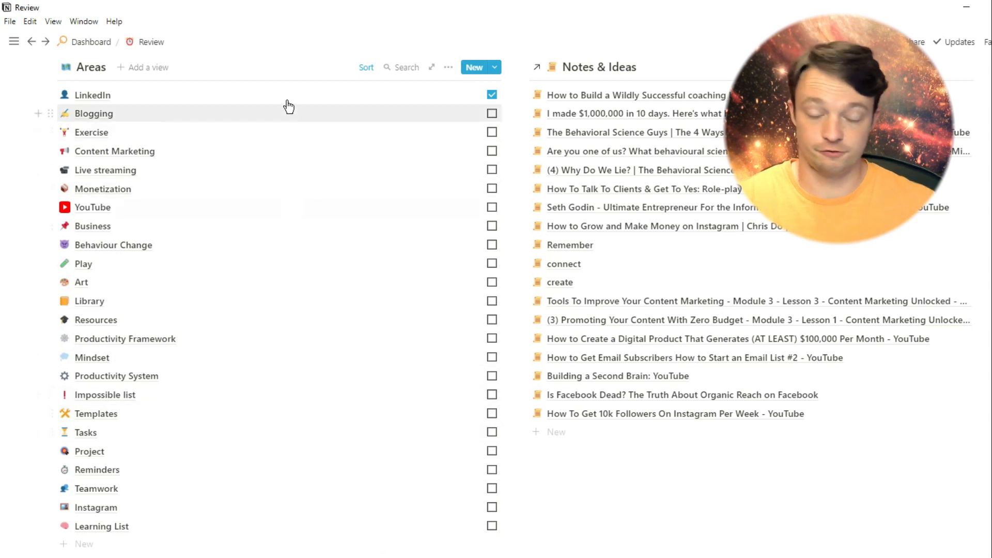
# Open the LinkedIn area and set its Last Reviewed date to Sep 19, 2020.
pyautogui.click(93, 95)
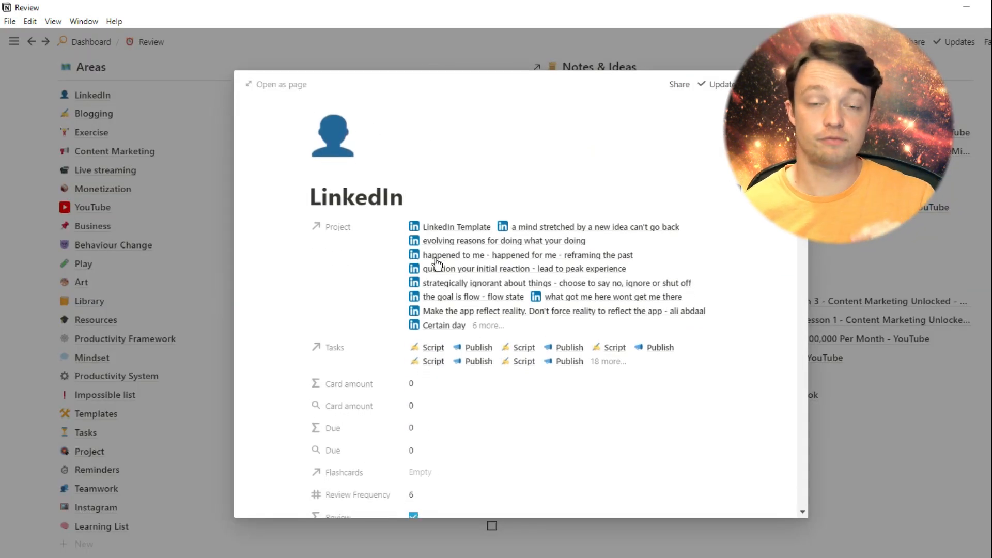
pyautogui.scroll(-3)
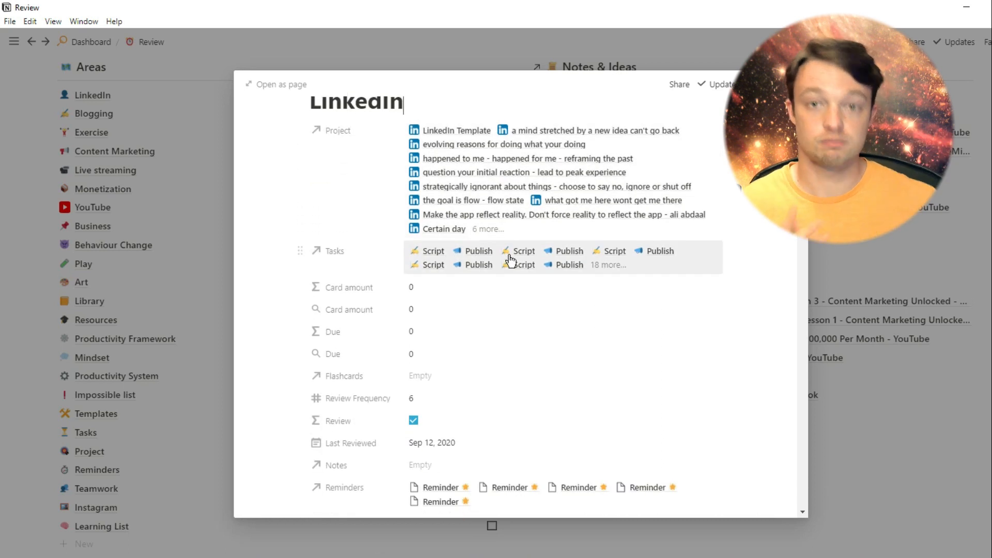
pyautogui.scroll(-3)
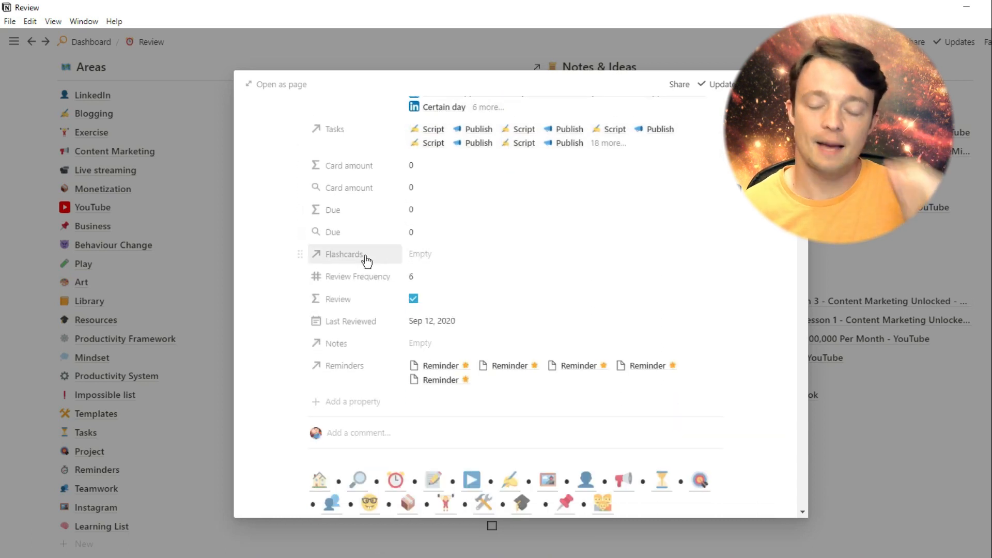
pyautogui.moveTo(359, 283)
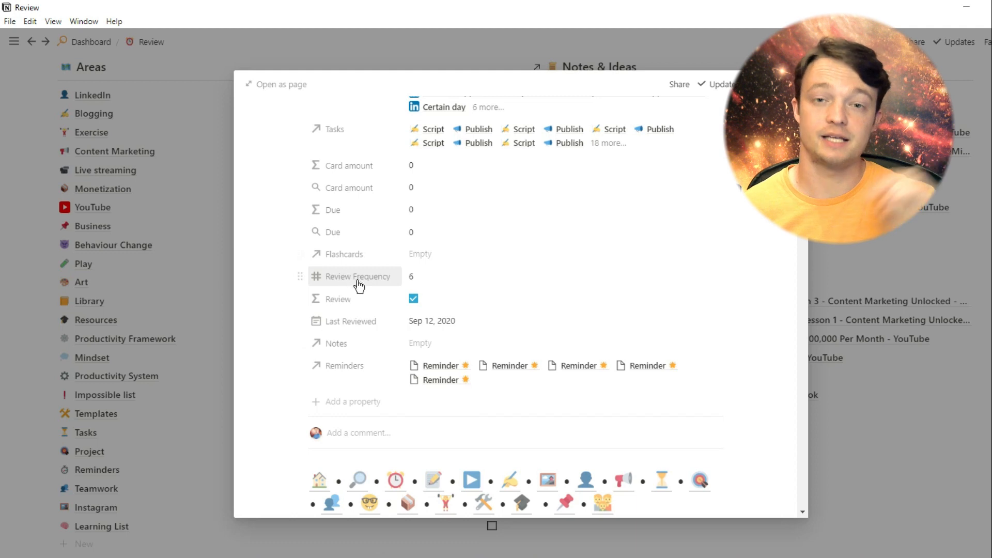
pyautogui.moveTo(379, 282)
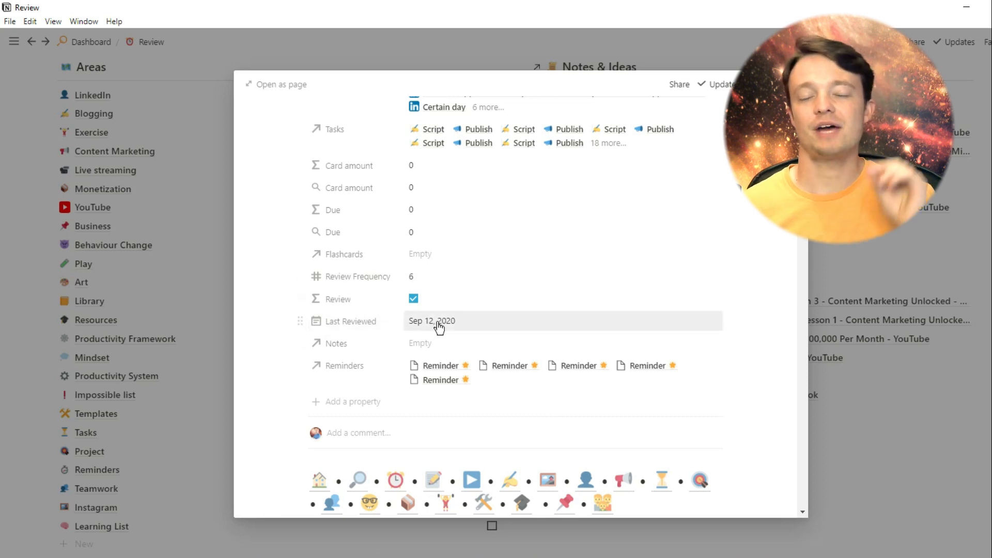
pyautogui.click(432, 320)
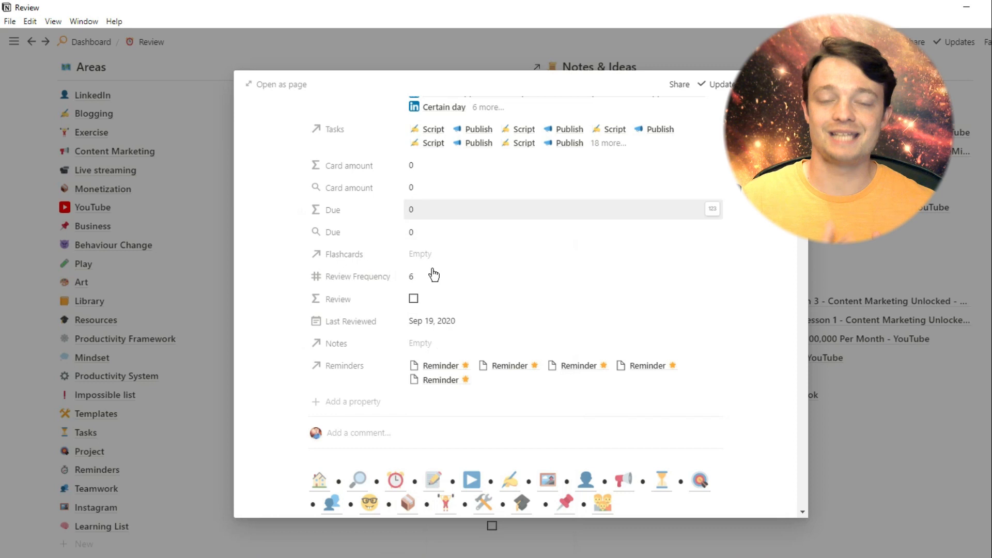
pyautogui.moveTo(420, 302)
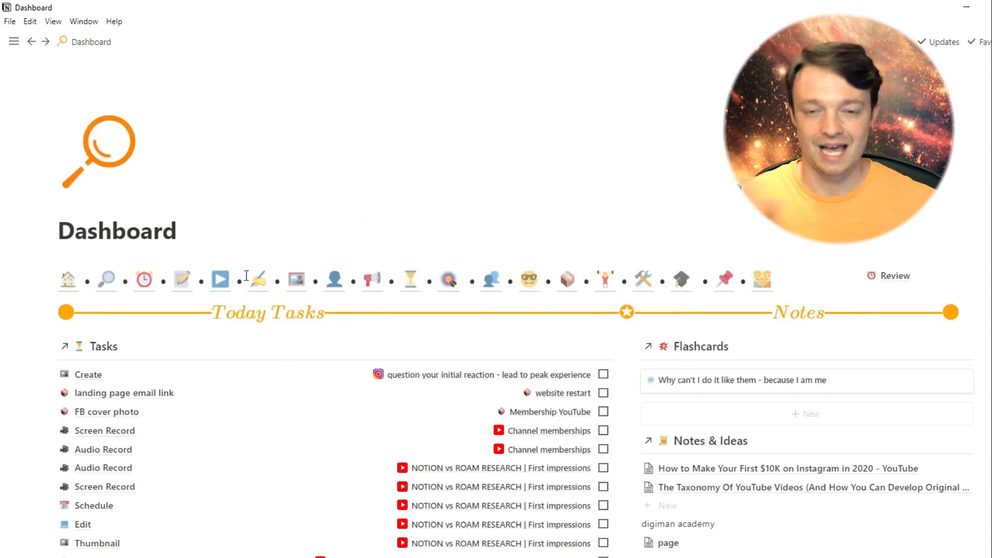
pyautogui.scroll(-3)
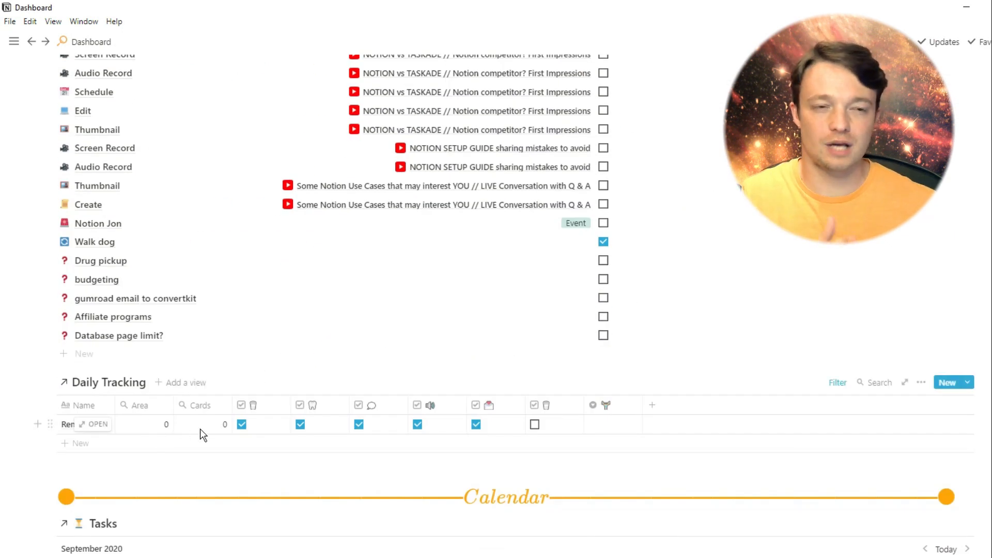
pyautogui.scroll(3)
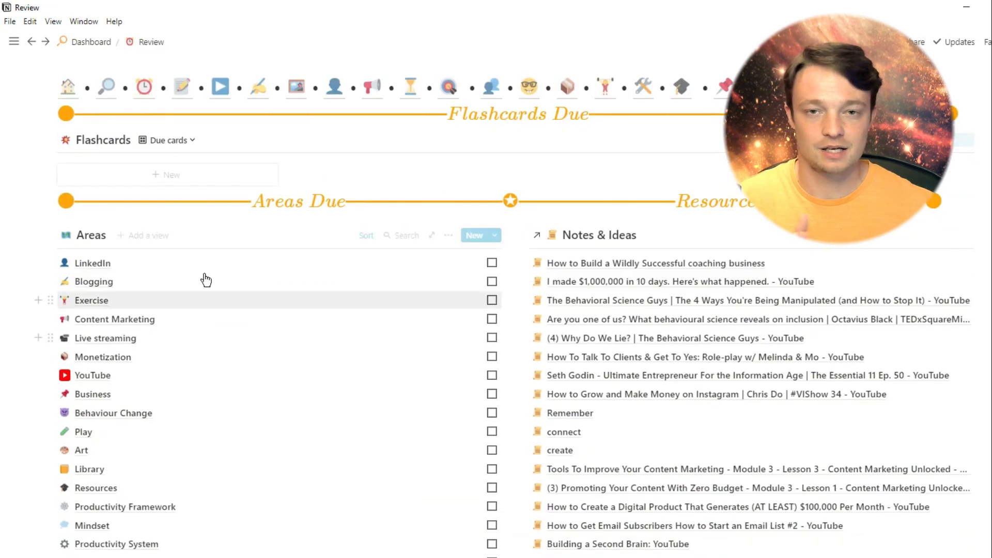
# Expand the LinkedIn area to a full page and view its Review formula unchanged.
pyautogui.click(92, 262)
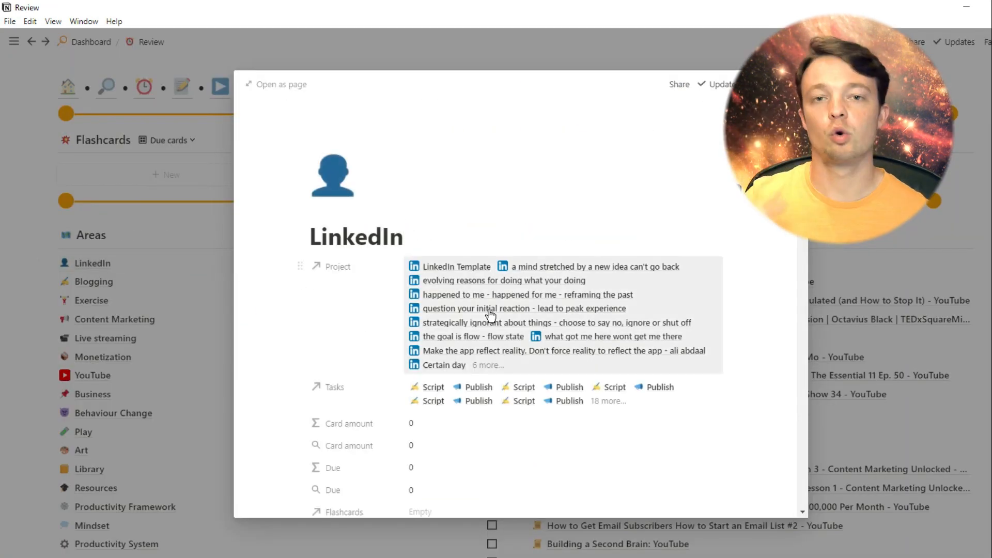
pyautogui.click(281, 84)
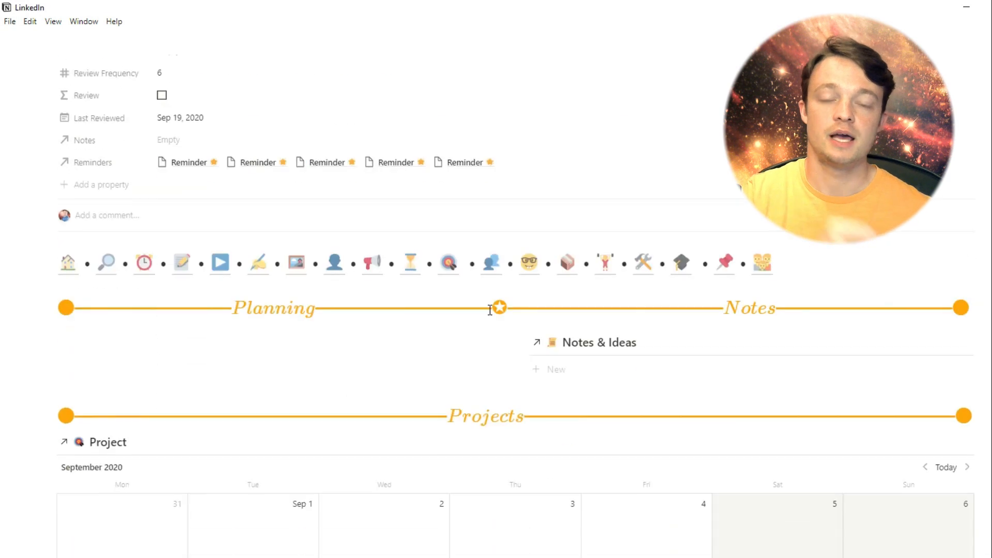
pyautogui.scroll(3)
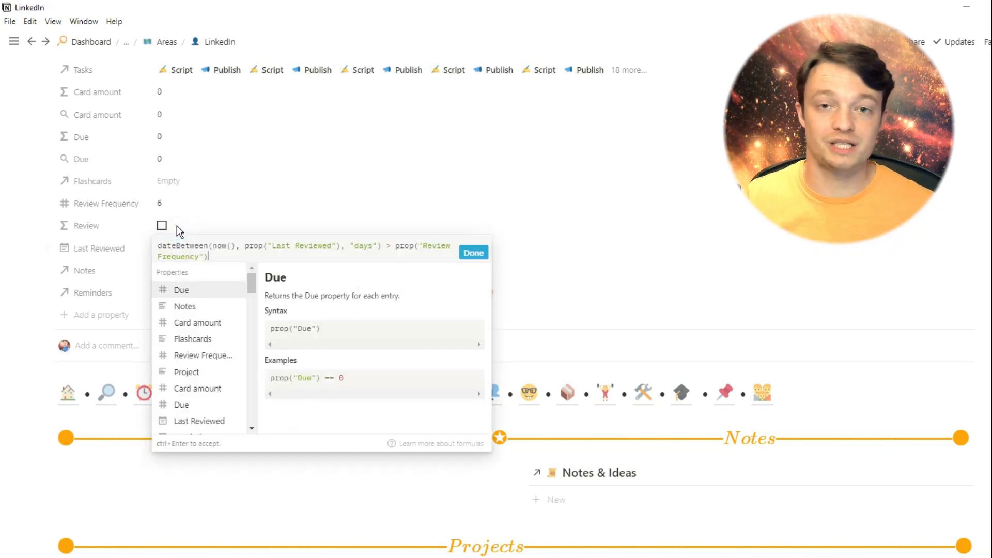
pyautogui.moveTo(107, 266)
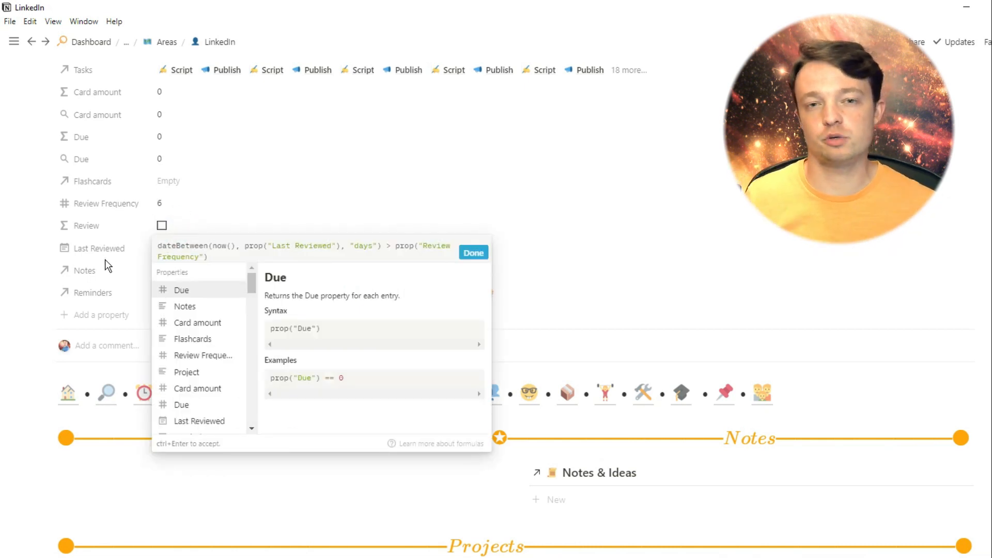
pyautogui.moveTo(388, 251)
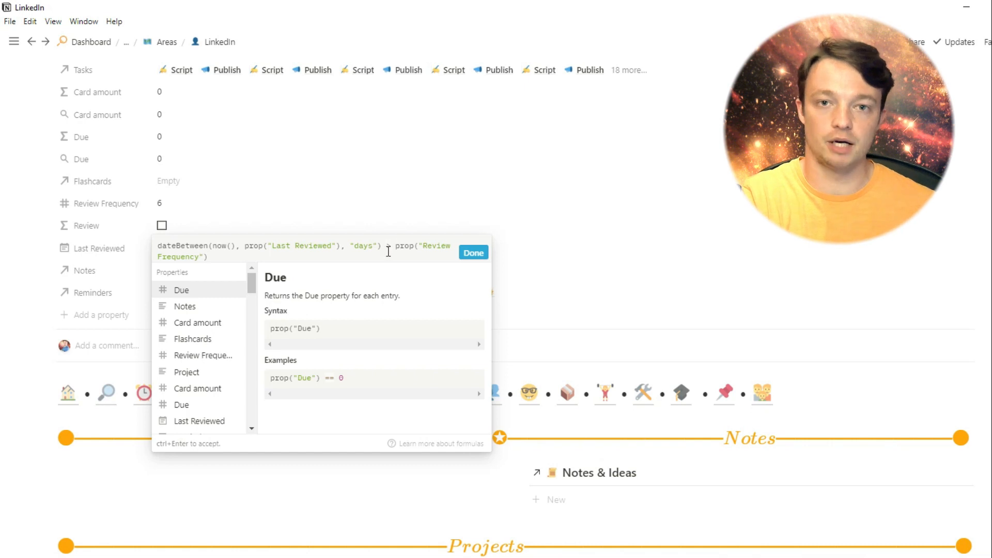
pyautogui.moveTo(474, 253)
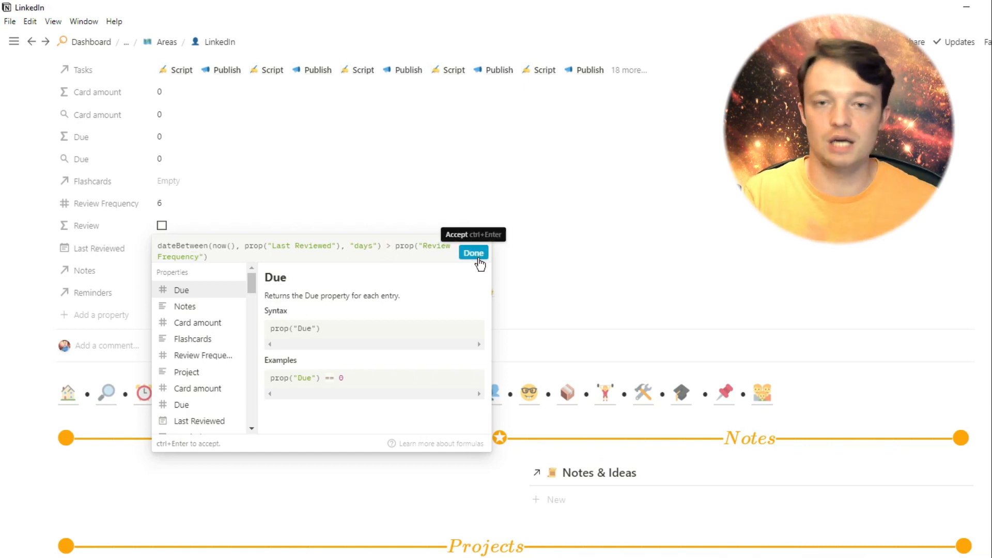
pyautogui.click(474, 252)
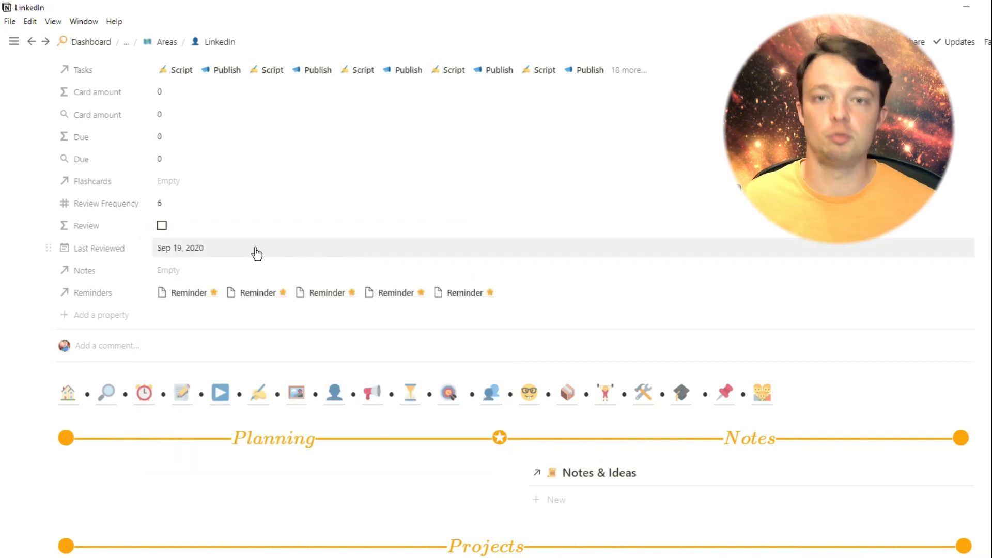
pyautogui.moveTo(182, 256)
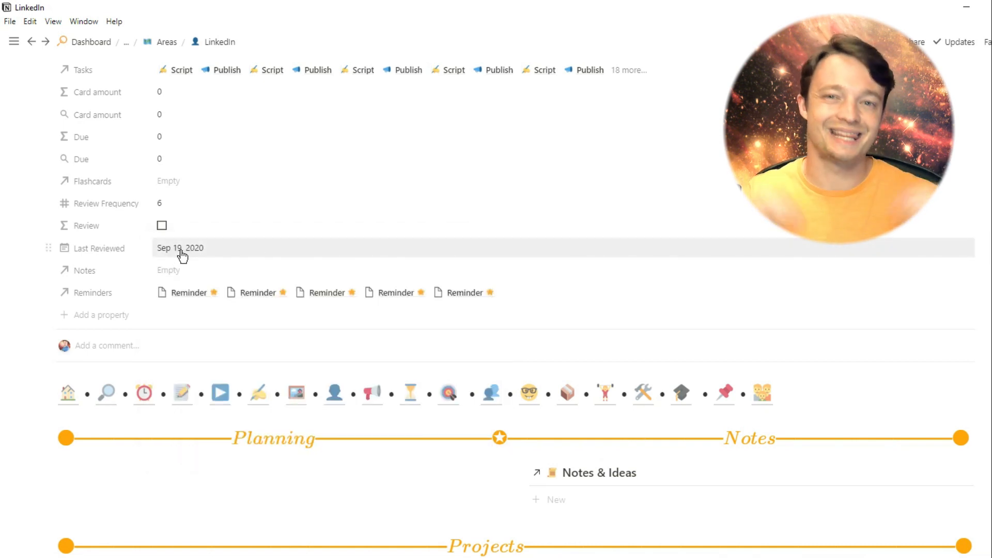
pyautogui.click(180, 247)
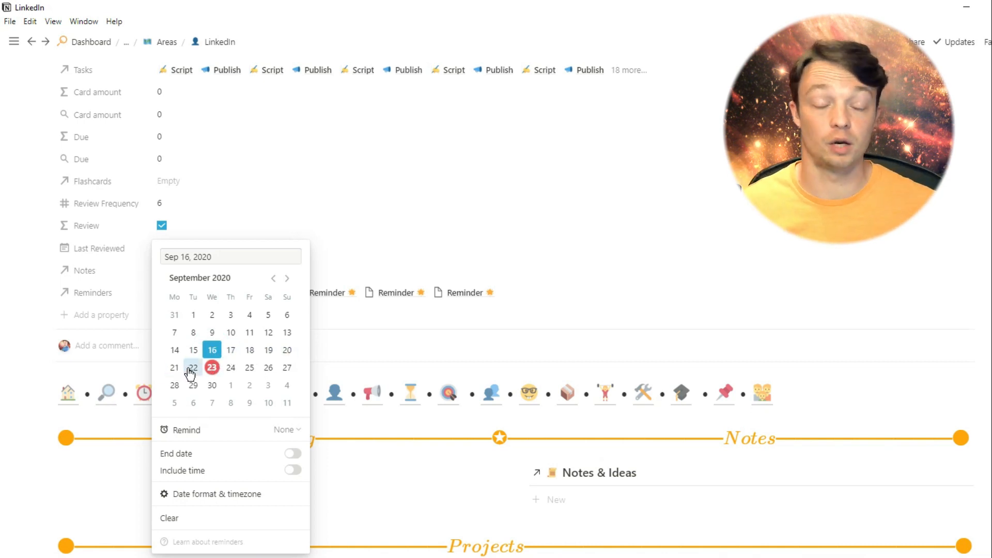
pyautogui.moveTo(268, 350)
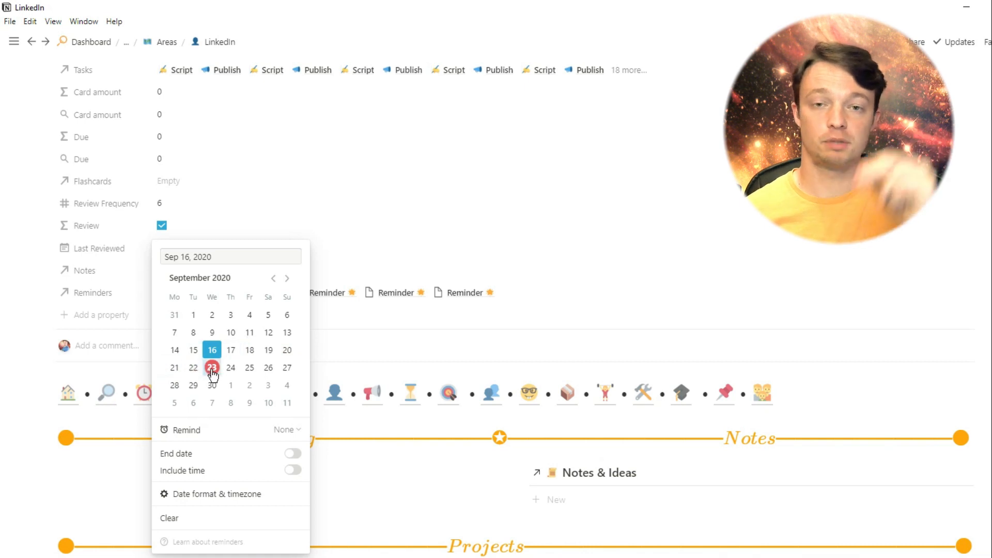
pyautogui.click(230, 350)
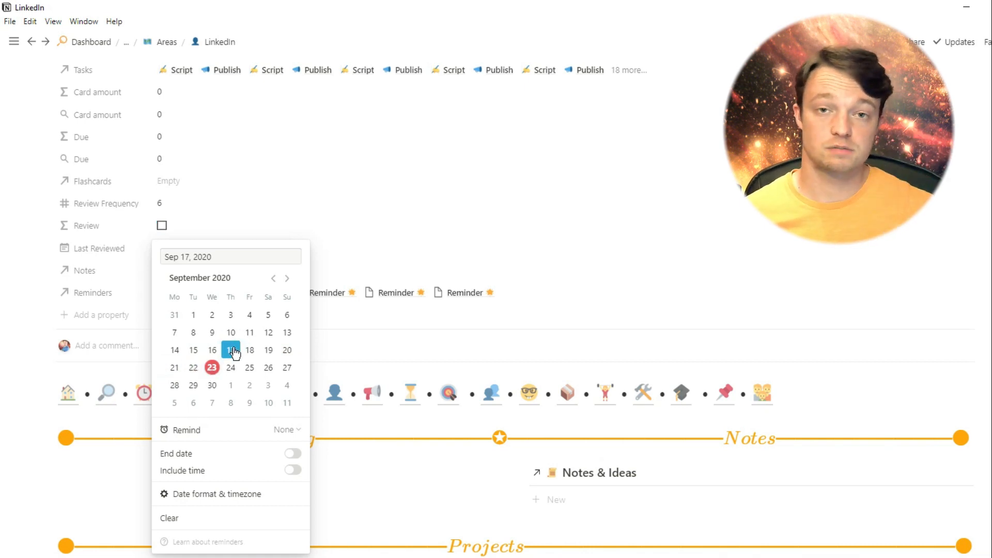
pyautogui.click(230, 350)
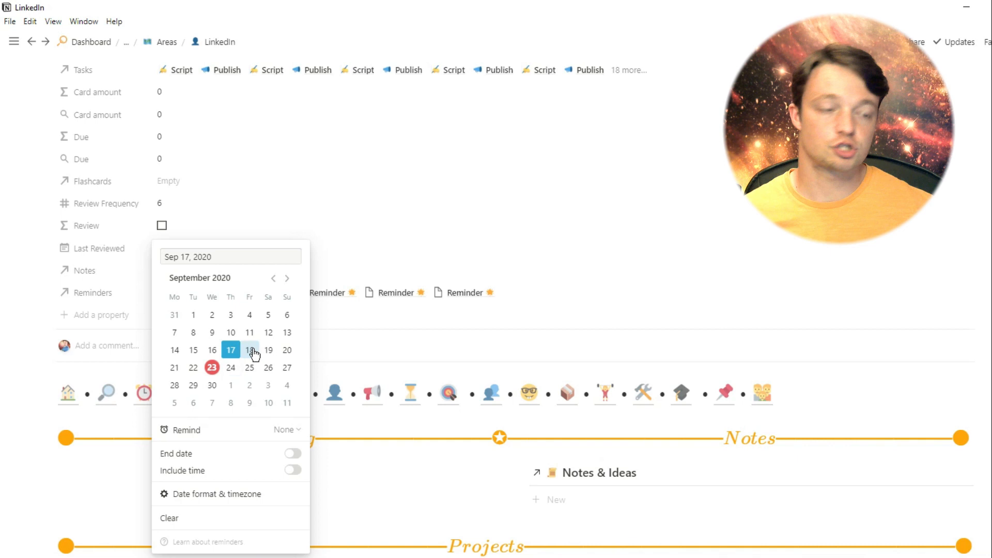
pyautogui.moveTo(231, 367)
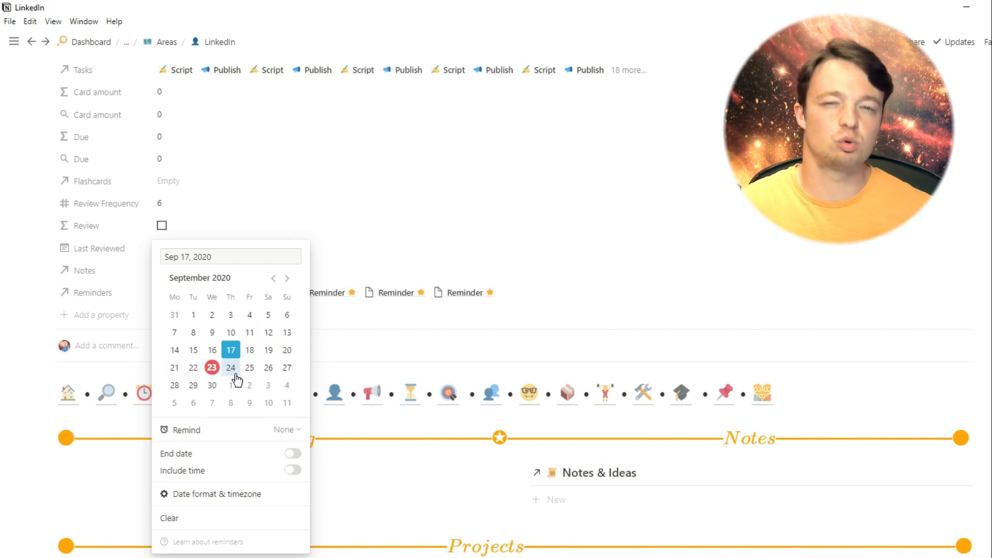
pyautogui.click(193, 349)
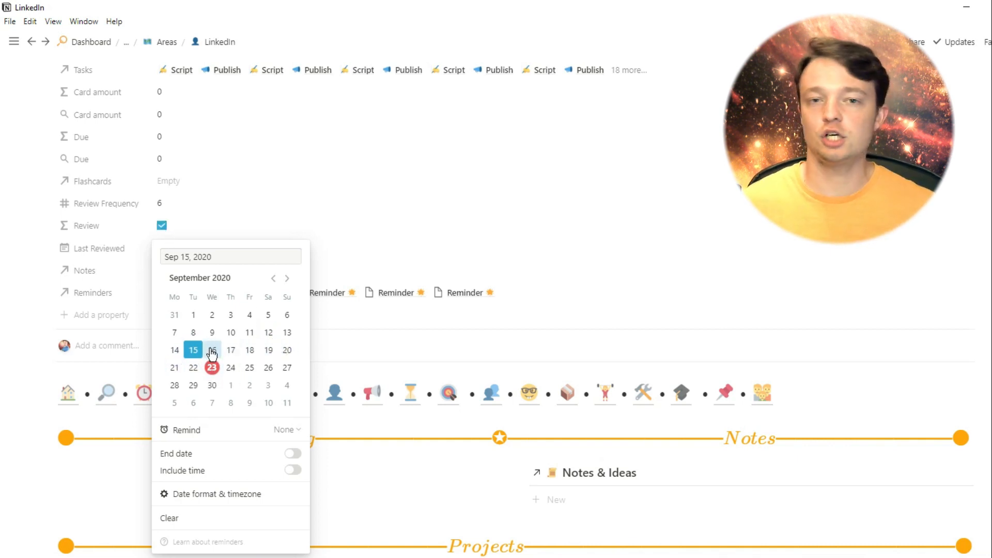
pyautogui.click(267, 350)
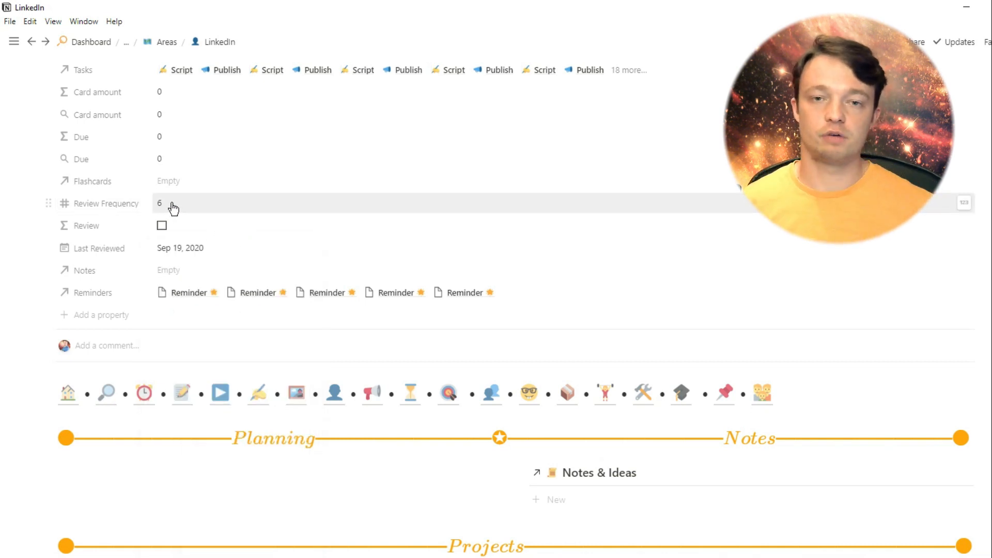
pyautogui.click(171, 203)
pyautogui.write('7')
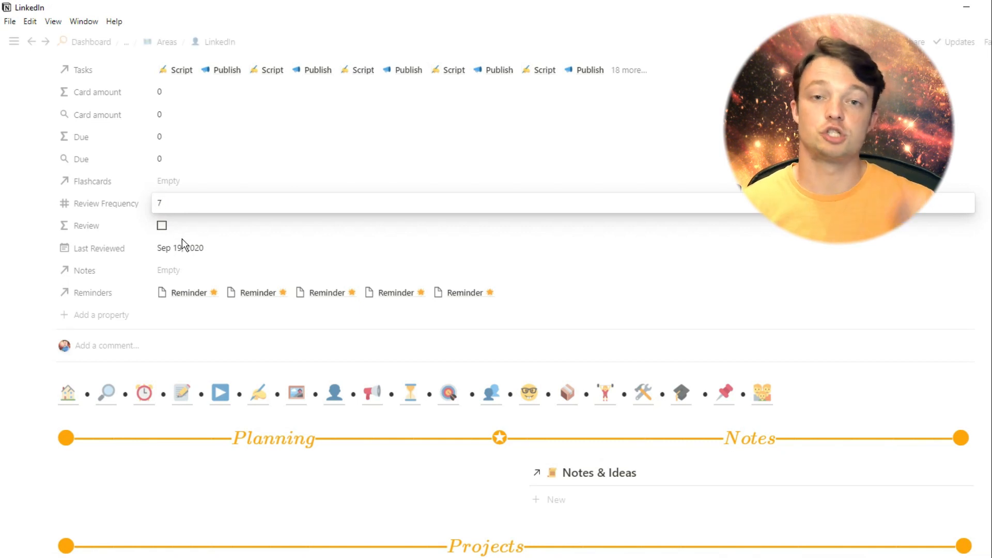
pyautogui.click(180, 248)
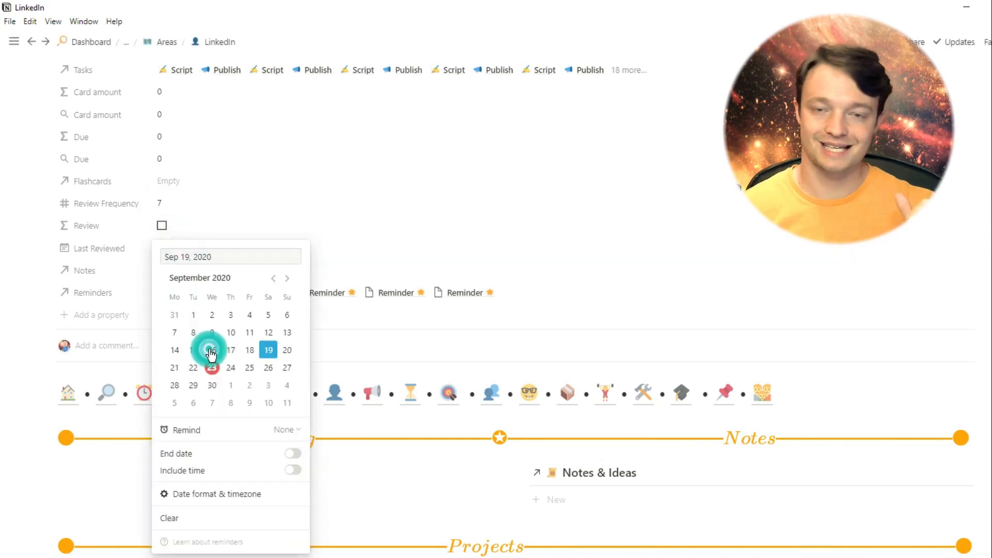
pyautogui.click(192, 349)
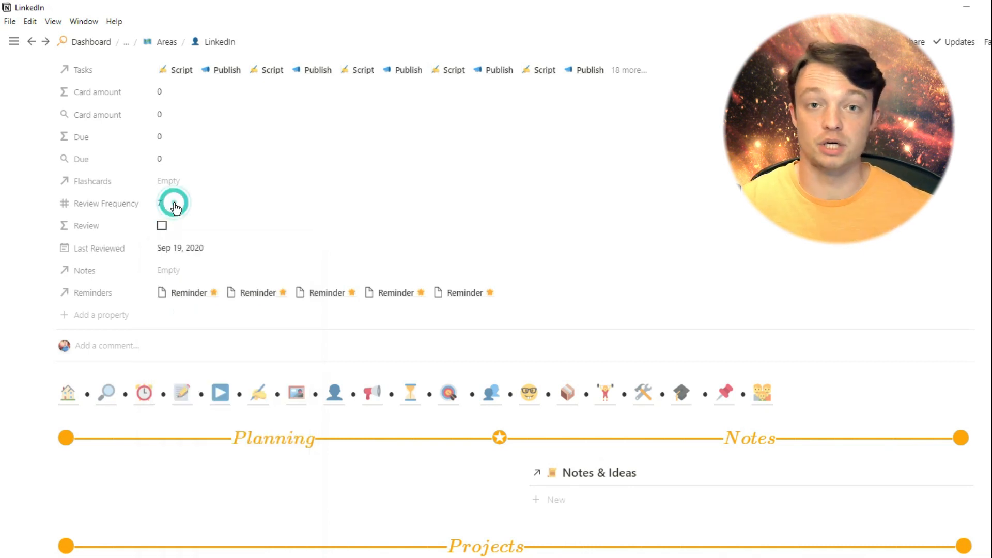
pyautogui.click(174, 203)
pyautogui.write('6')
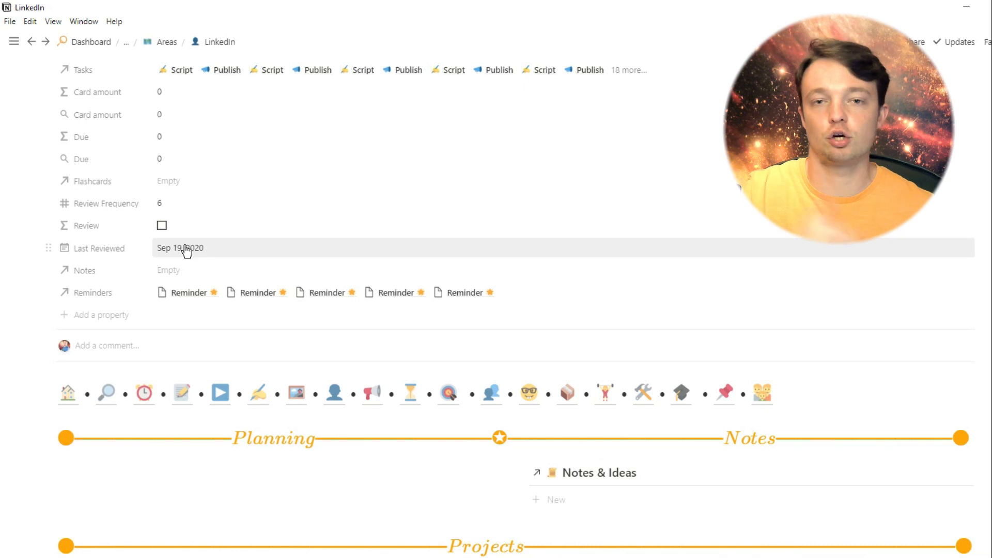
# Move the project calendar to October 2020 and open the Oct 2 'peter pan' Publish task.
pyautogui.scroll(-3)
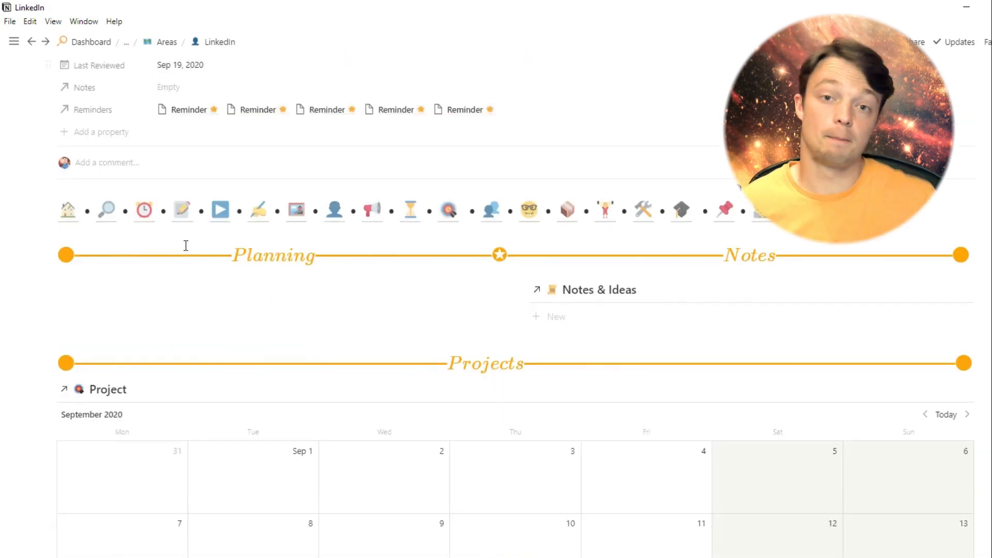
pyautogui.scroll(-3)
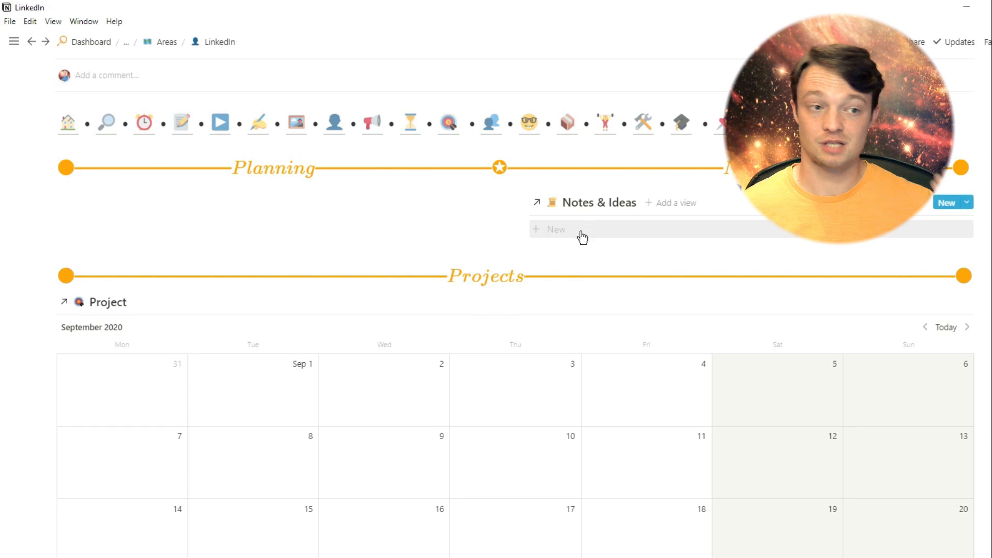
pyautogui.moveTo(597, 202)
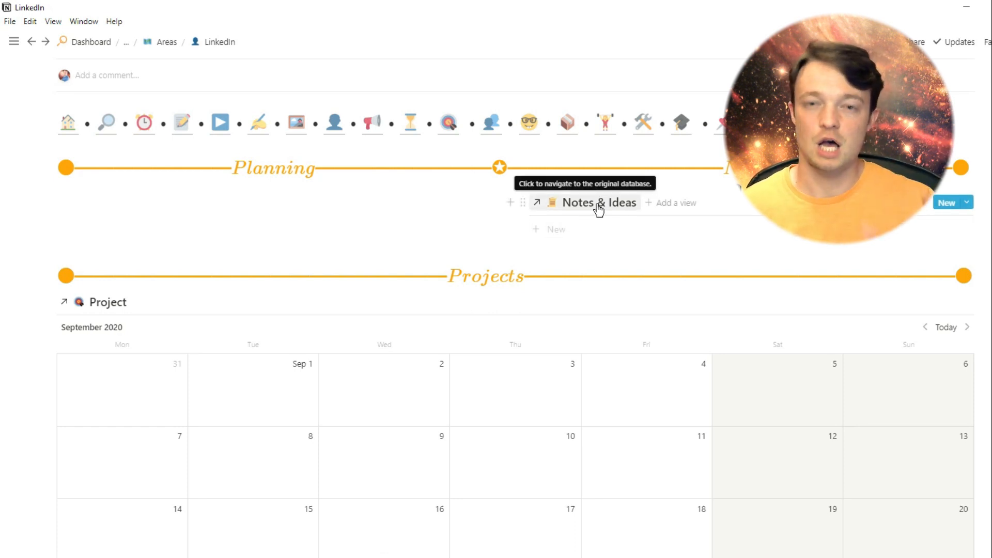
pyautogui.moveTo(729, 233)
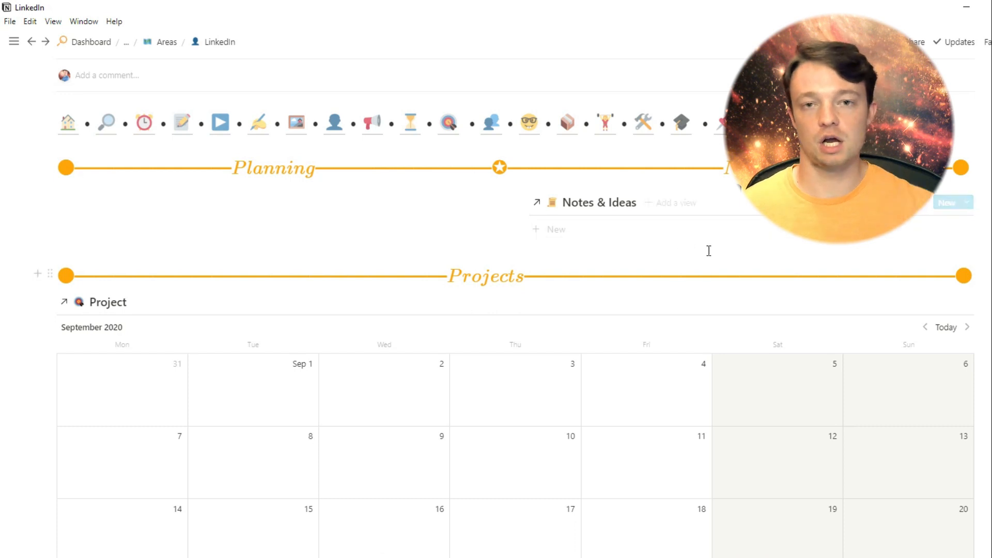
pyautogui.scroll(-3)
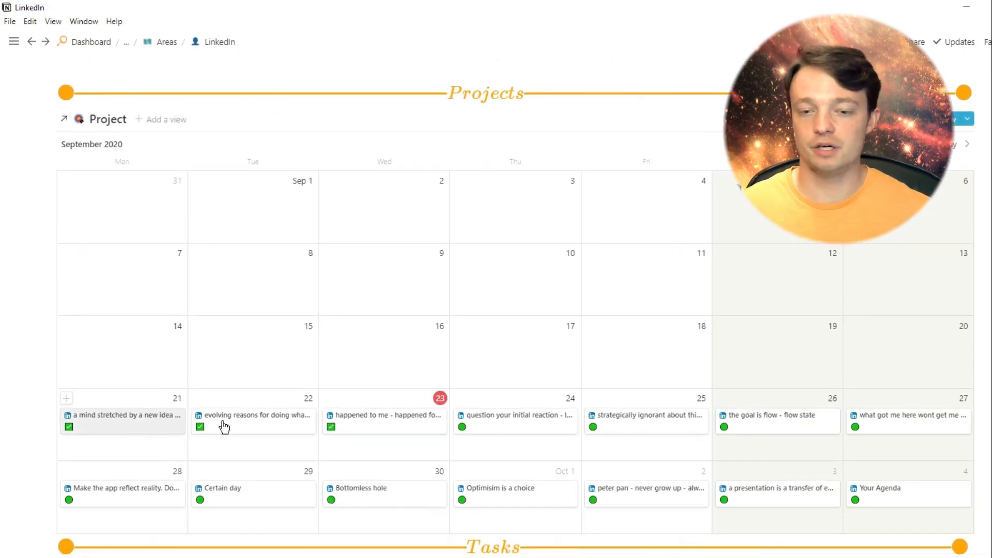
pyautogui.moveTo(885, 271)
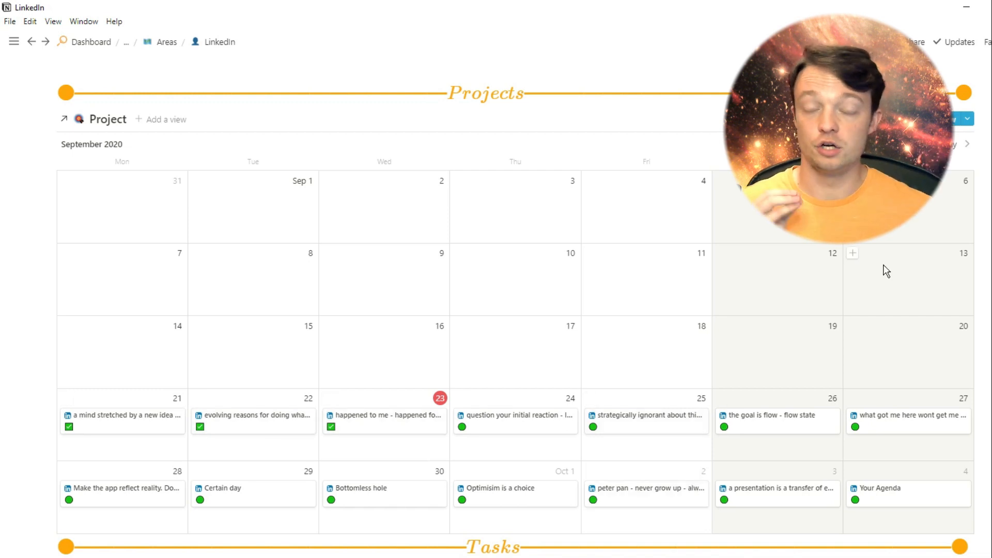
pyautogui.click(966, 144)
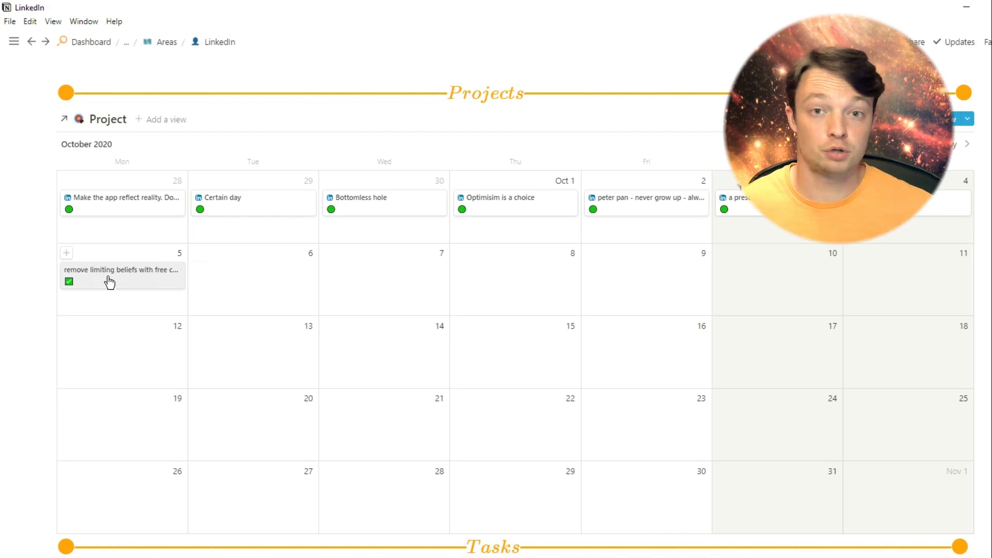
pyautogui.moveTo(854, 280)
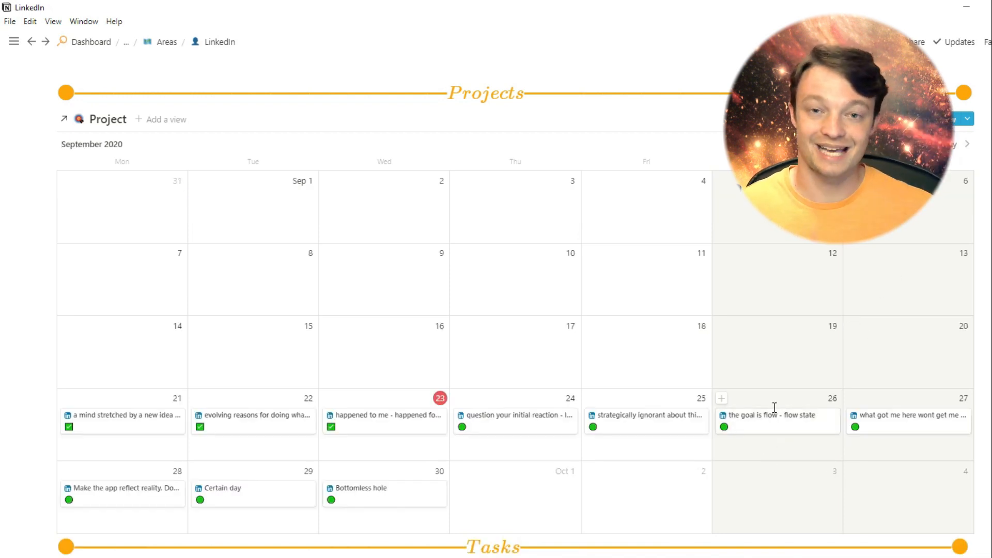
pyautogui.scroll(-3)
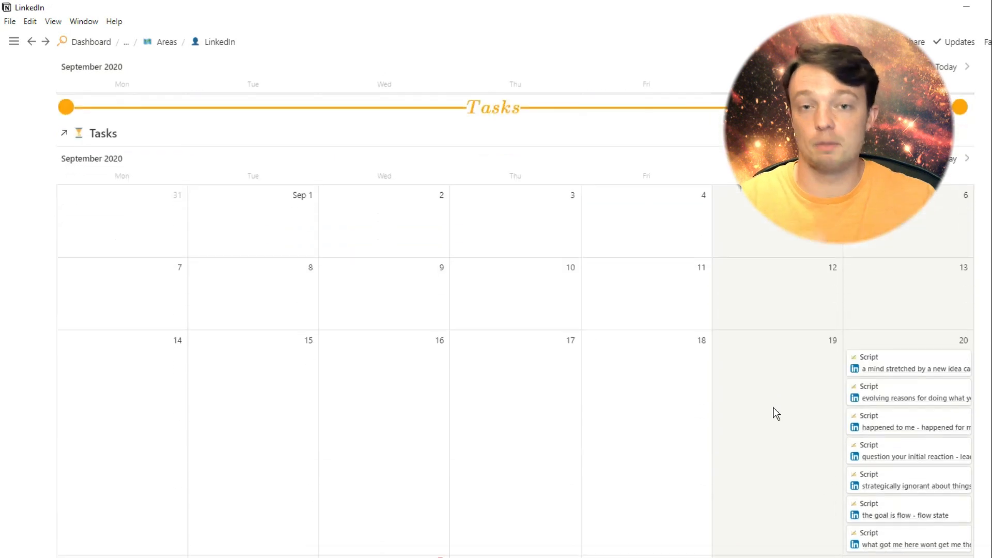
pyautogui.scroll(-3)
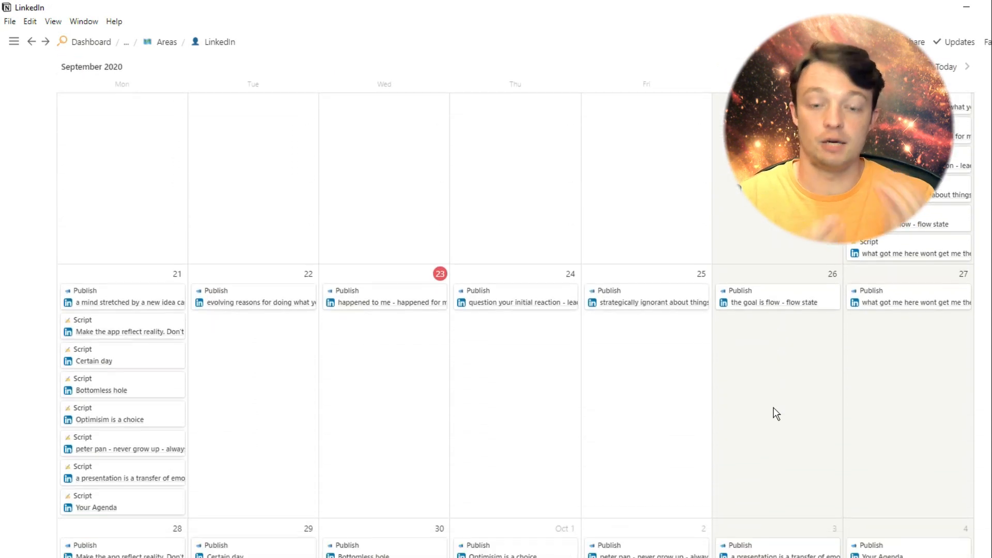
pyautogui.scroll(3)
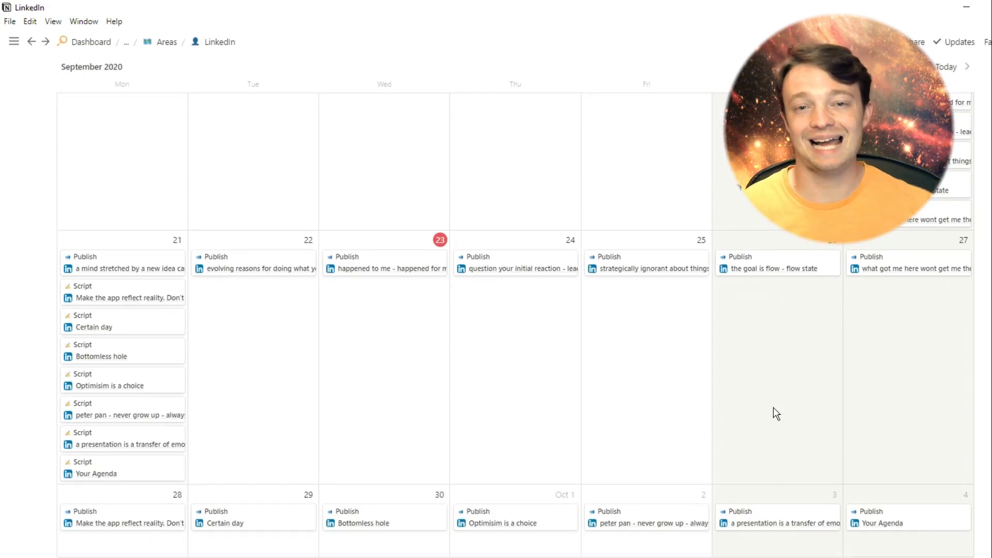
pyautogui.scroll(3)
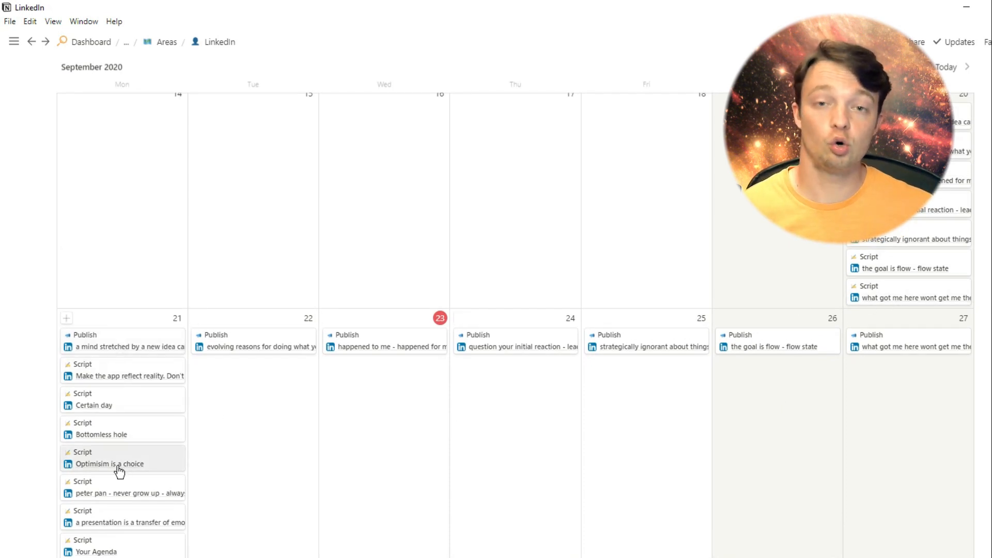
pyautogui.scroll(-3)
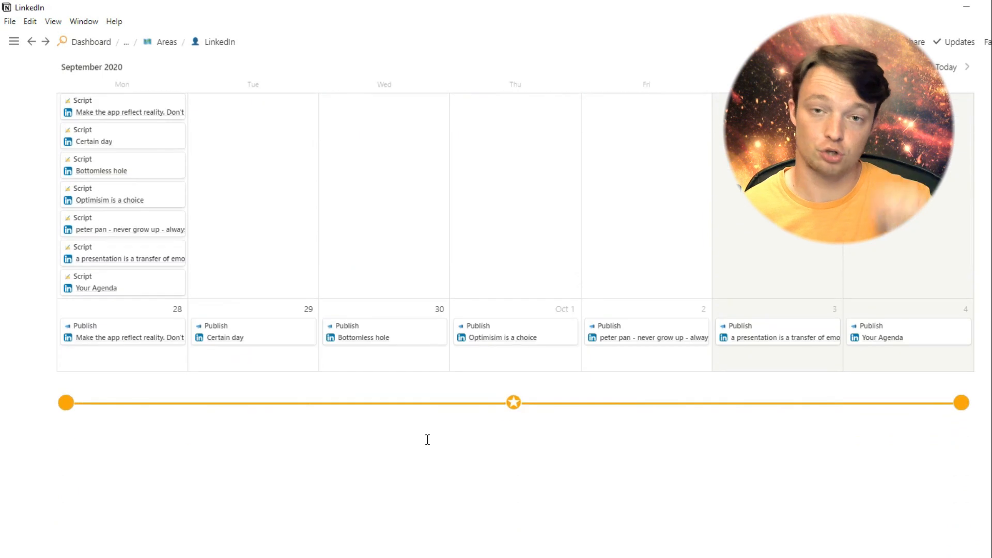
pyautogui.moveTo(632, 341)
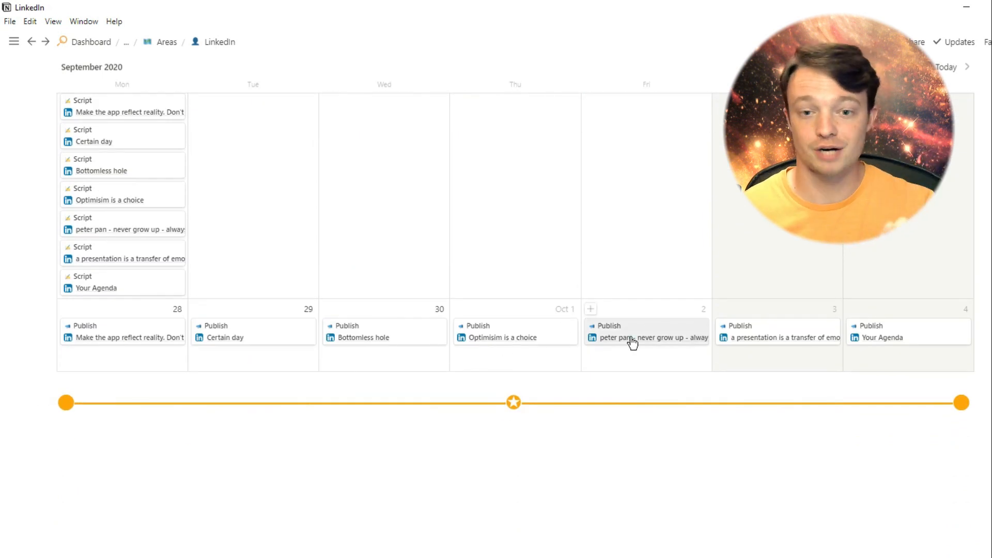
pyautogui.click(639, 331)
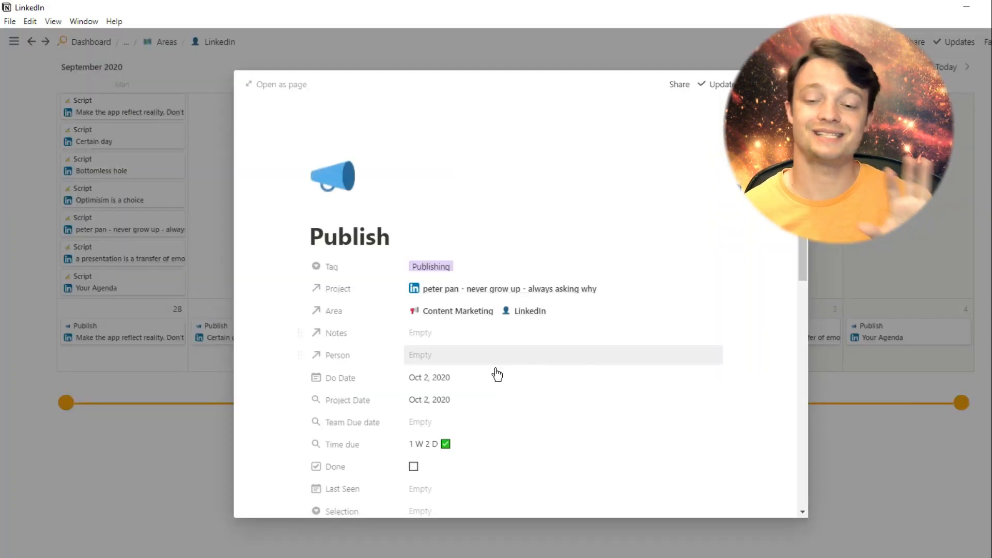
pyautogui.moveTo(840, 265)
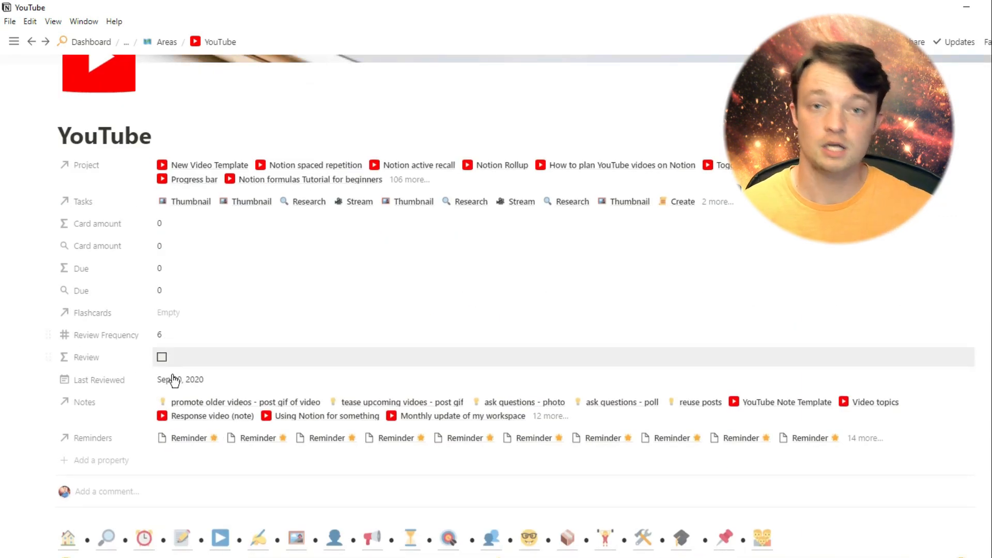
pyautogui.moveTo(202, 383)
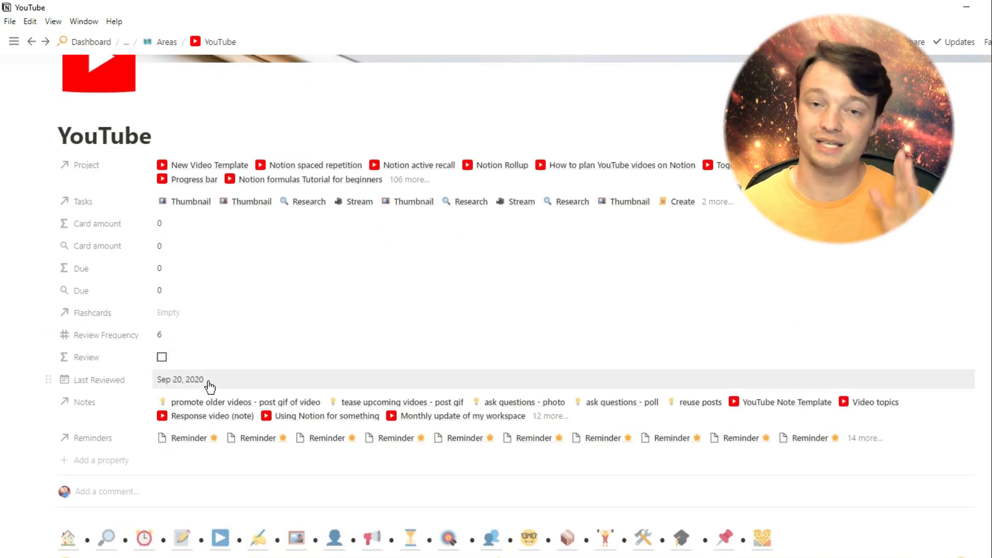
pyautogui.click(181, 378)
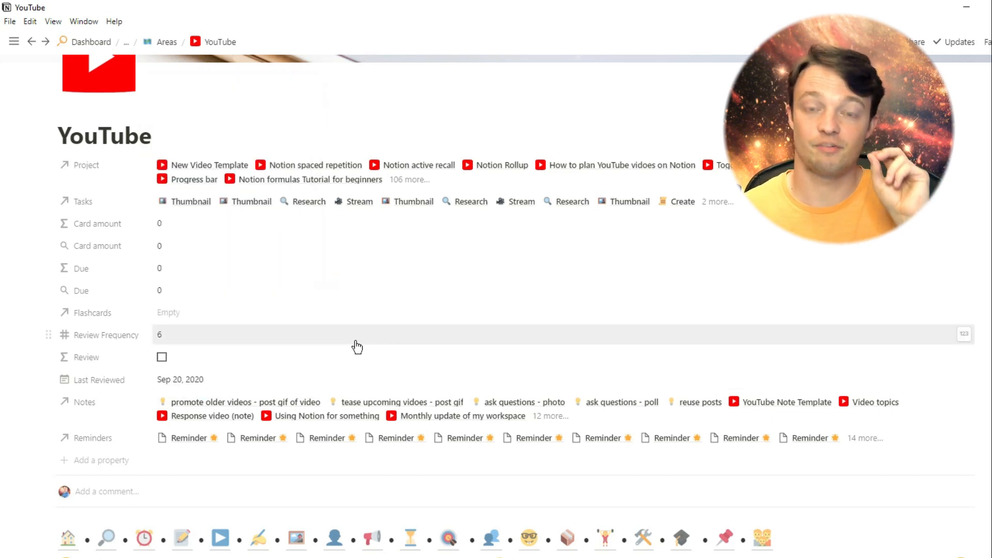
pyautogui.scroll(-3)
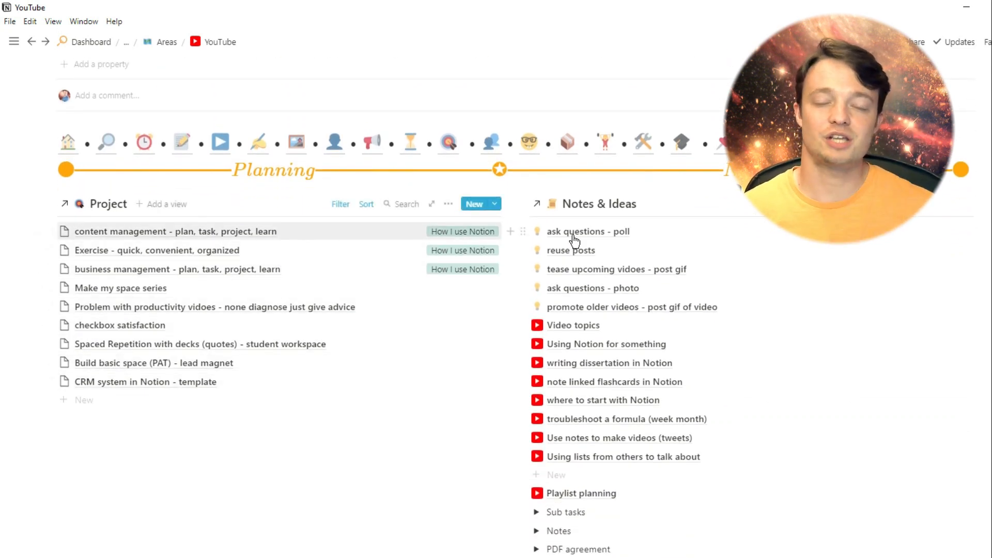
pyautogui.scroll(-3)
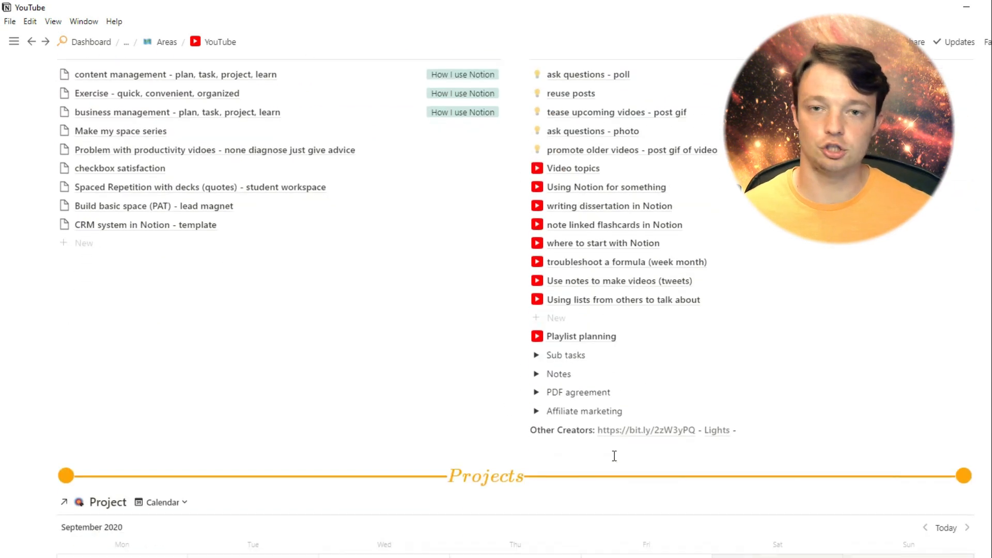
pyautogui.scroll(-3)
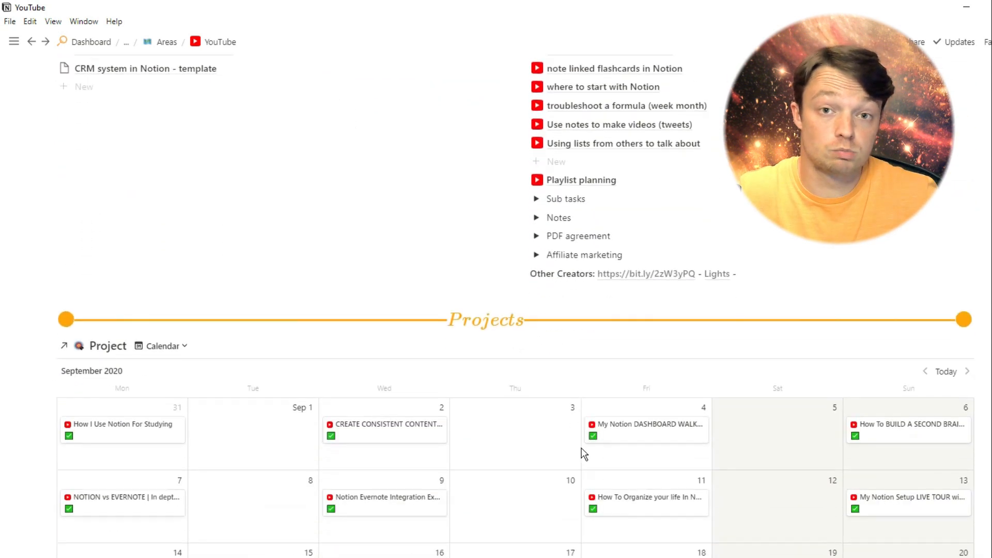
pyautogui.scroll(-3)
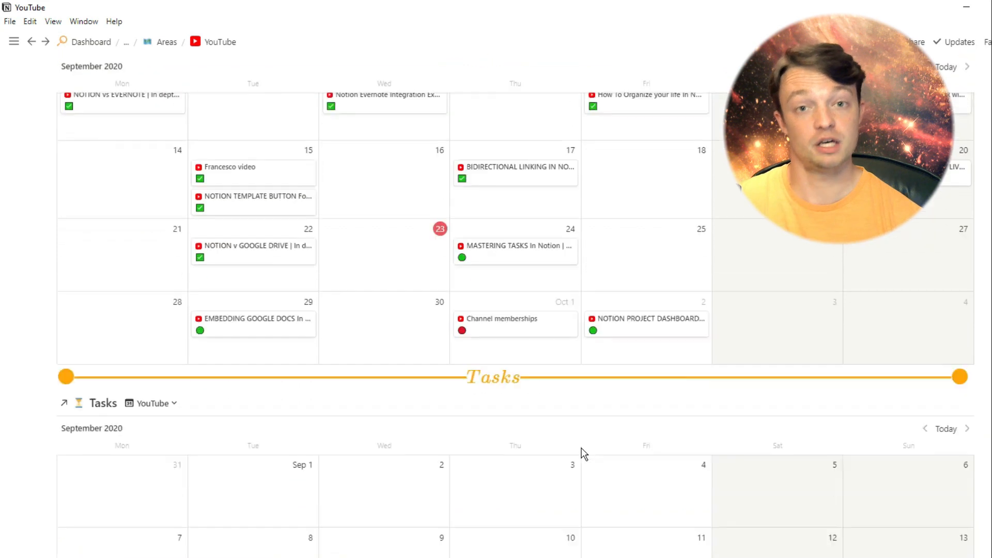
pyautogui.scroll(-3)
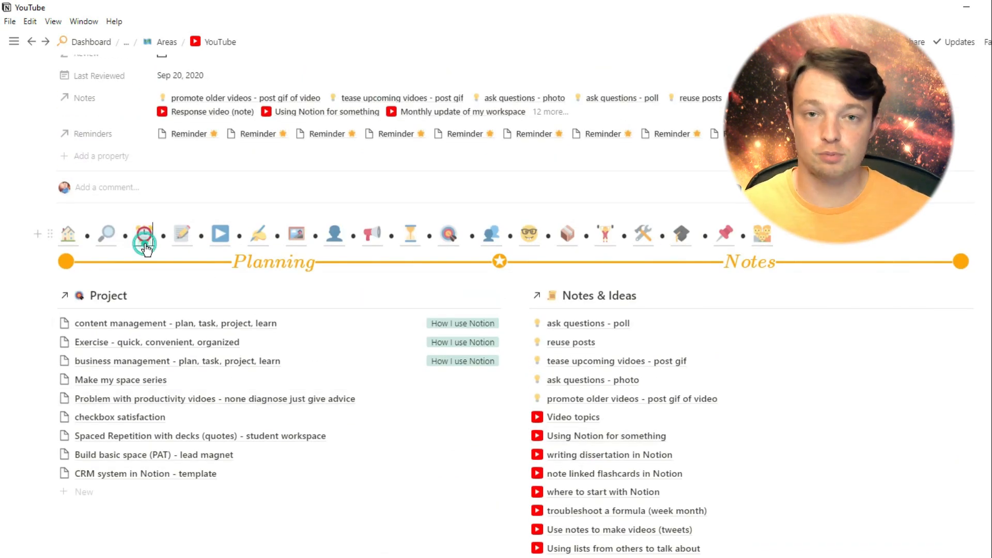
# On Review, view the Resources Due filter: Area contains Resources, Review on or before today.
pyautogui.click(144, 236)
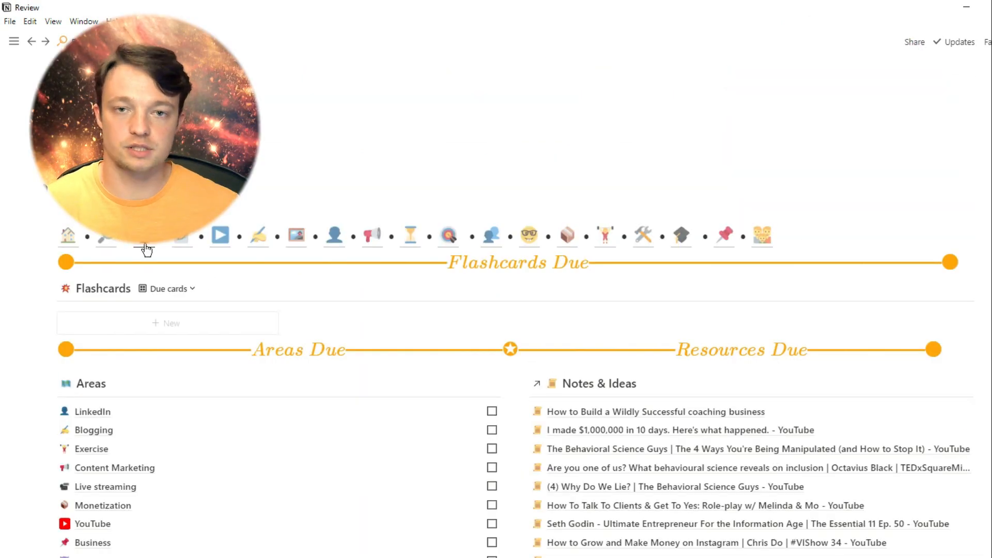
pyautogui.scroll(-3)
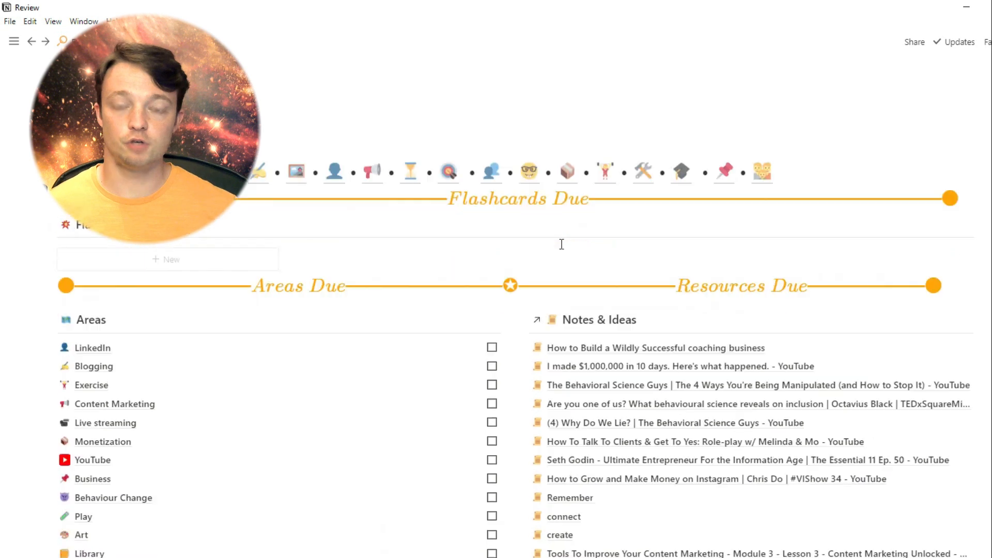
pyautogui.scroll(-3)
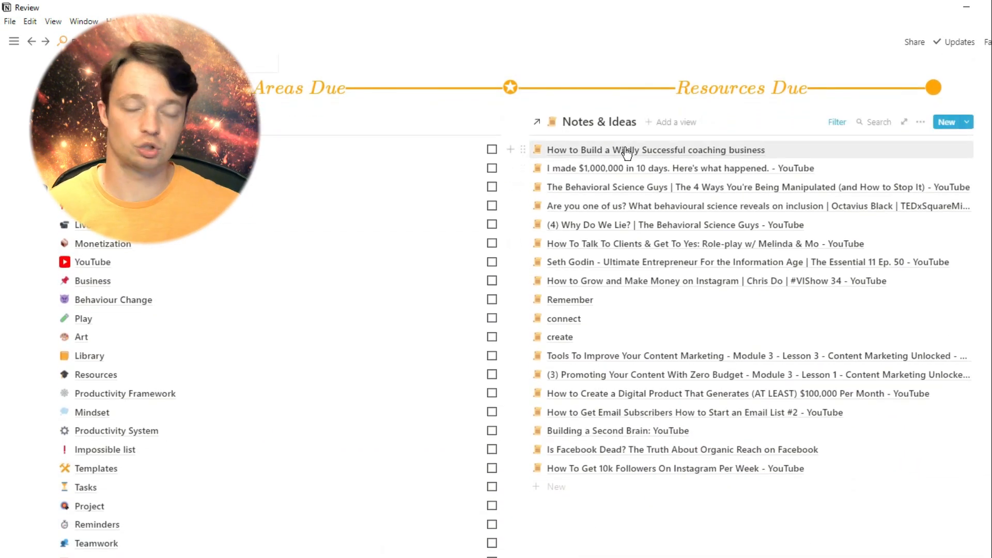
pyautogui.click(835, 121)
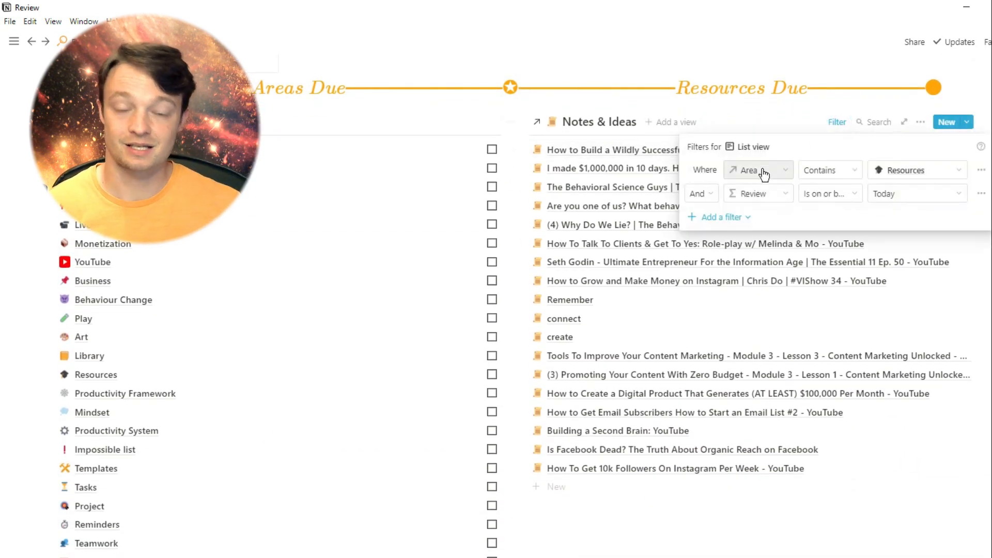
pyautogui.moveTo(841, 199)
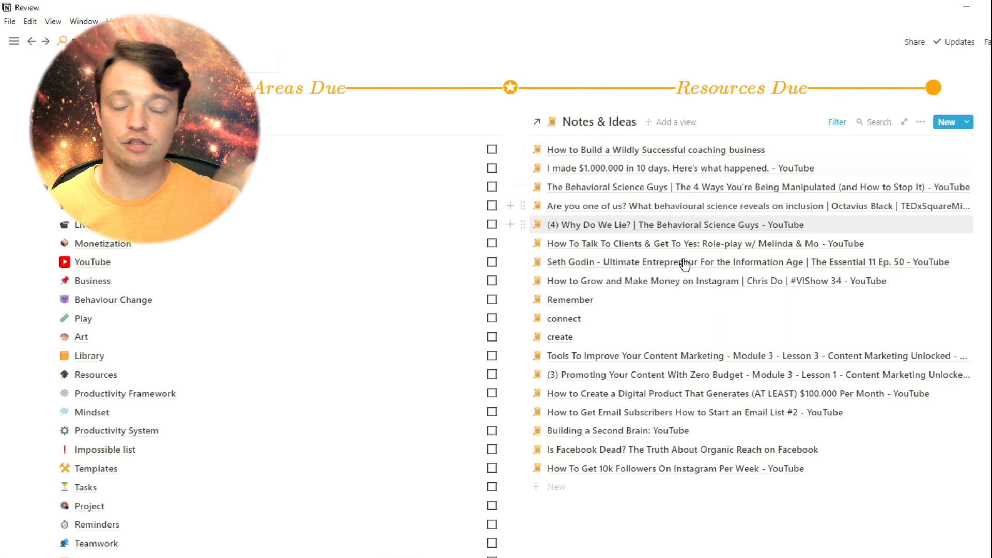
pyautogui.moveTo(673, 193)
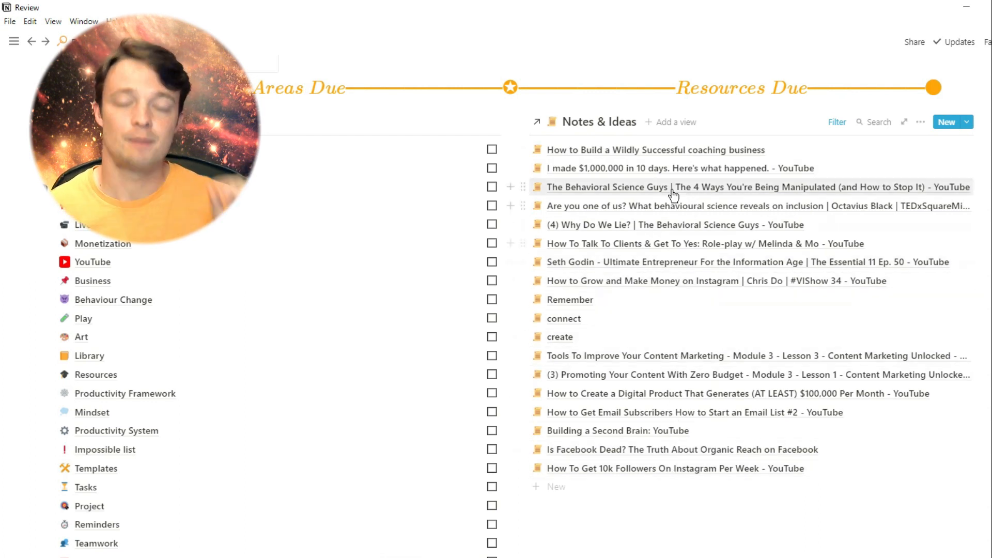
pyautogui.click(654, 150)
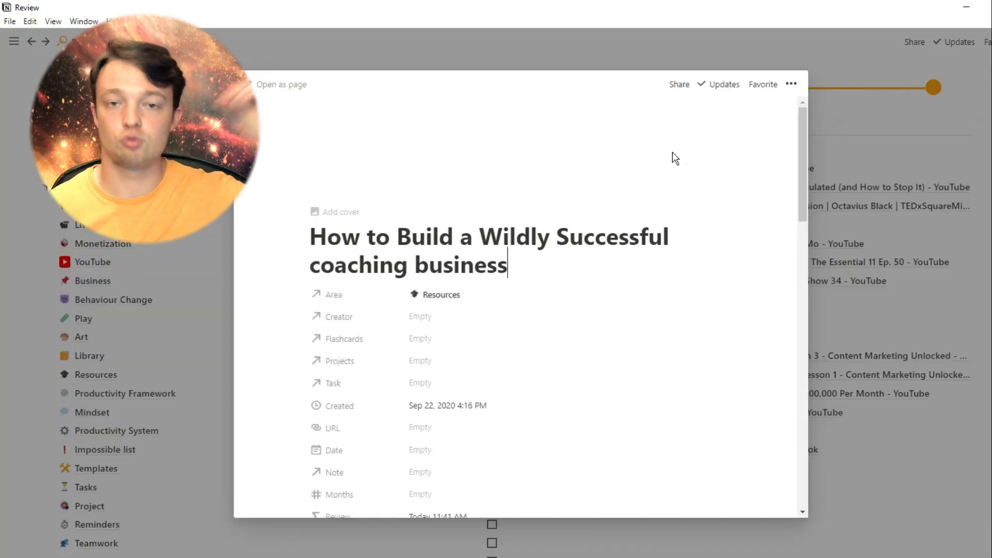
pyautogui.scroll(-3)
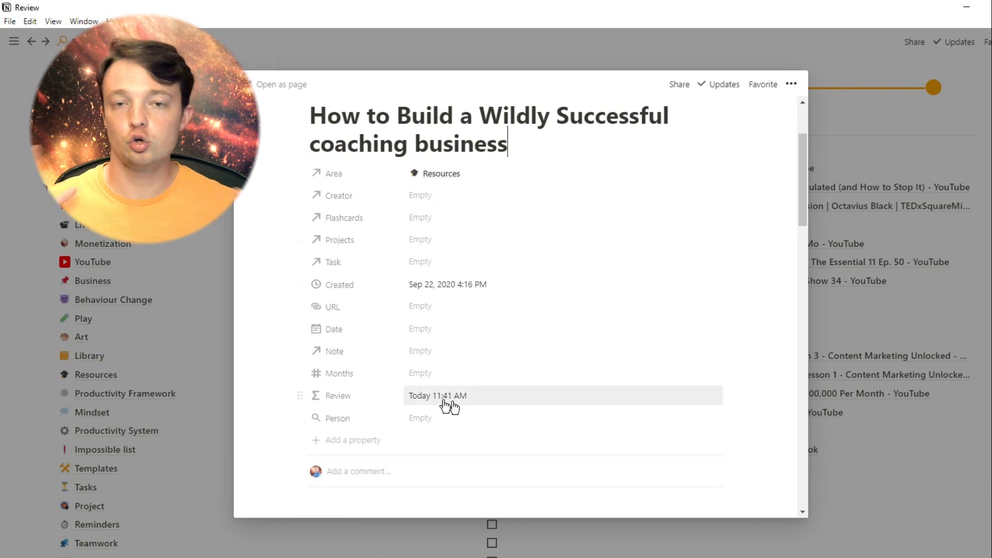
pyautogui.click(437, 395)
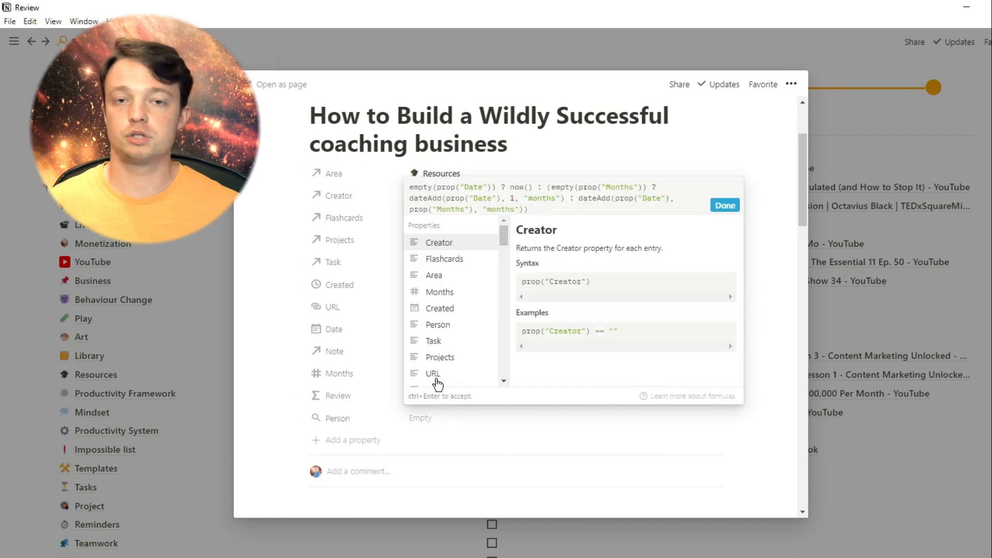
pyautogui.moveTo(443, 258)
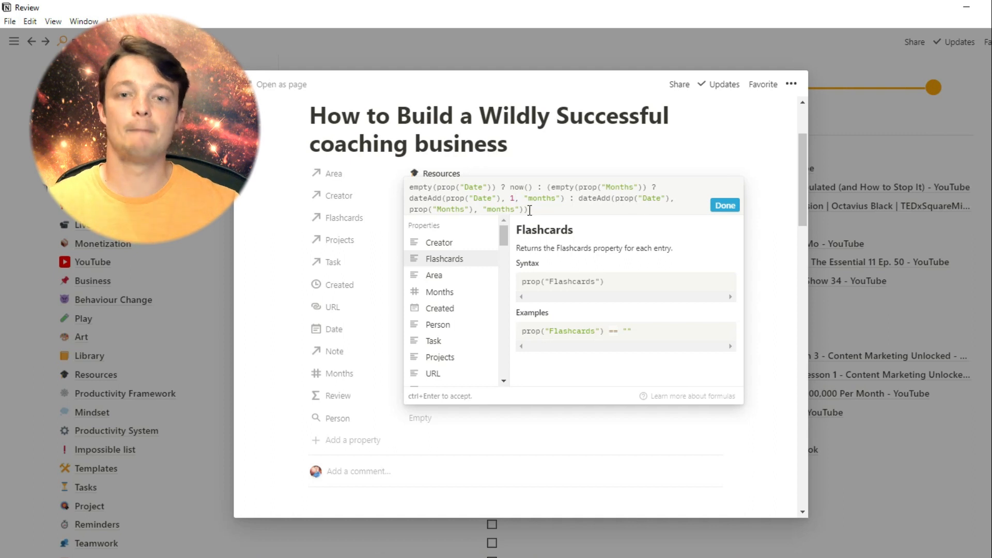
pyautogui.click(725, 205)
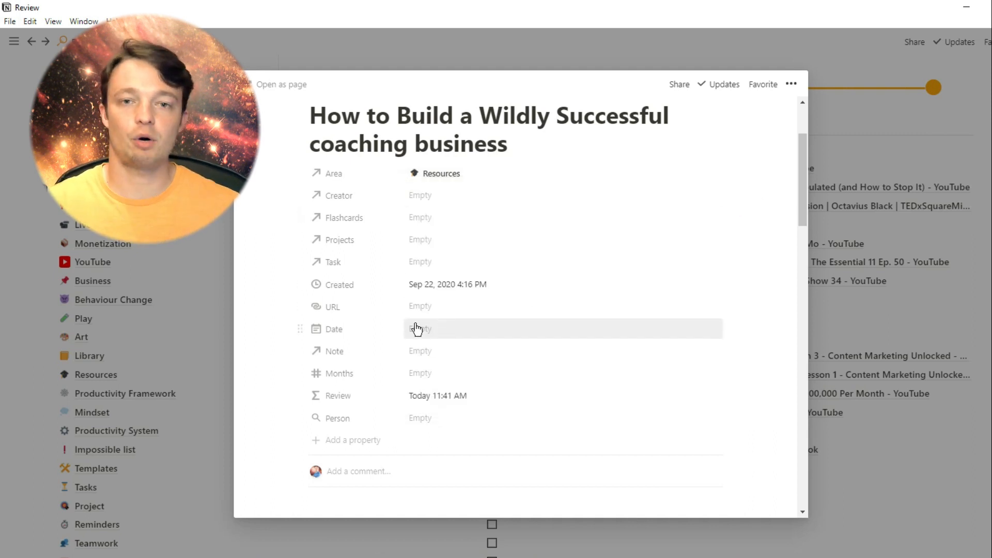
pyautogui.moveTo(396, 402)
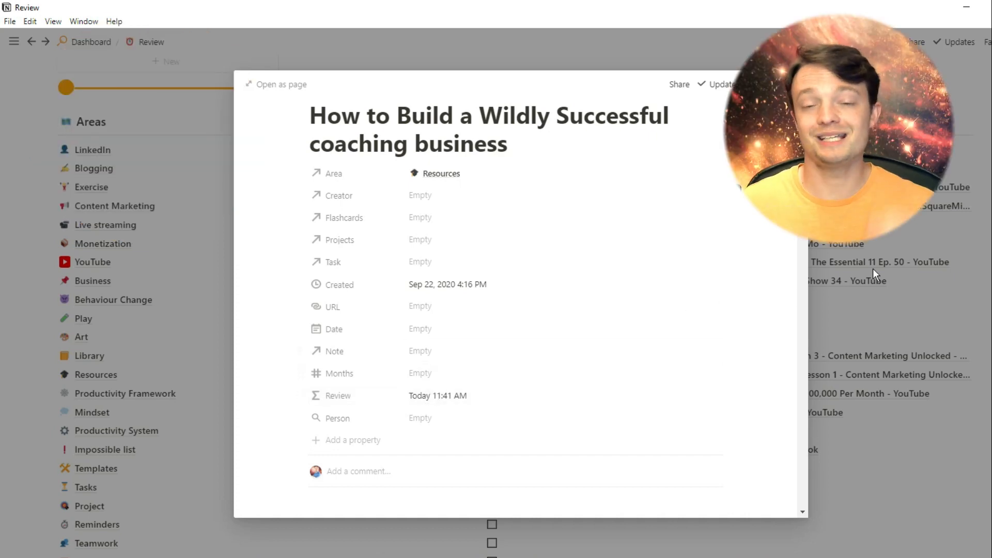
pyautogui.scroll(-3)
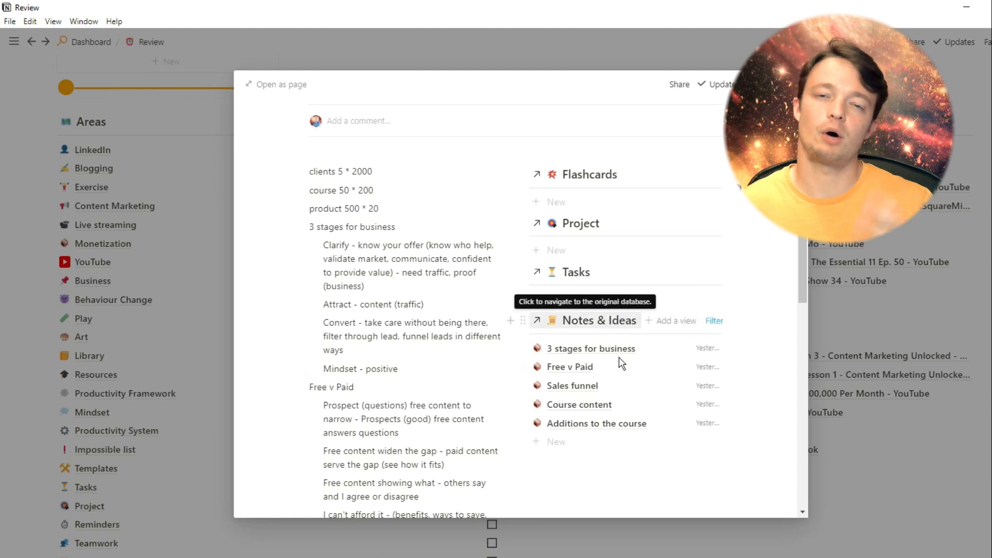
pyautogui.moveTo(592, 279)
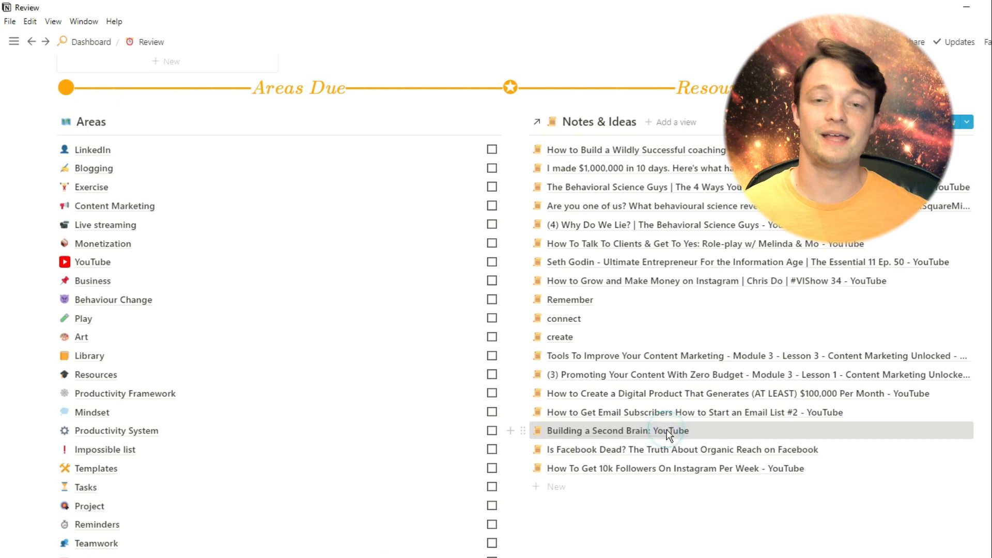
pyautogui.click(617, 430)
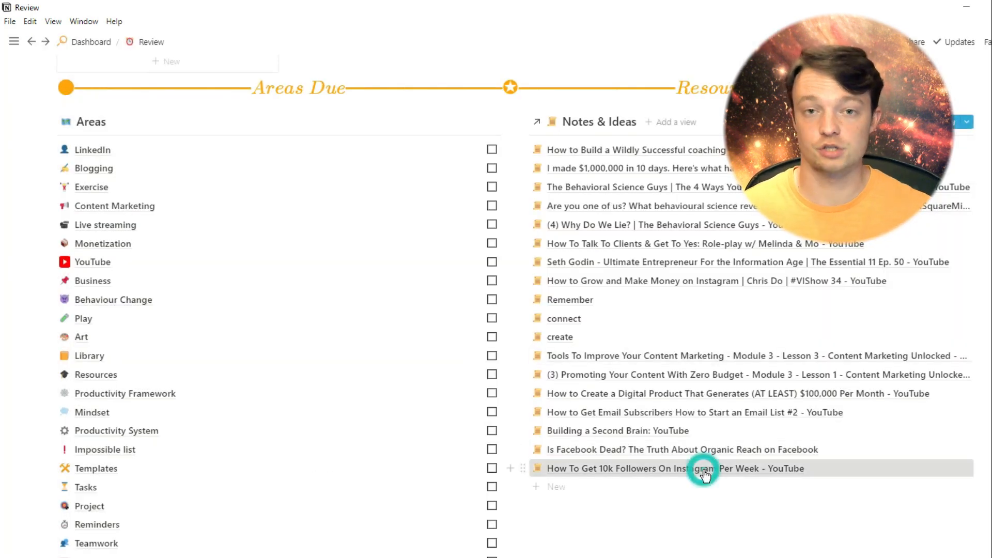
pyautogui.click(670, 468)
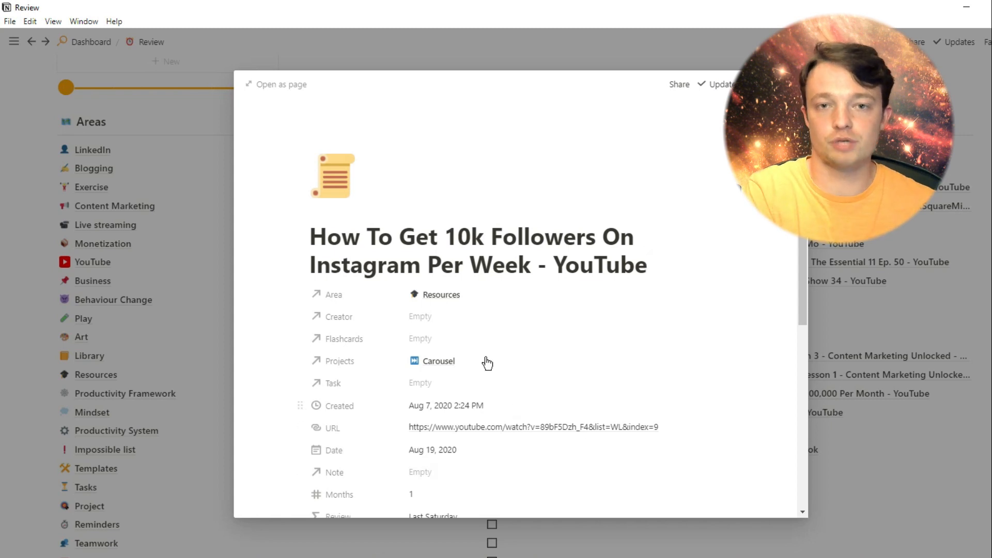
pyautogui.scroll(-3)
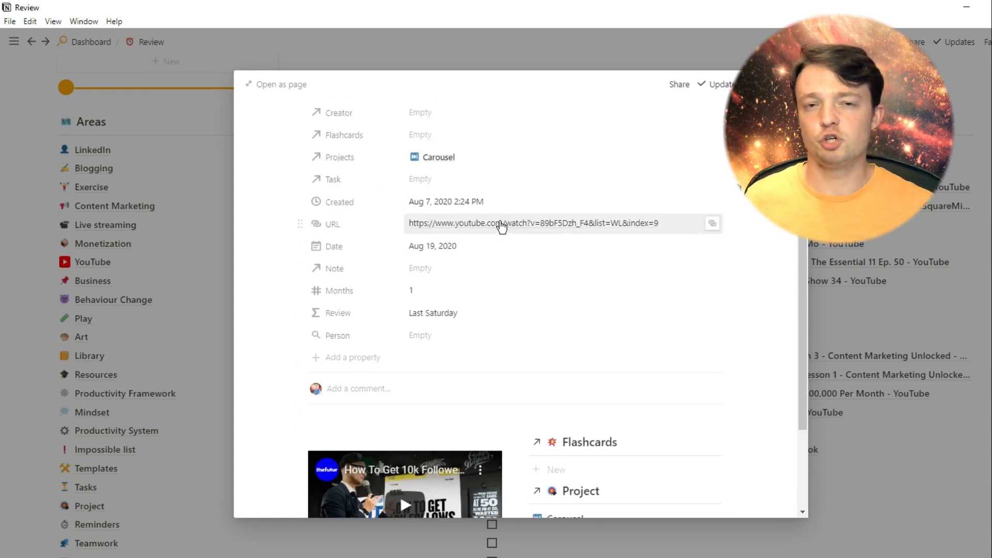
pyautogui.scroll(-3)
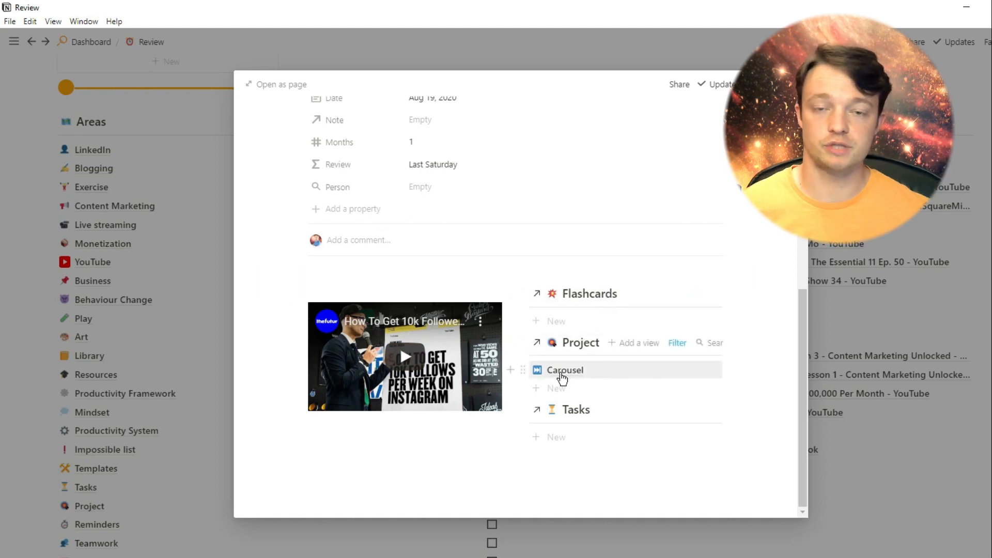
pyautogui.moveTo(596, 266)
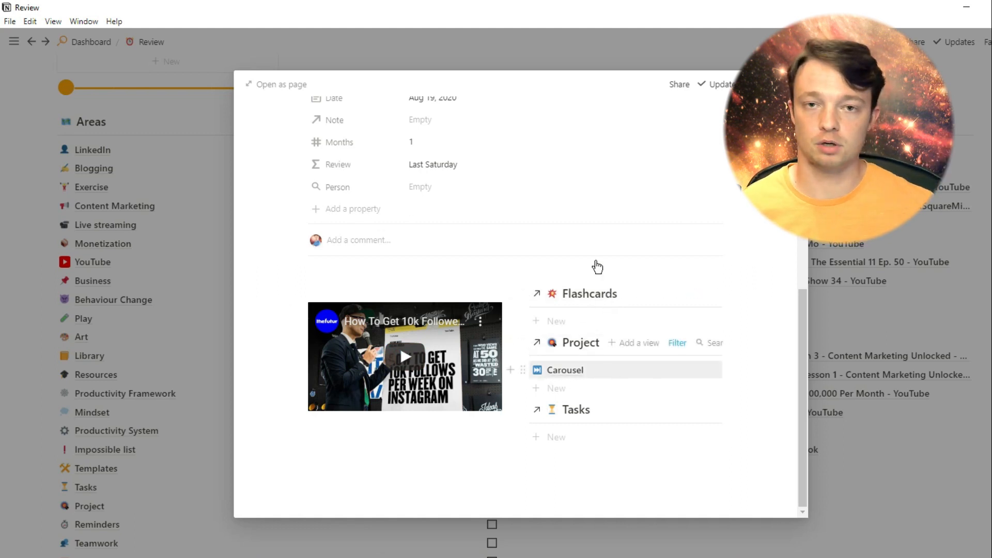
pyautogui.scroll(3)
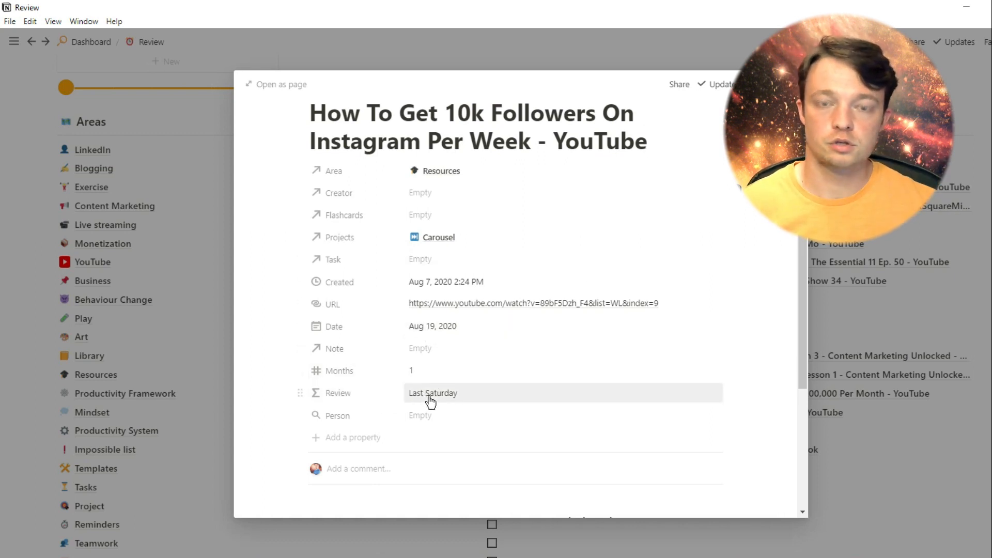
pyautogui.scroll(-3)
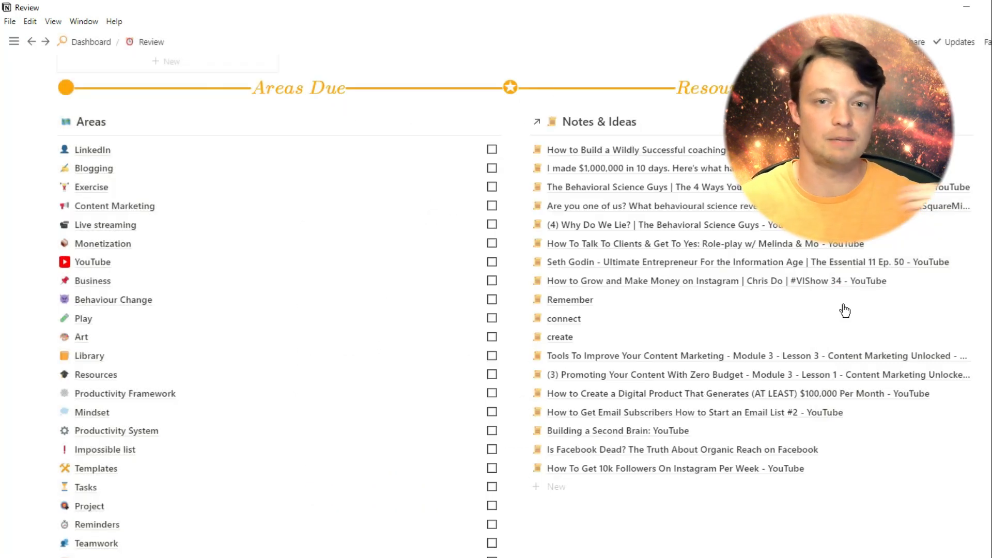
pyautogui.moveTo(687, 334)
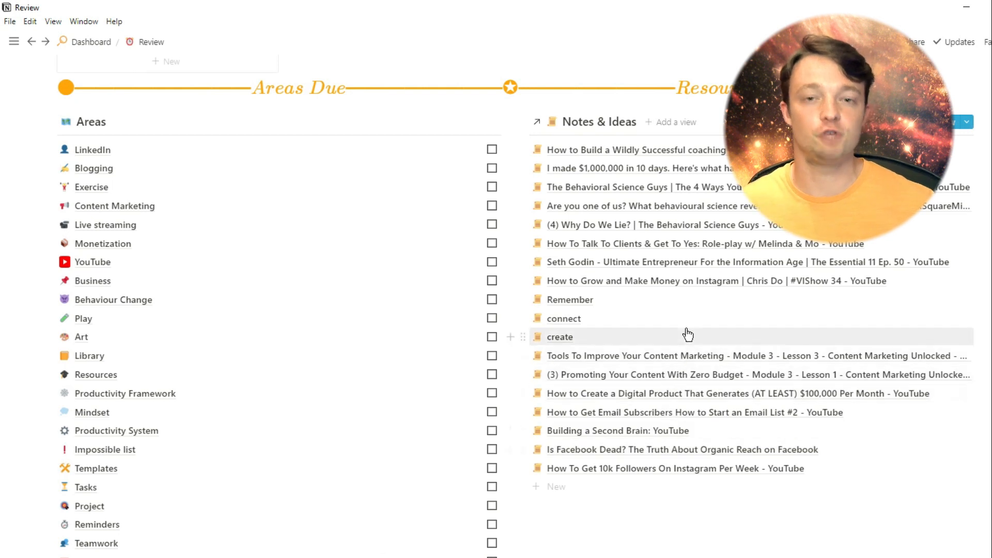
# Scroll to the top of Review and open the Blogging area from the Areas list.
pyautogui.scroll(3)
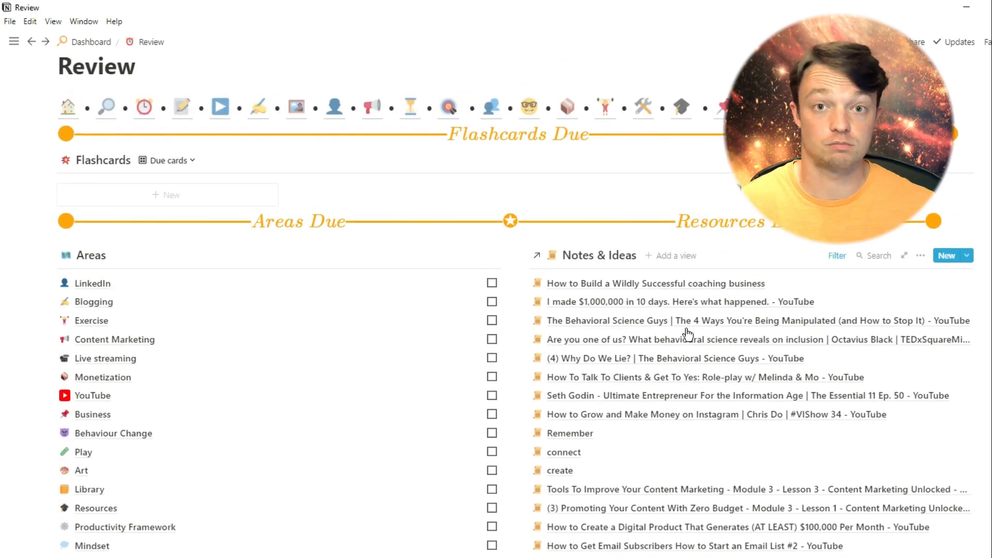
pyautogui.click(93, 301)
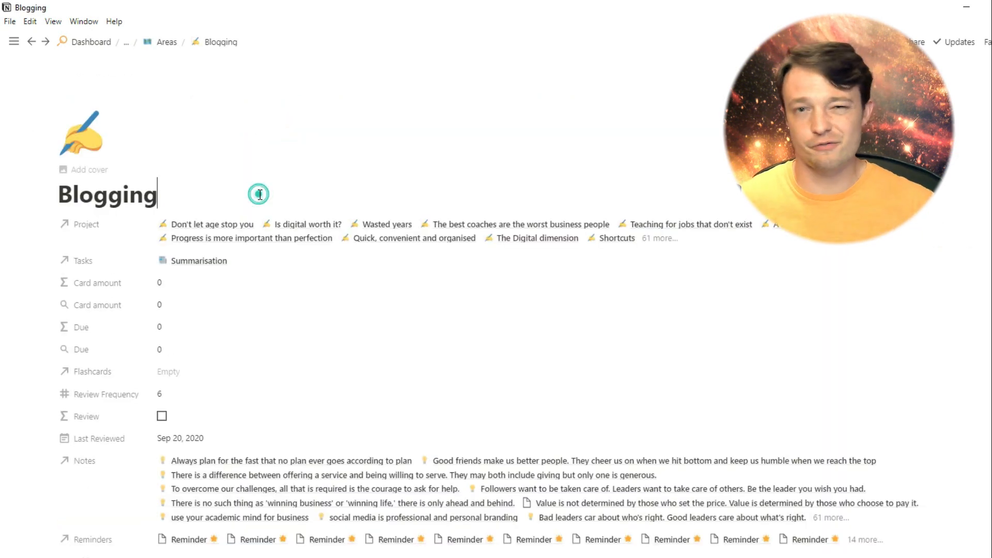
# Preview the 'embedding google docs' project card, then advance the Projects calendar to October 2020.
pyautogui.scroll(-3)
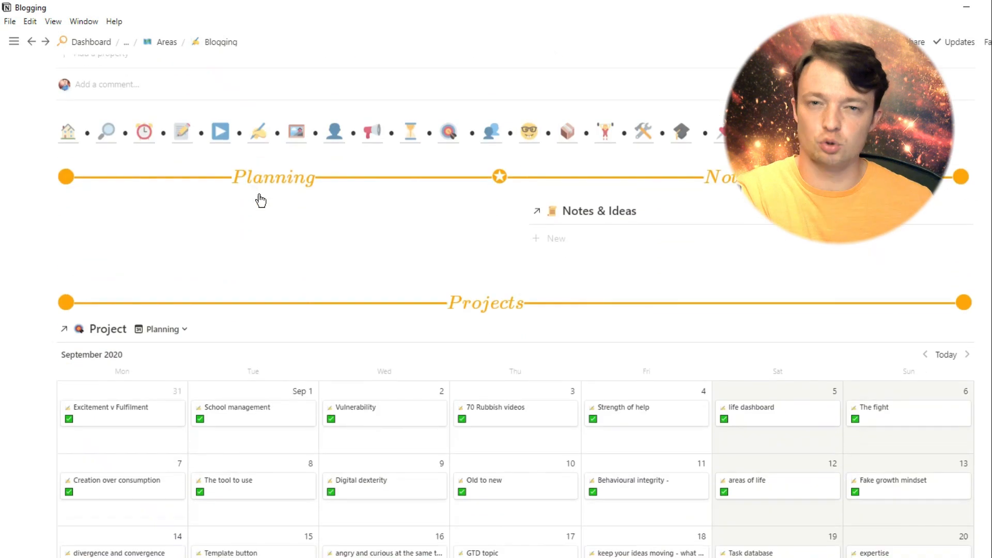
pyautogui.scroll(3)
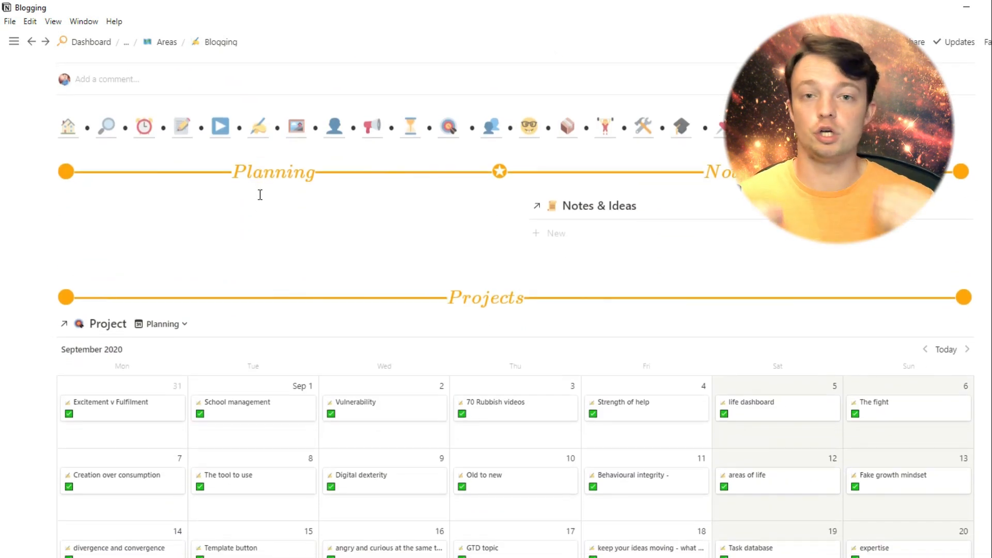
pyautogui.scroll(-3)
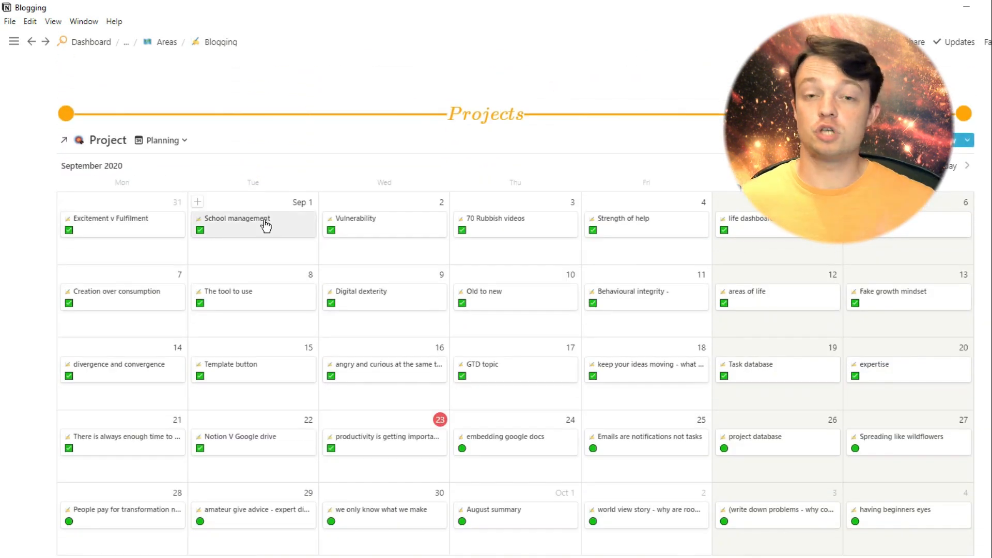
pyautogui.moveTo(646, 296)
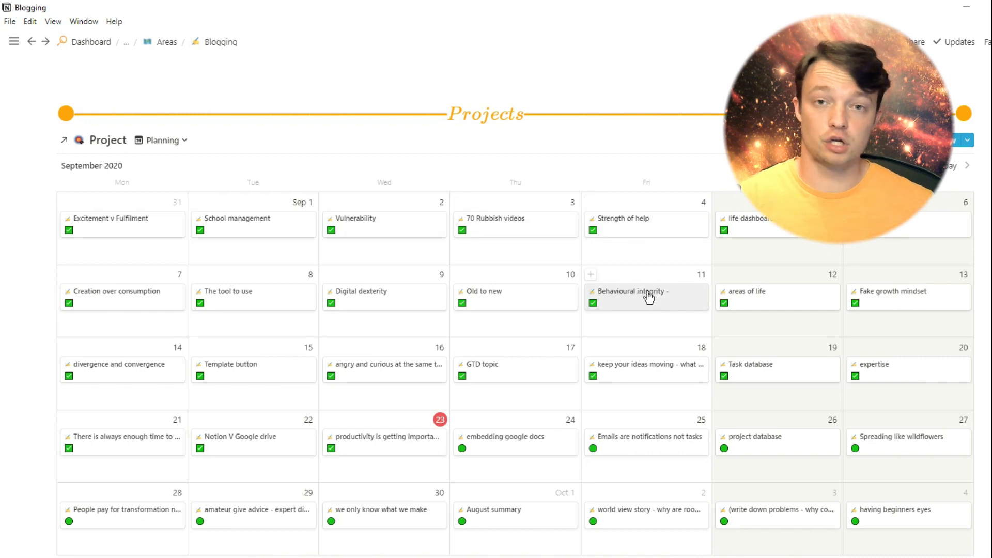
pyautogui.scroll(-3)
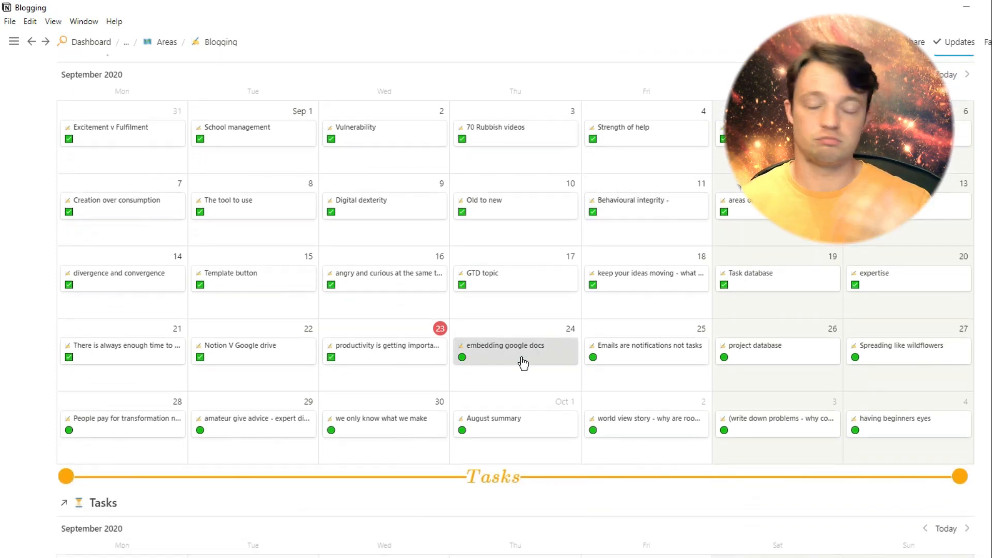
pyautogui.click(504, 346)
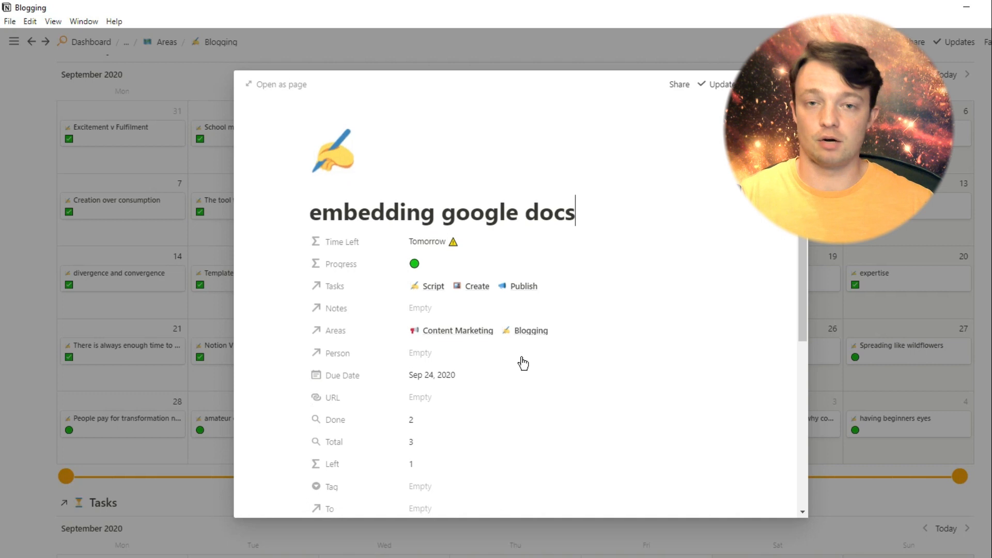
pyautogui.scroll(-3)
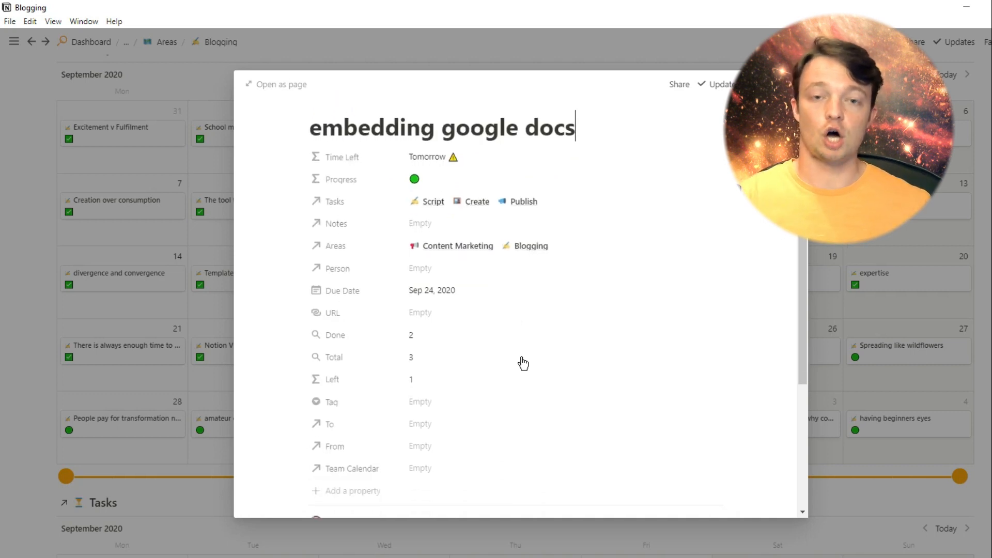
pyautogui.moveTo(200, 289)
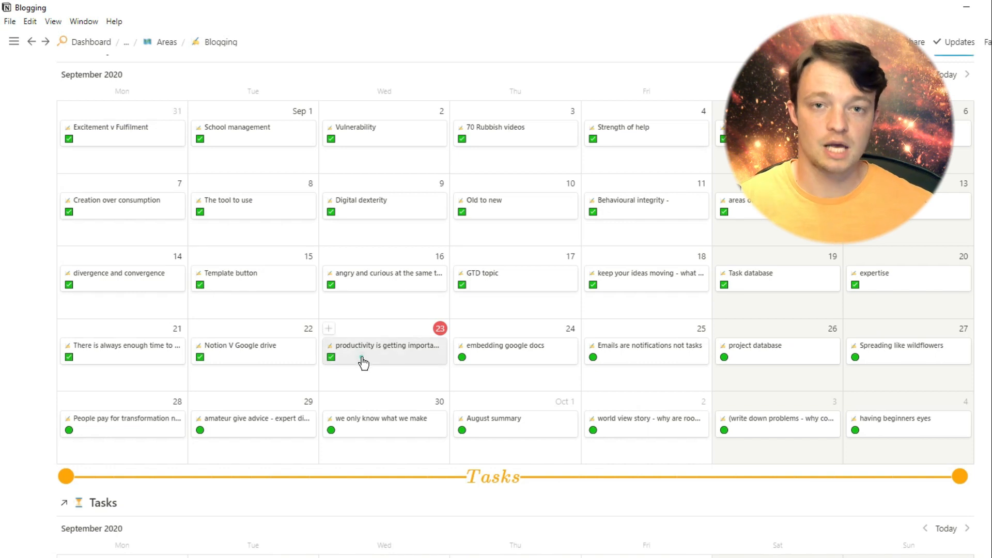
pyautogui.click(364, 351)
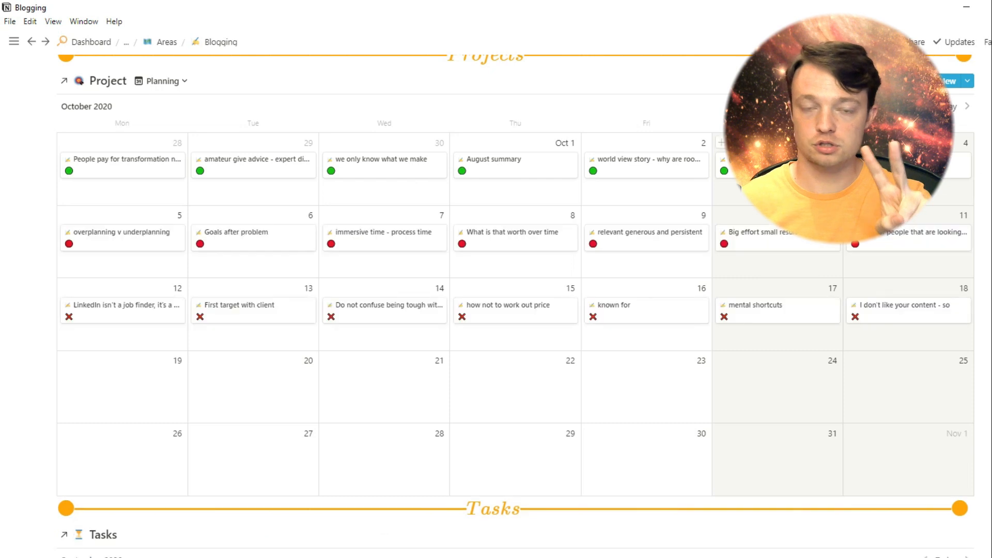
pyautogui.click(505, 305)
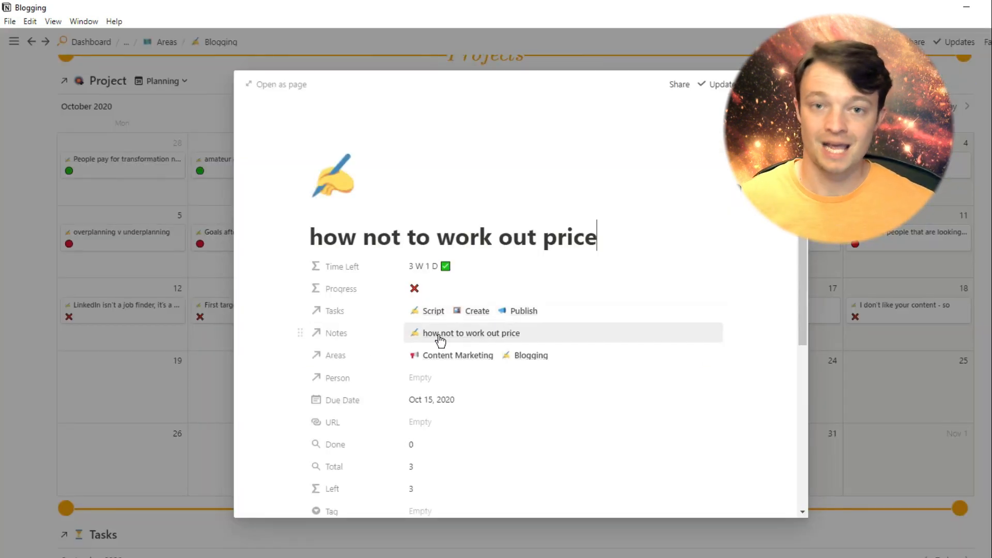
pyautogui.click(471, 333)
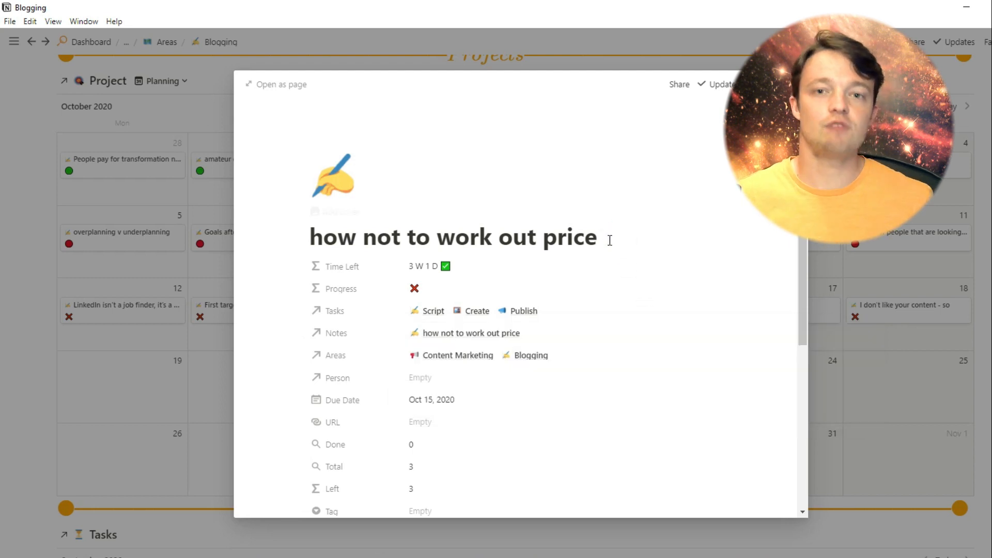
pyautogui.moveTo(851, 281)
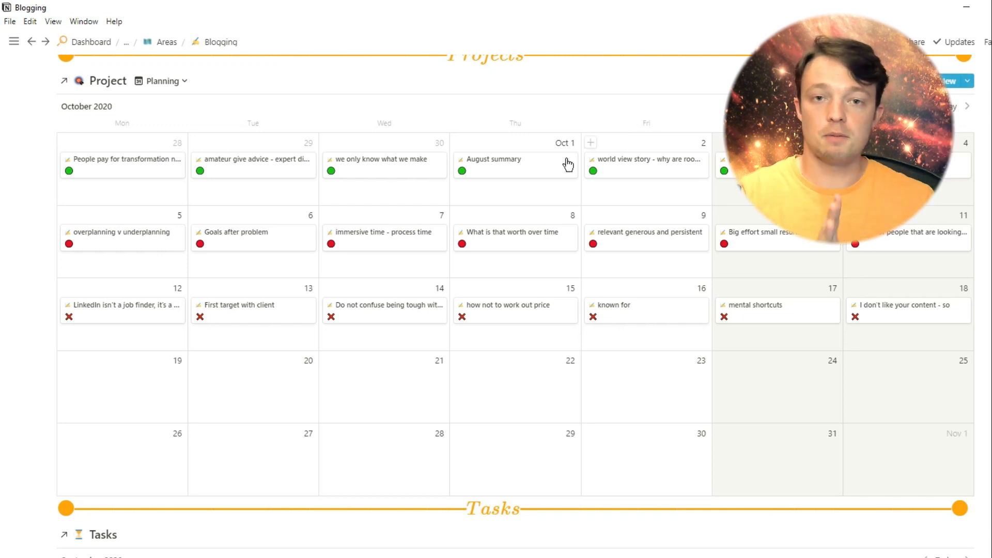
pyautogui.click(492, 159)
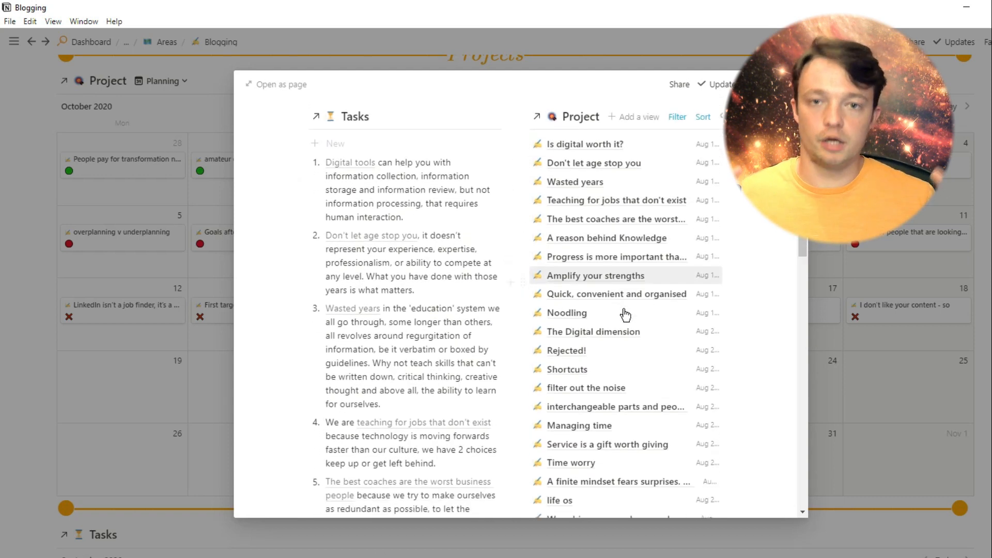
pyautogui.scroll(-3)
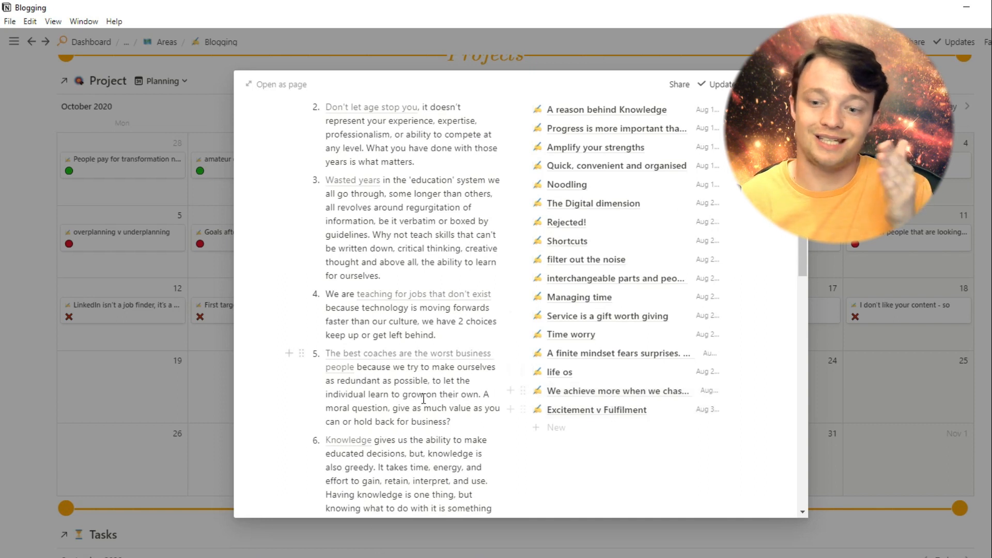
pyautogui.scroll(-3)
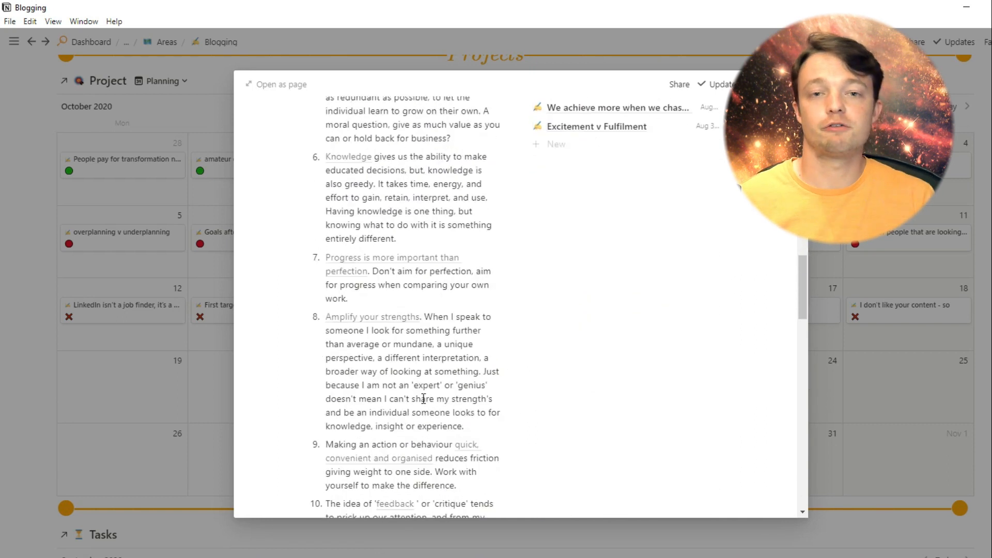
pyautogui.scroll(-3)
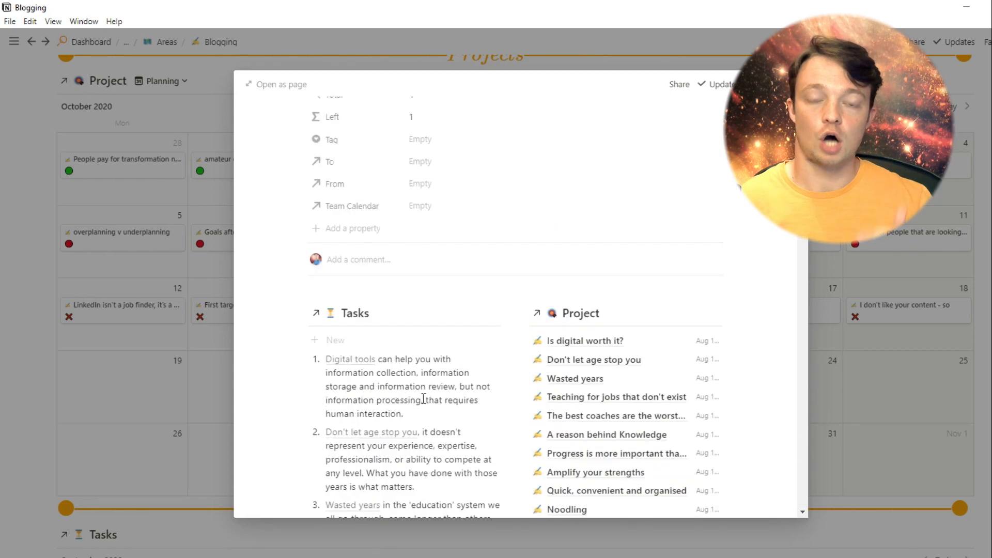
pyautogui.scroll(3)
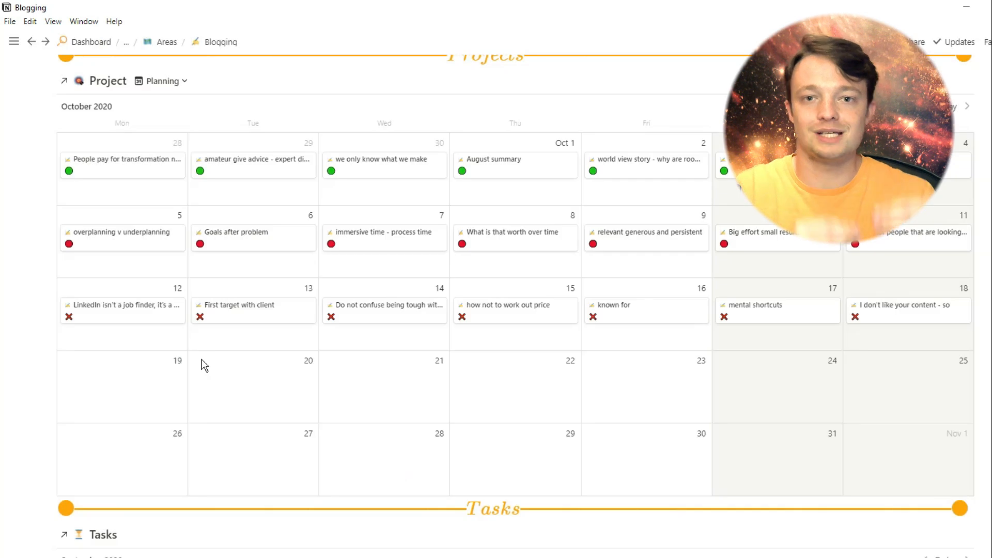
pyautogui.moveTo(499, 168)
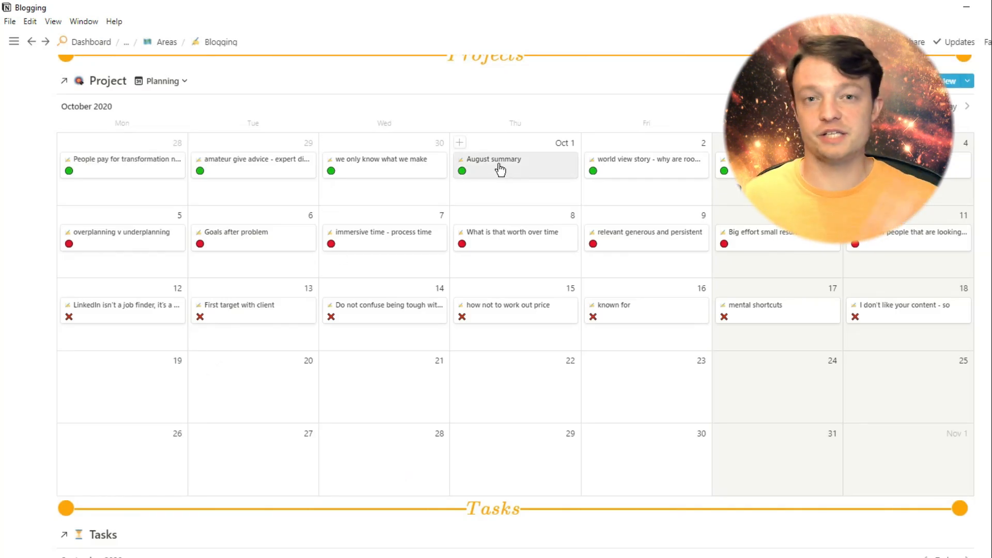
pyautogui.scroll(3)
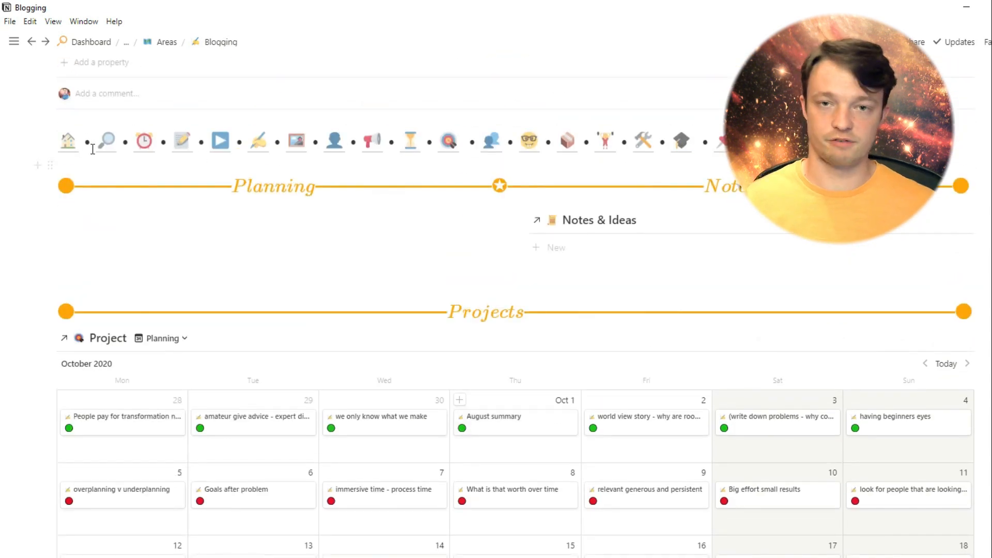